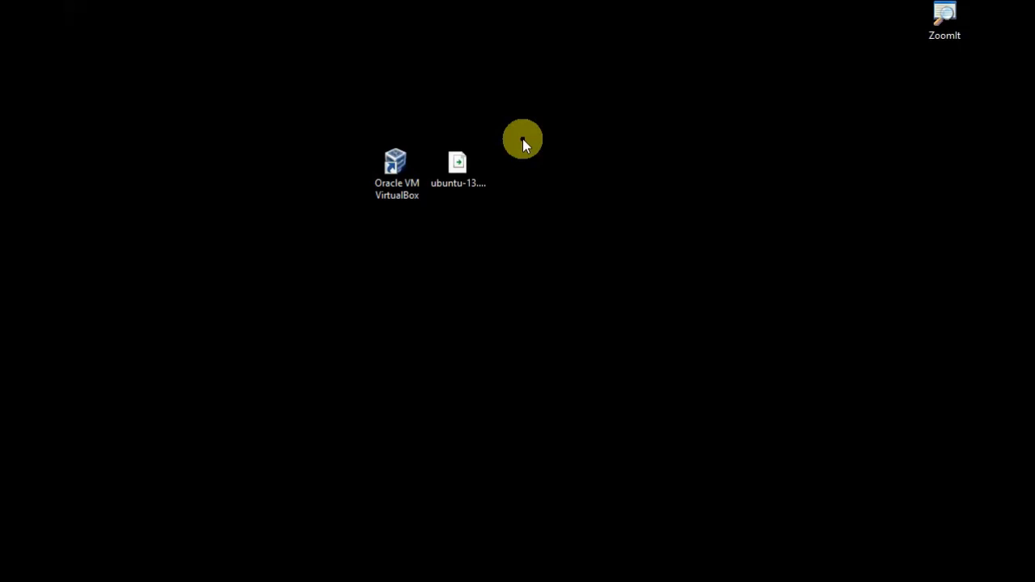
mouse_move(77, 574)
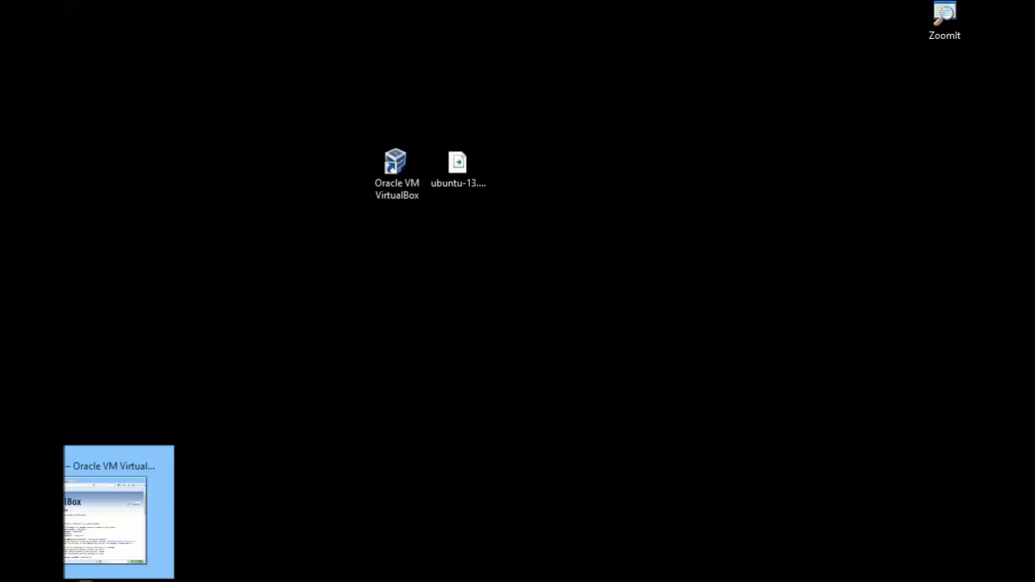
Restore the Firefox window showing the VirtualBox downloads page from the taskbar.
click(498, 386)
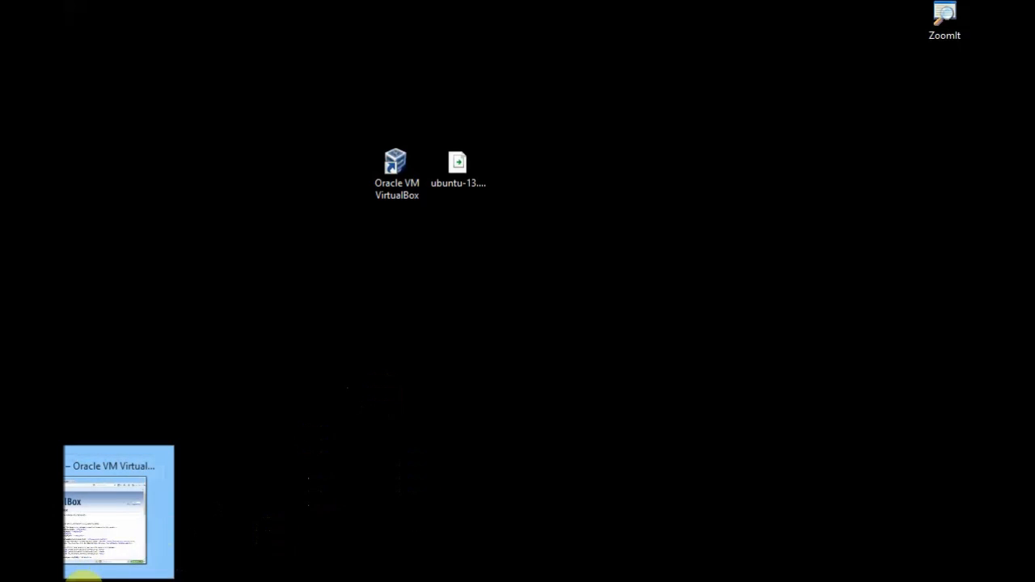
click(118, 511)
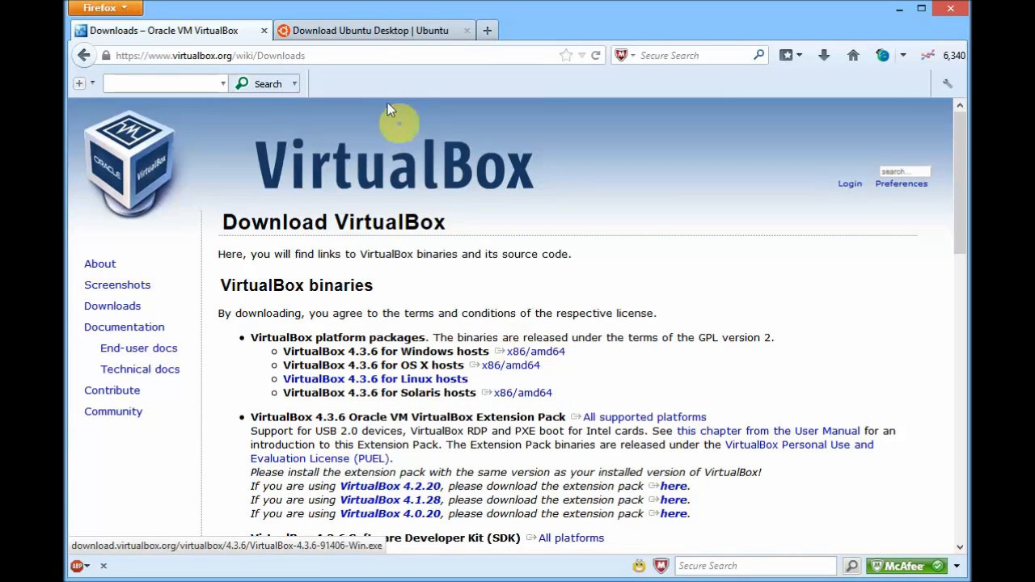
Review the Ubuntu Desktop 12.04 and 13.10 download options, then minimize Firefox.
click(374, 30)
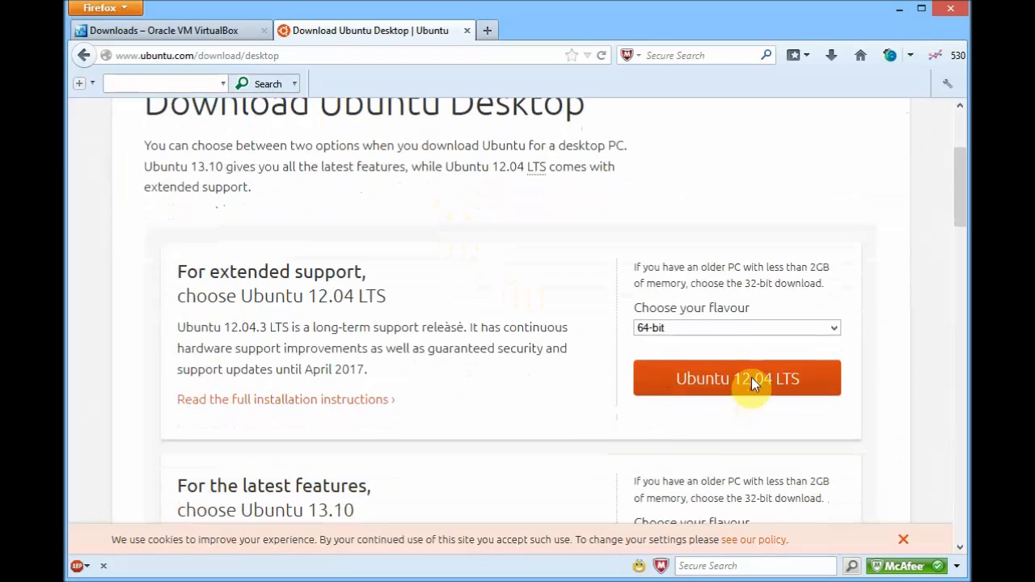
mouse_move(728, 351)
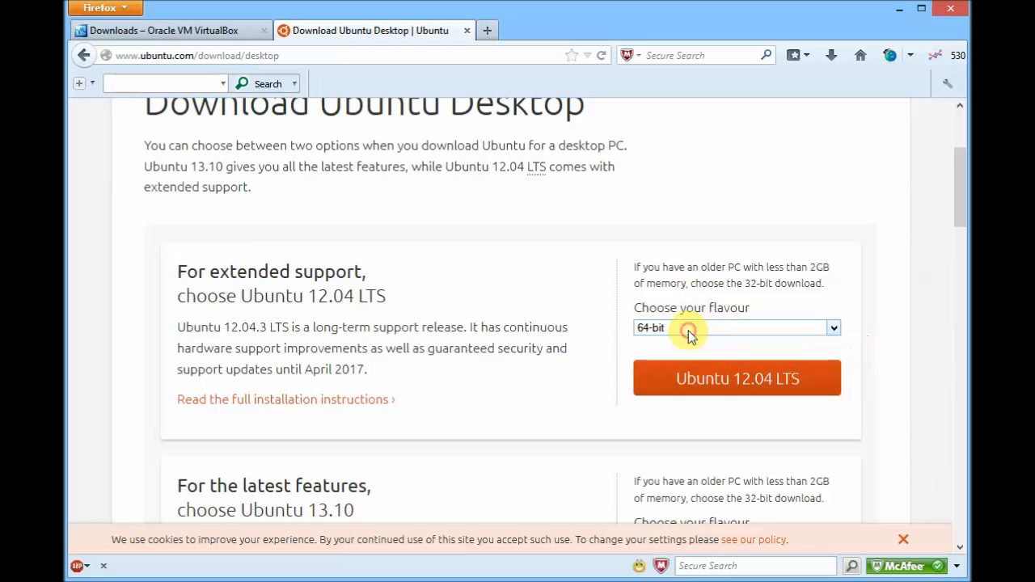
scroll(down, 3)
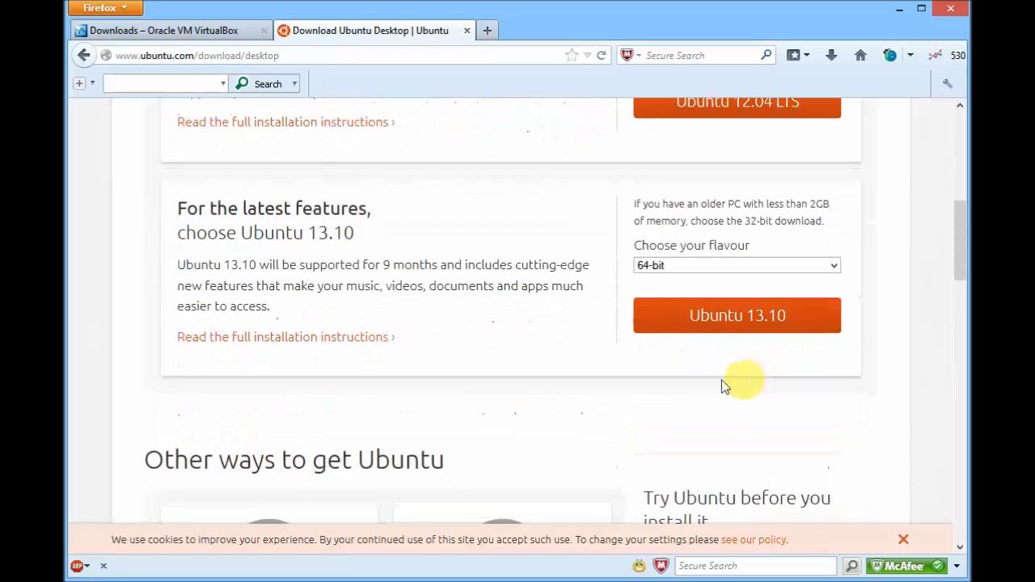
scroll(up, 3)
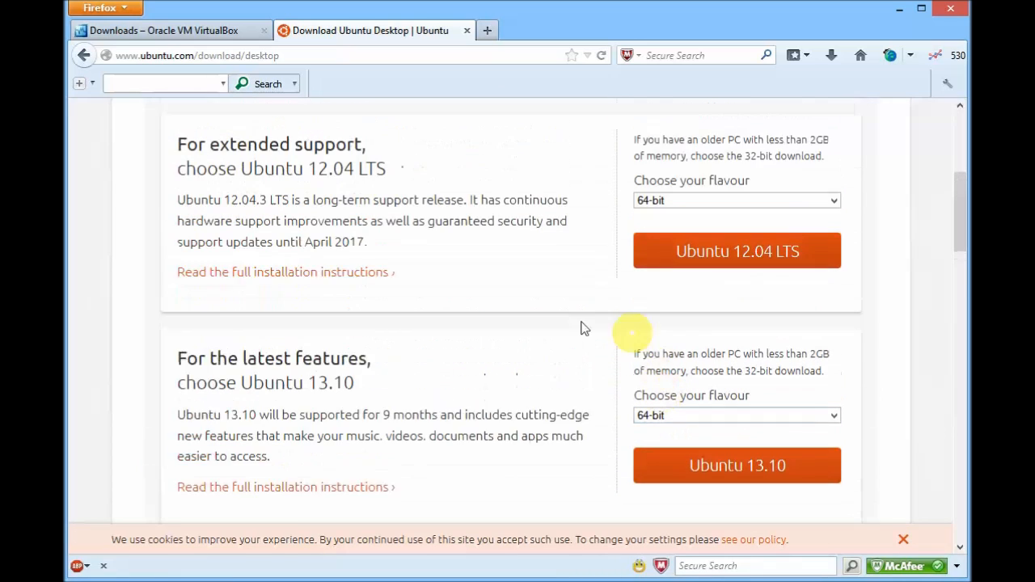
scroll(up, 3)
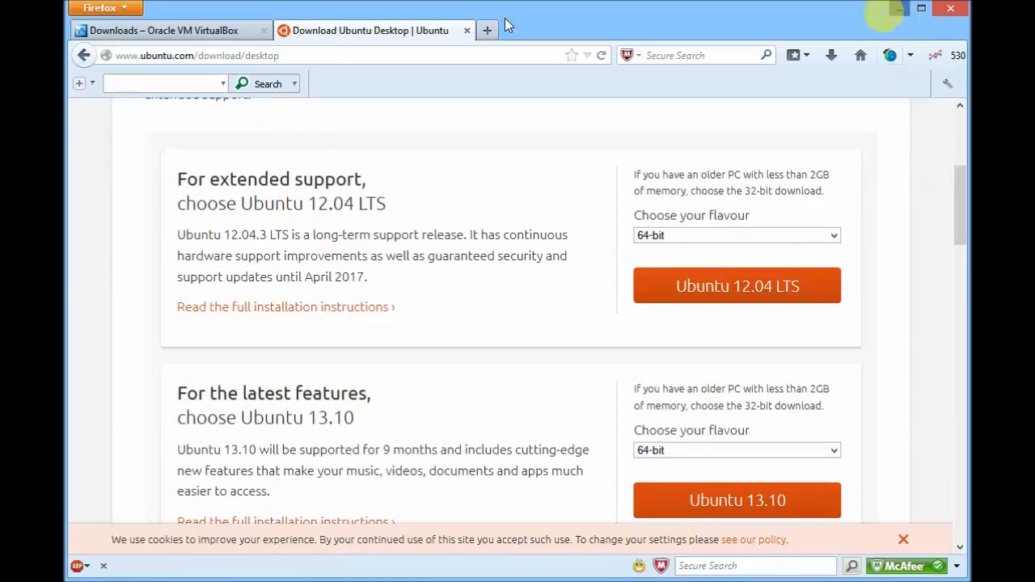
click(162, 30)
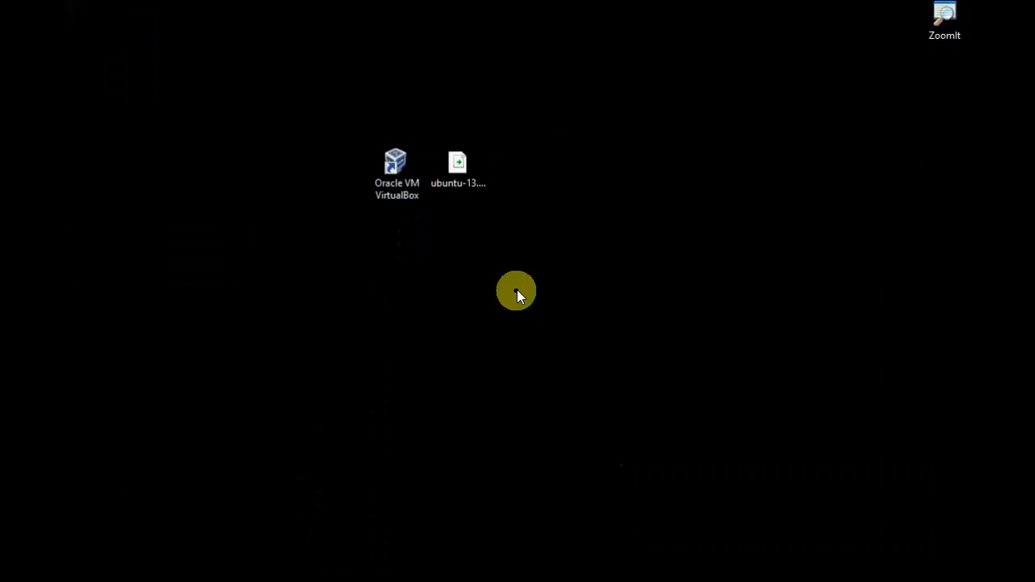
mouse_move(493, 257)
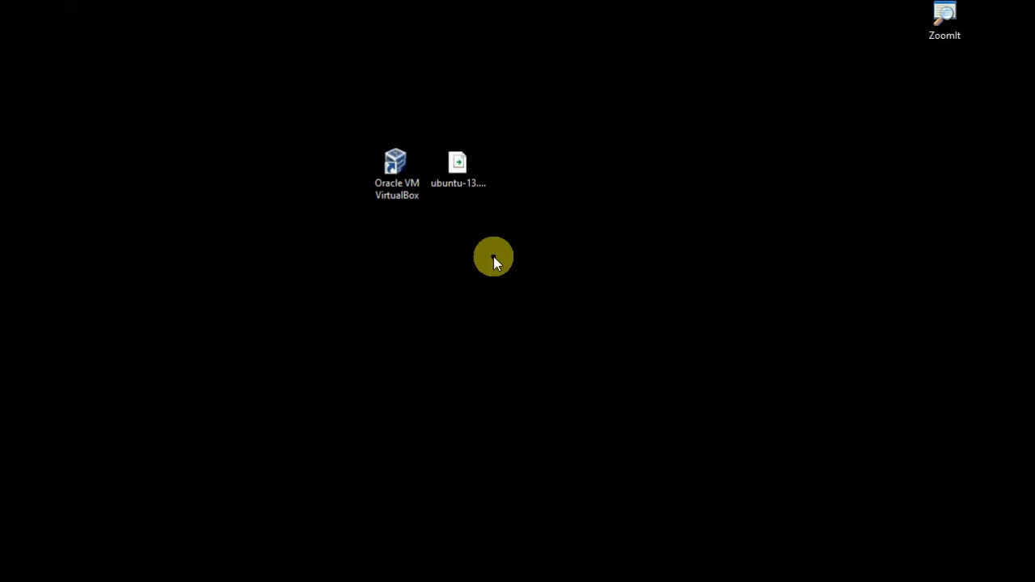
mouse_move(354, 299)
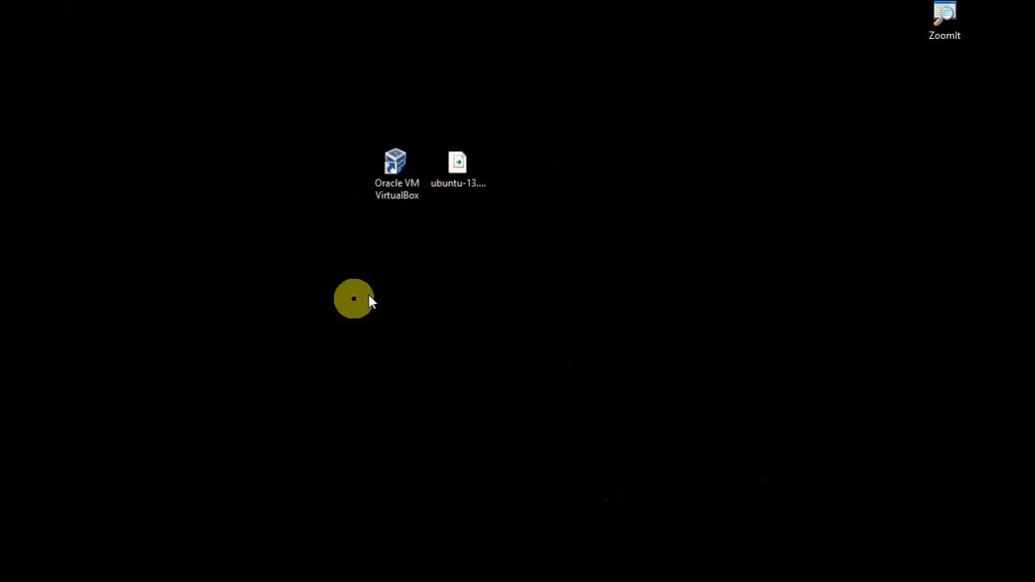
mouse_move(382, 287)
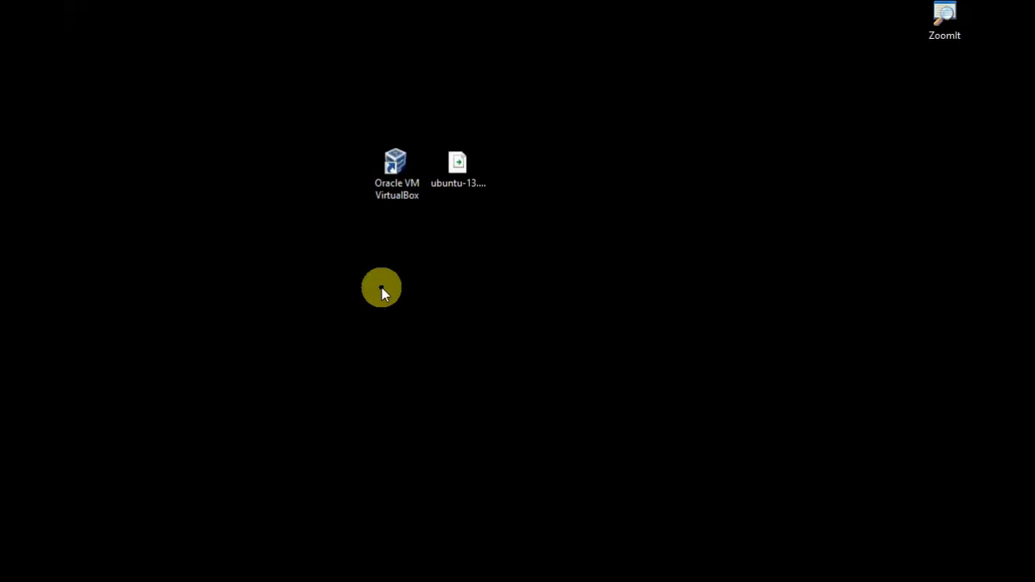
click(396, 174)
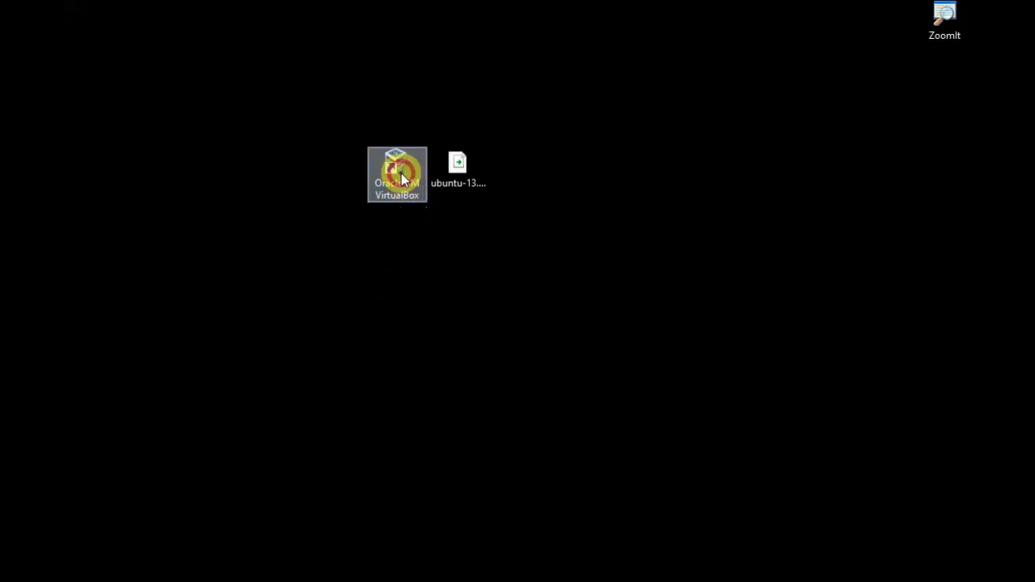
mouse_move(360, 285)
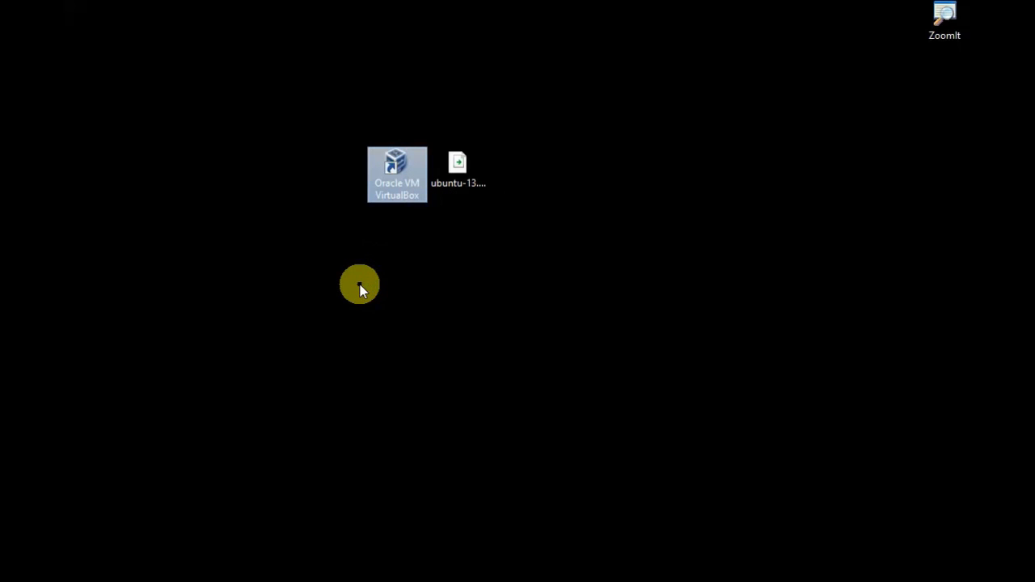
Launch VirtualBox and start a new VM named 'Ubuntu', type Linux, version Ubuntu.
double_click(398, 169)
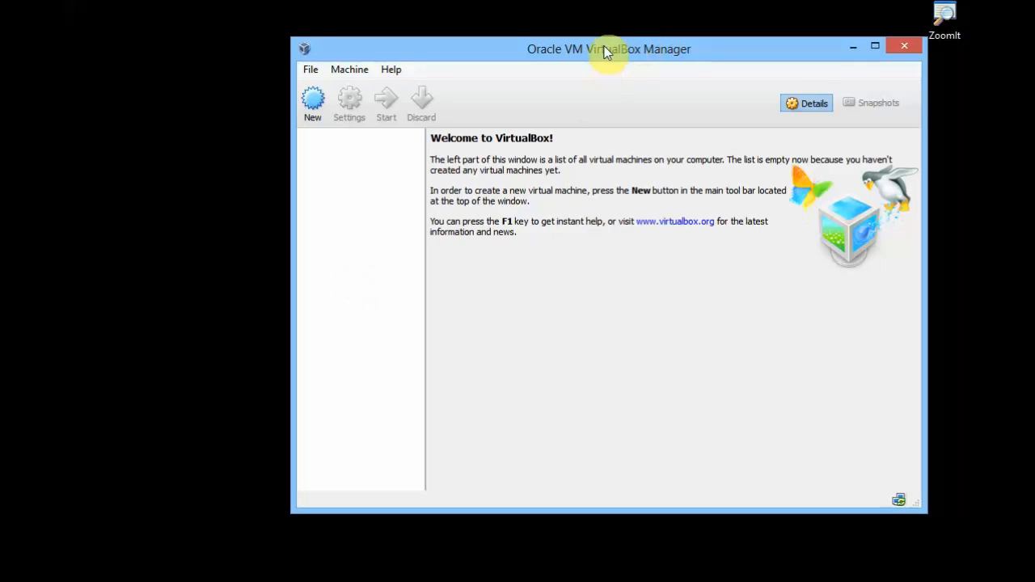
drag(609, 49, 517, 48)
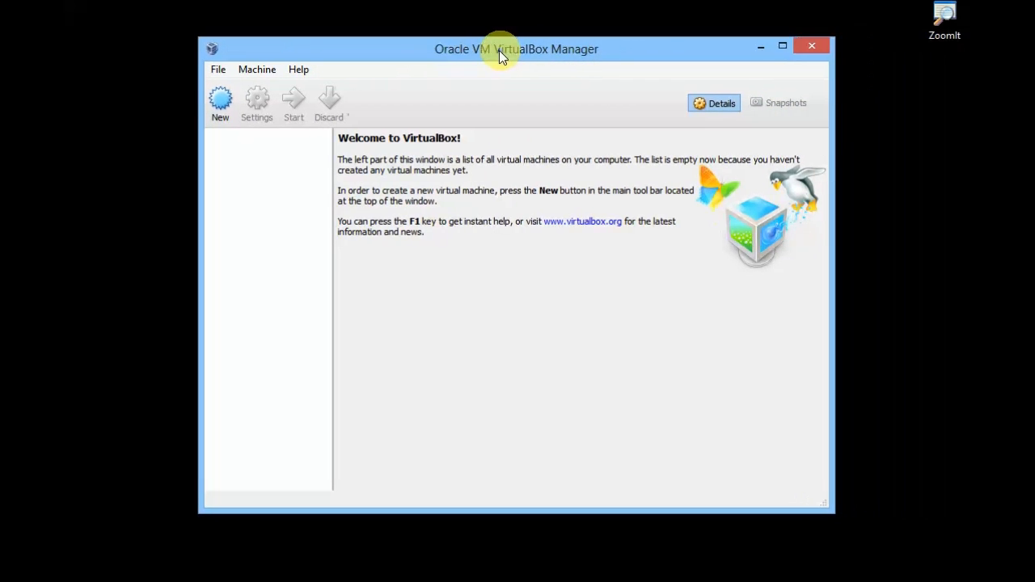
mouse_move(220, 101)
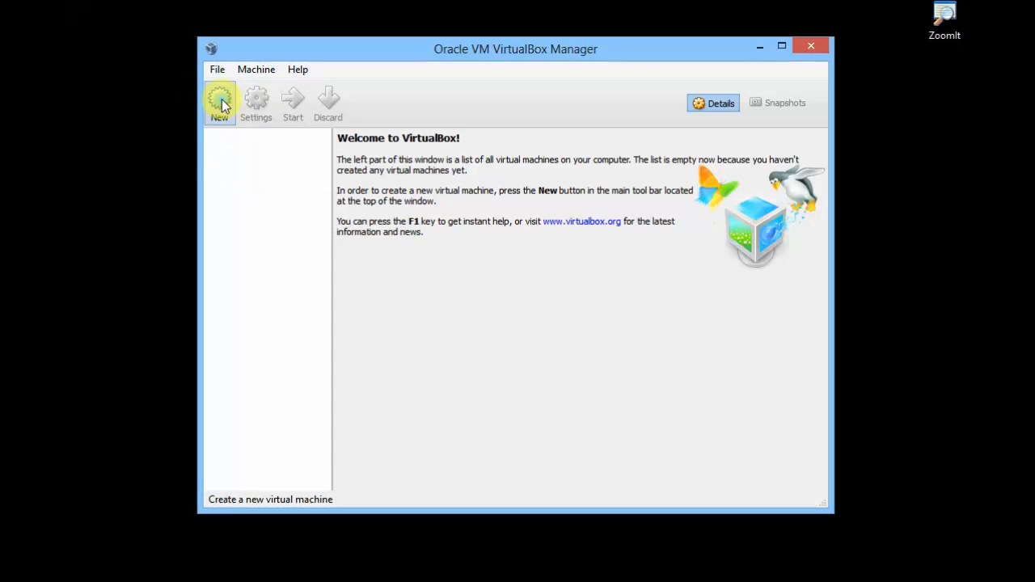
click(219, 103)
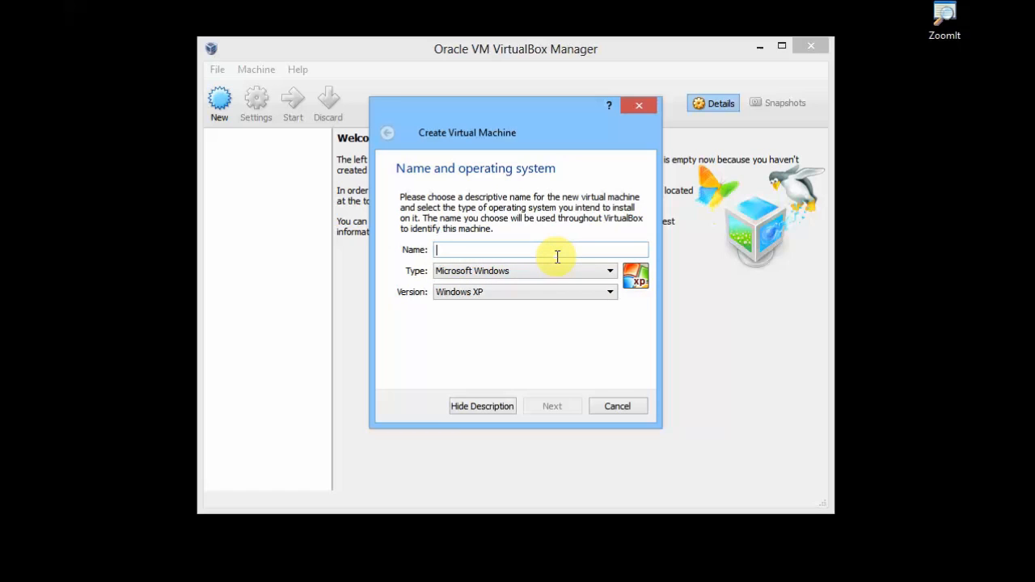
text(Ubuntu)
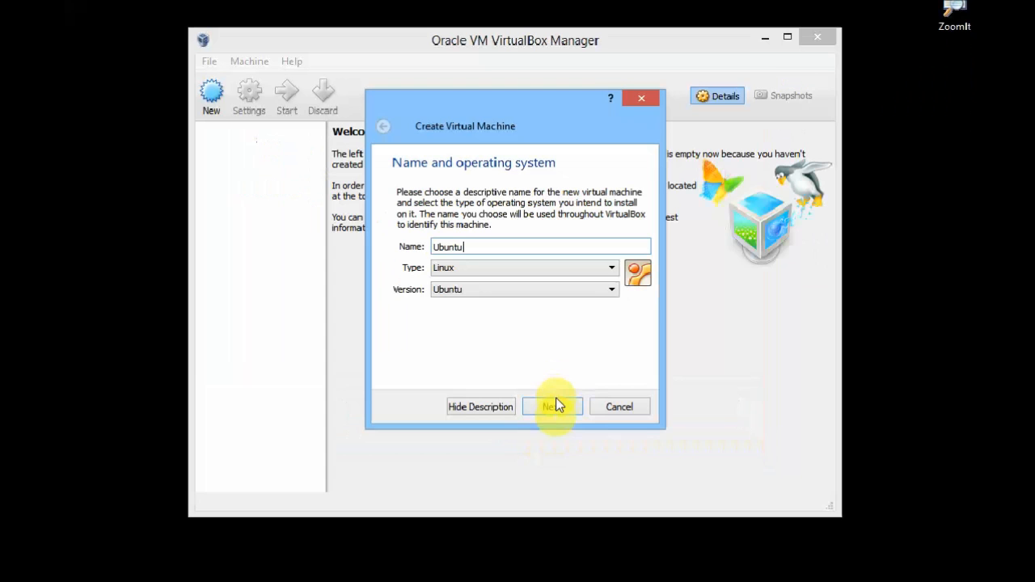
Raise the Ubuntu VM's memory from the recommended 512 MB to 1024 MB.
click(552, 406)
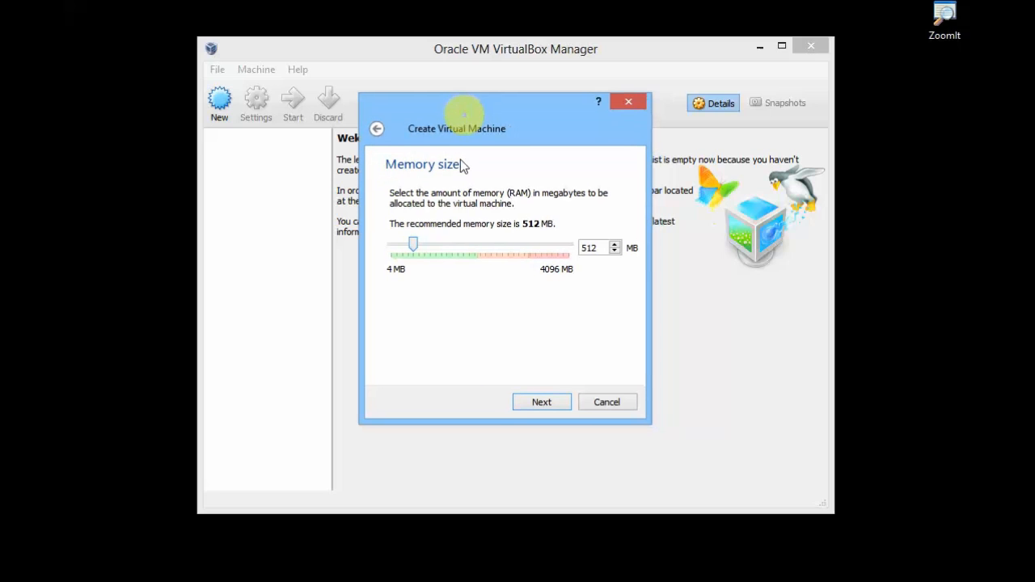
drag(414, 244, 428, 244)
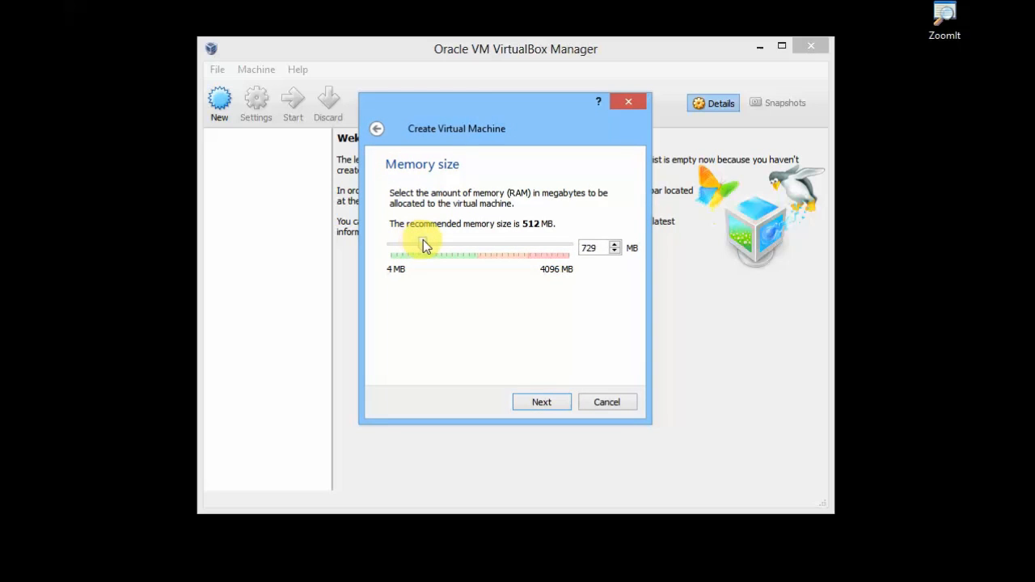
drag(420, 254, 436, 254)
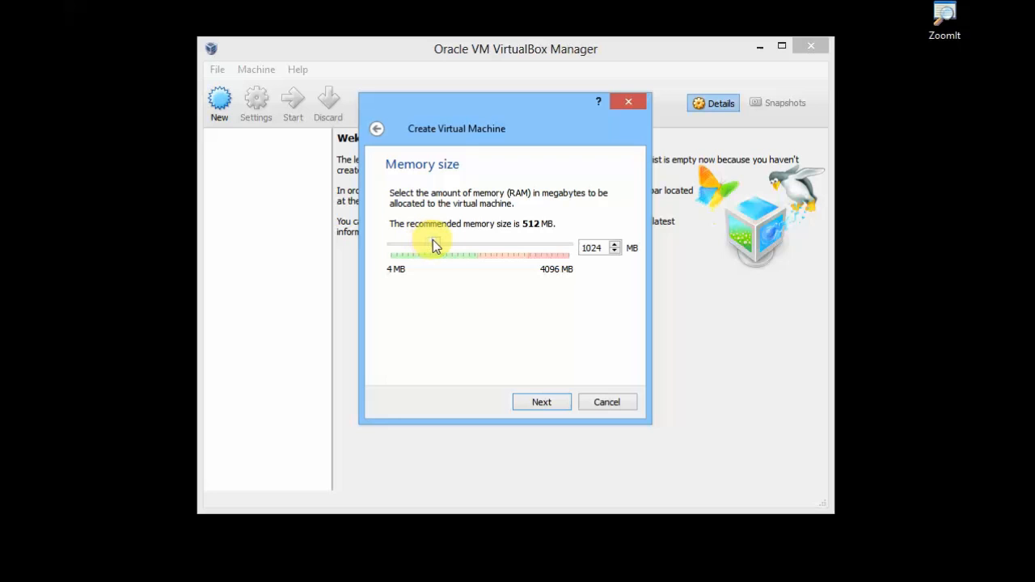
mouse_move(439, 248)
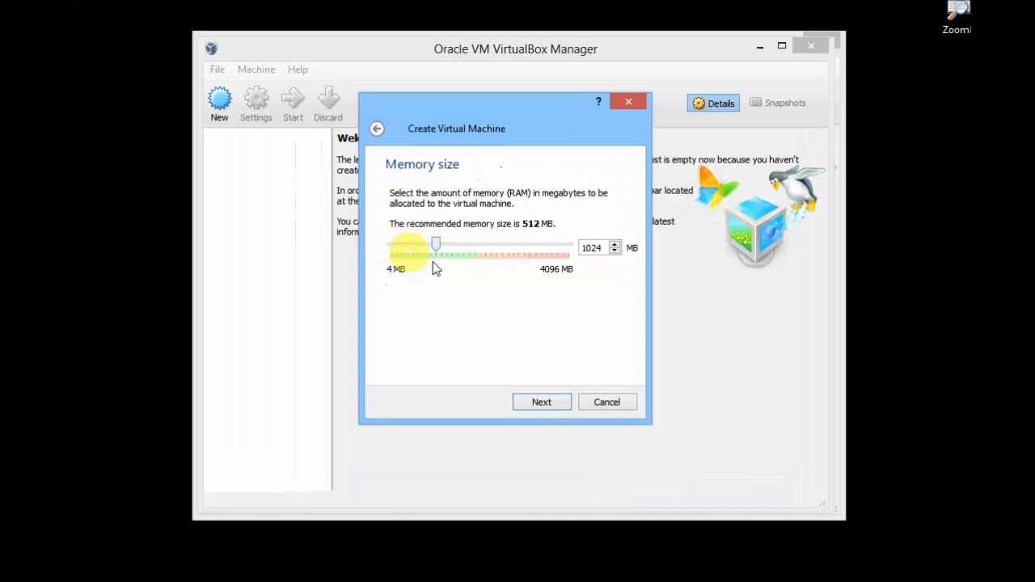
mouse_move(623, 258)
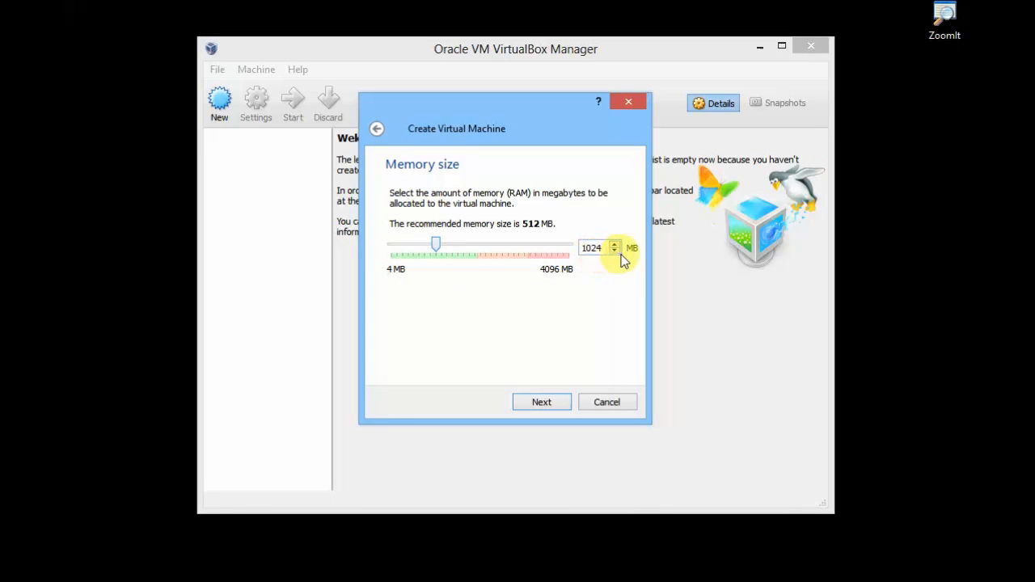
mouse_move(533, 281)
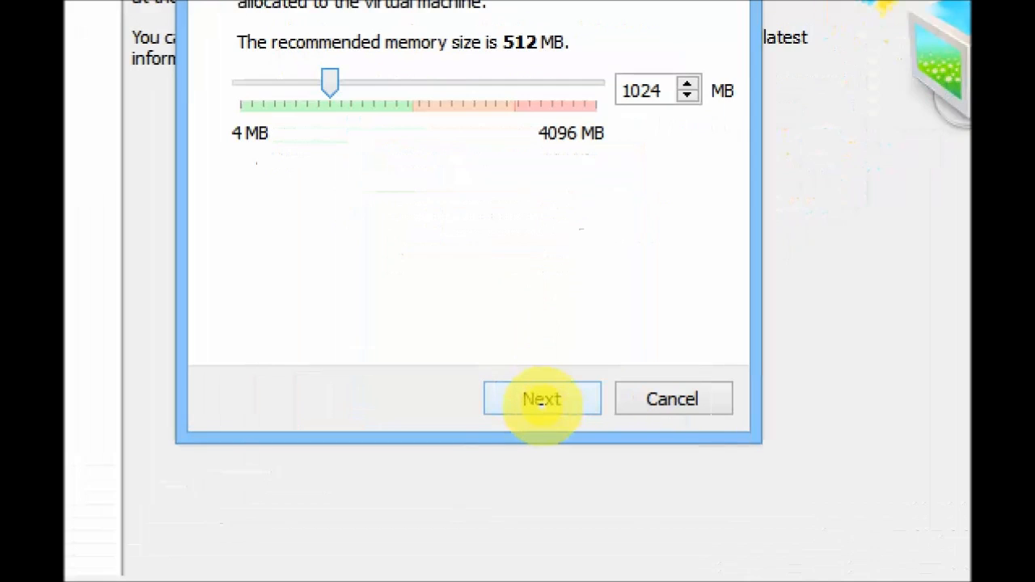
Choose 'Create a virtual hard drive now' for the Ubuntu VM.
click(541, 399)
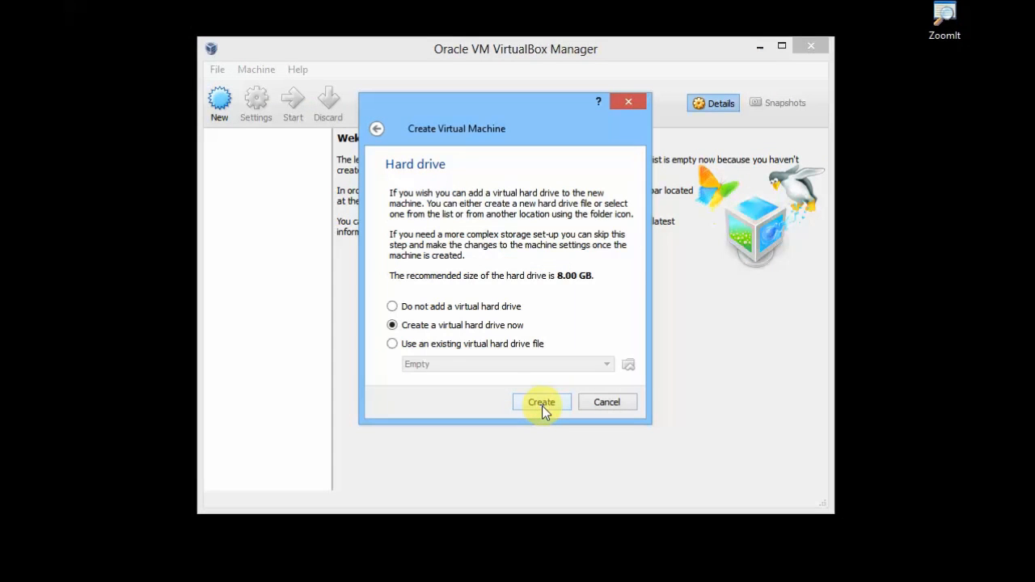
mouse_move(393, 339)
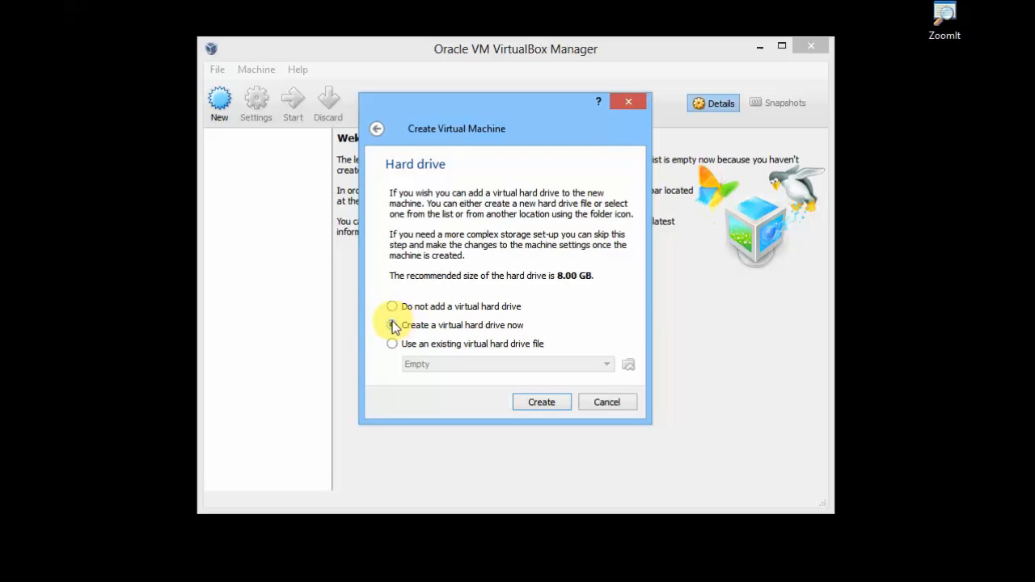
click(392, 324)
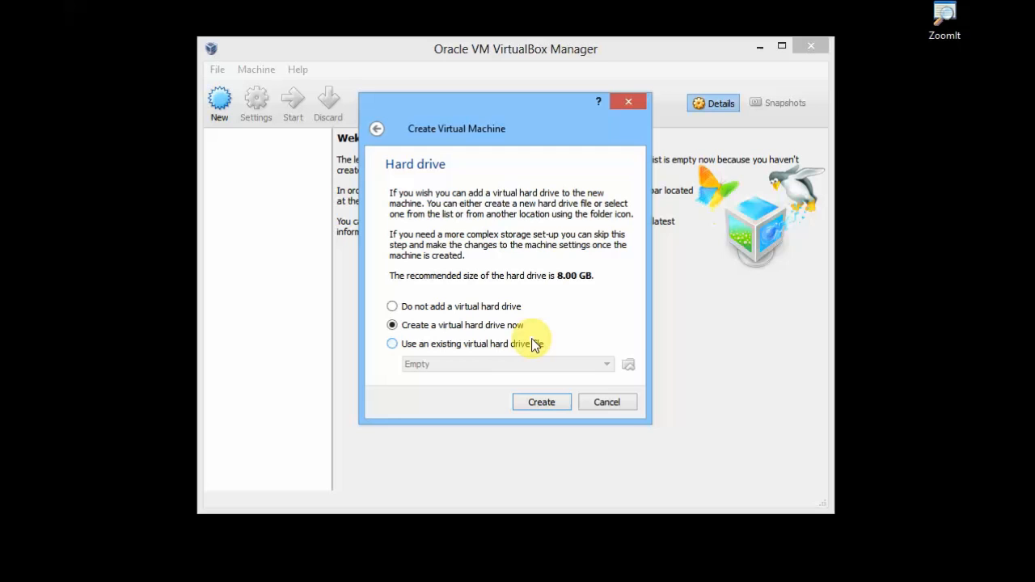
mouse_move(424, 330)
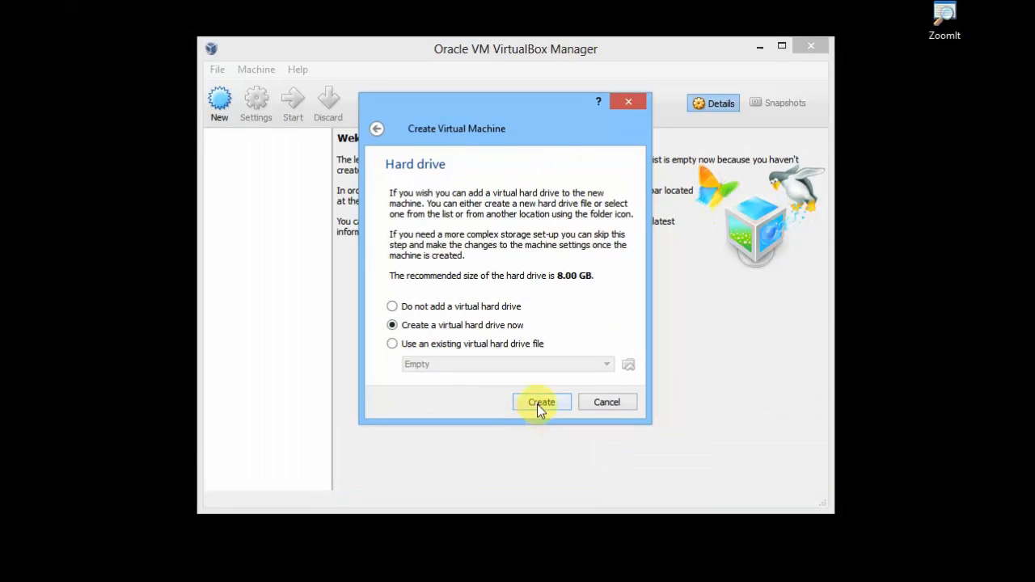
click(541, 402)
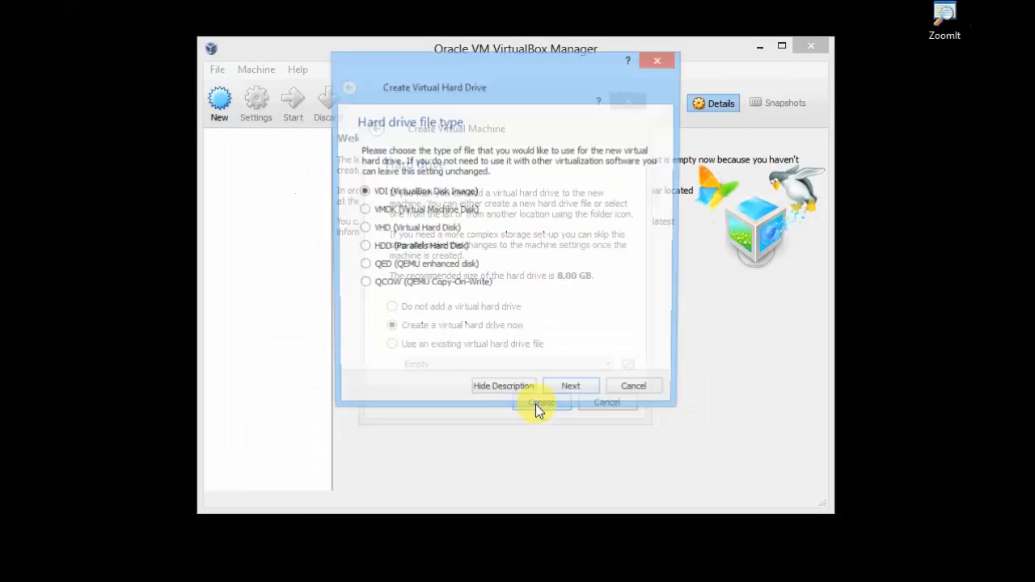
Keep VDI (VirtualBox Disk Image) as the hard drive file type.
click(540, 404)
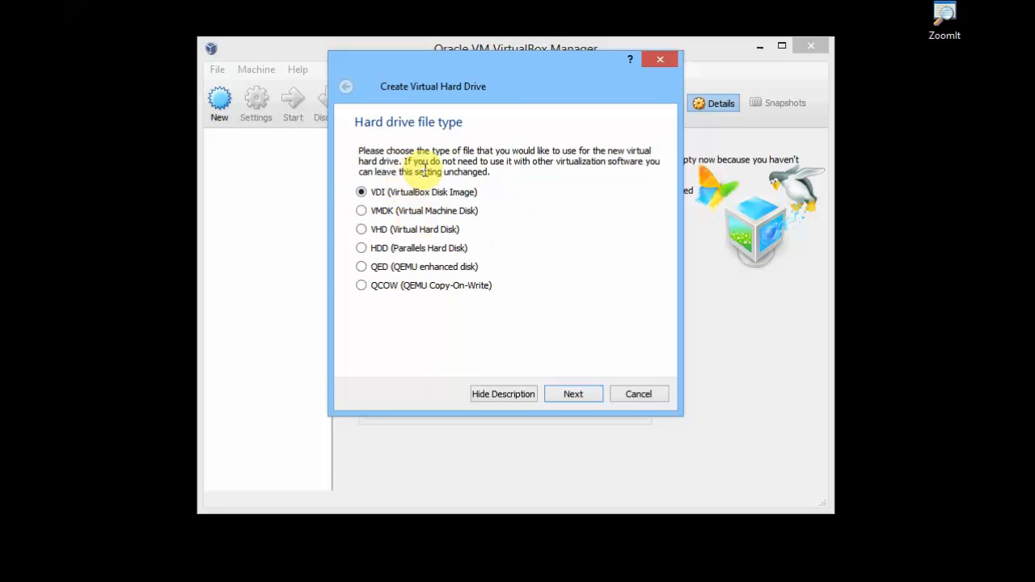
mouse_move(443, 247)
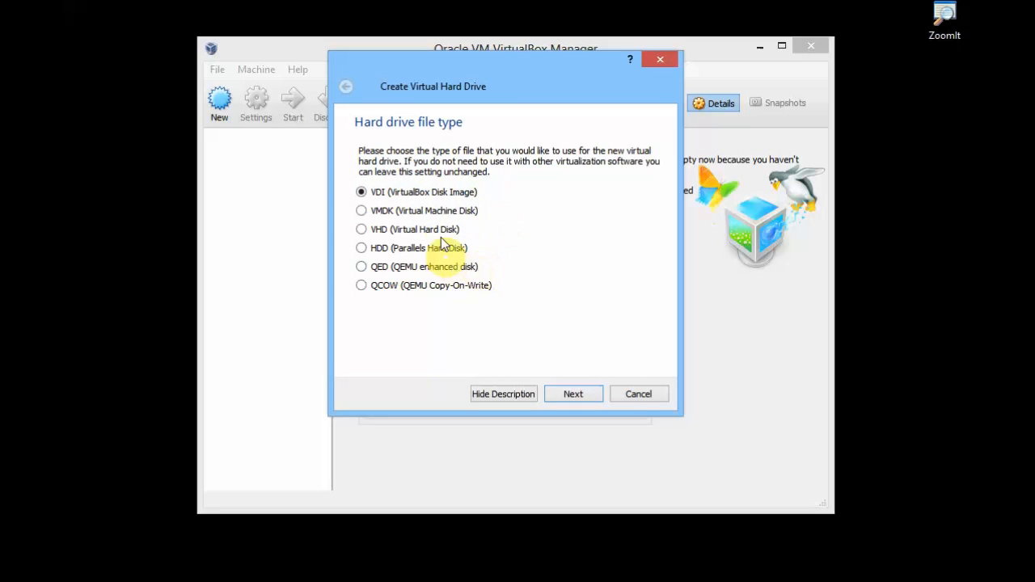
mouse_move(478, 198)
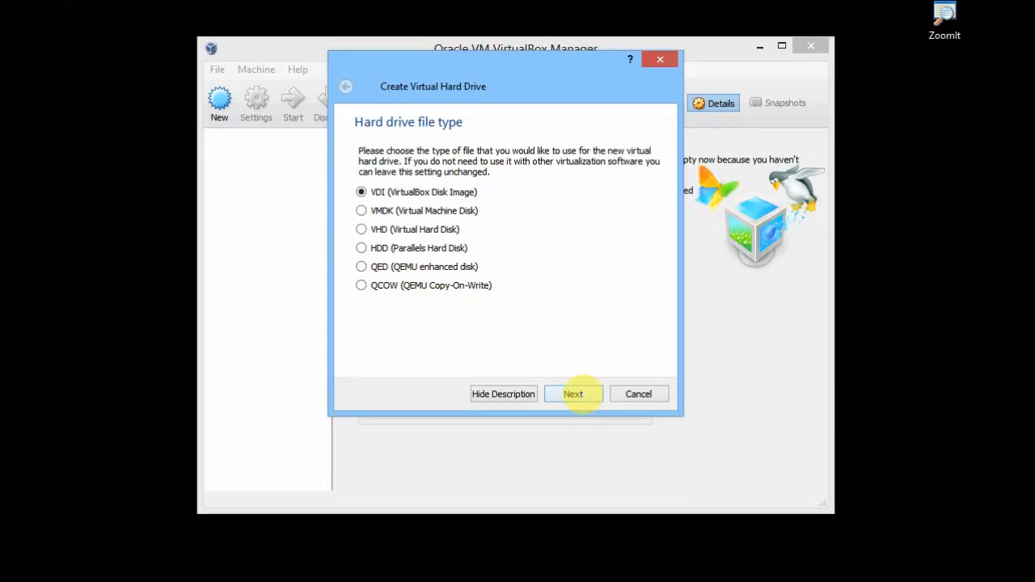
Compare Fixed size with Dynamically allocated storage, leaving Dynamically allocated selected.
click(573, 394)
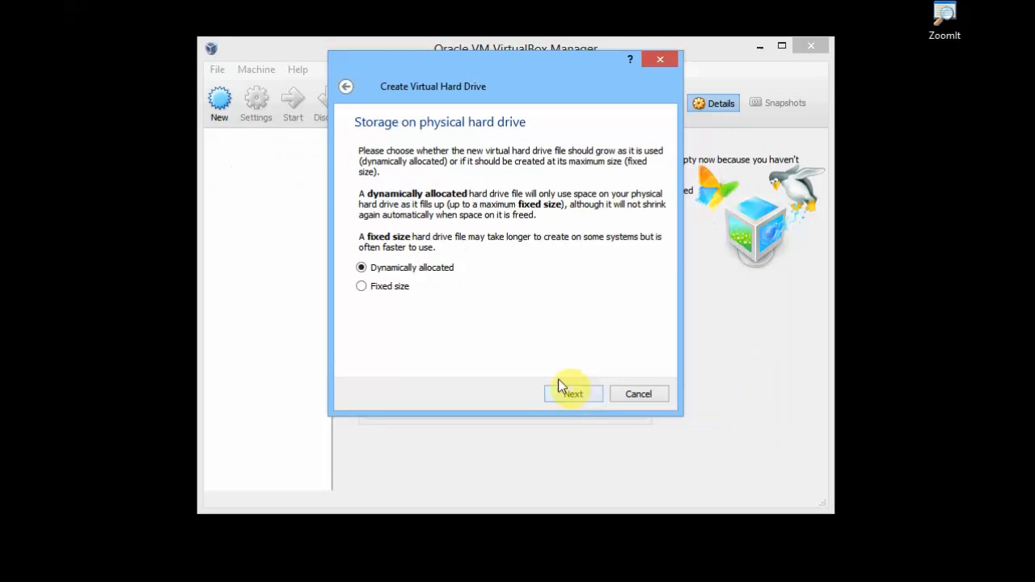
mouse_move(360, 288)
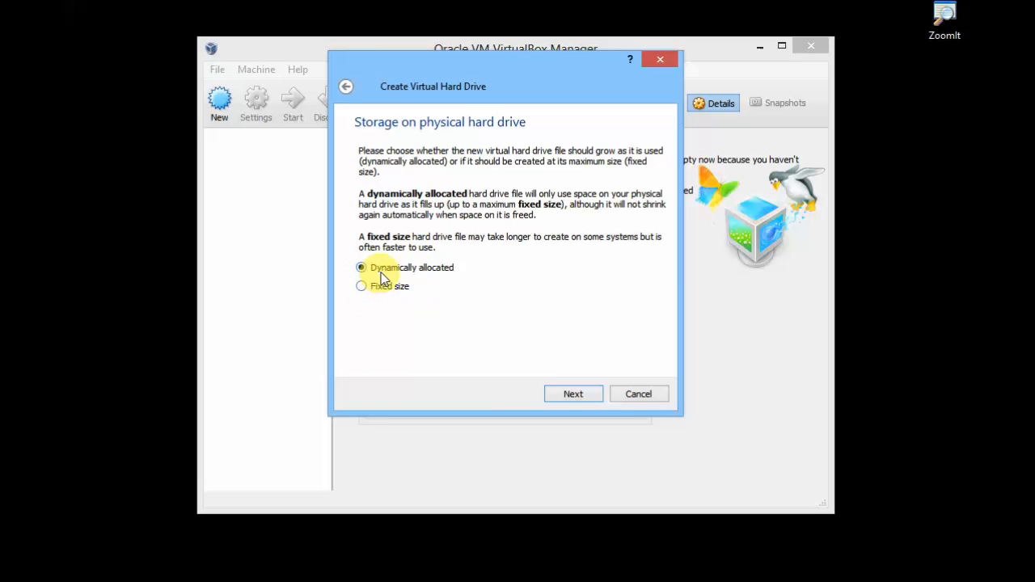
mouse_move(453, 279)
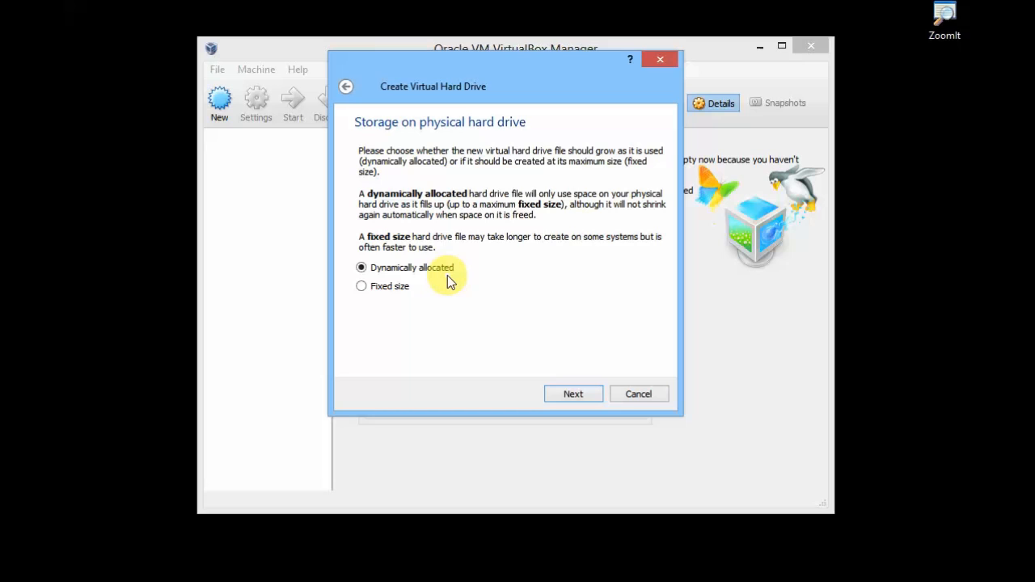
mouse_move(366, 289)
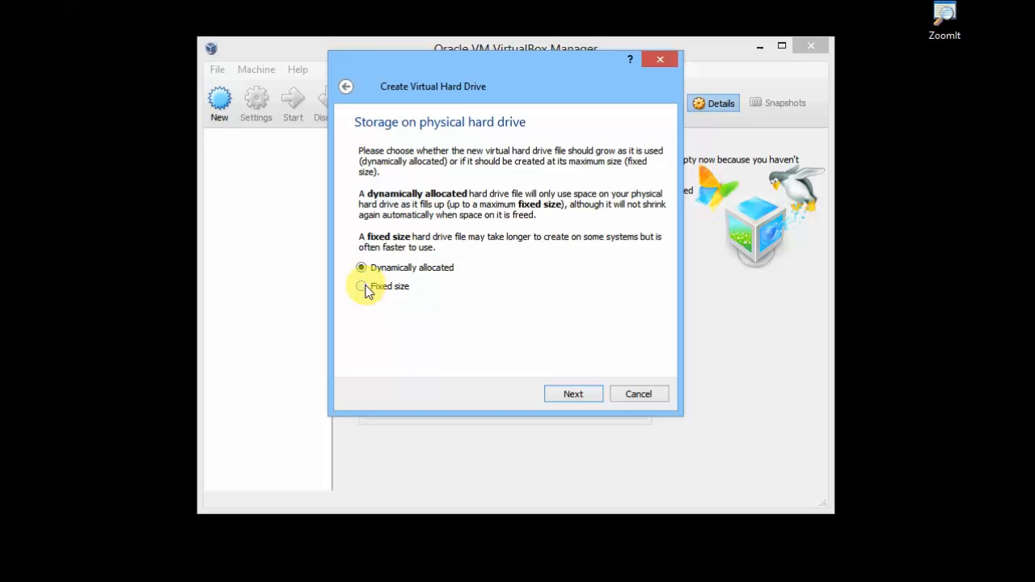
click(360, 285)
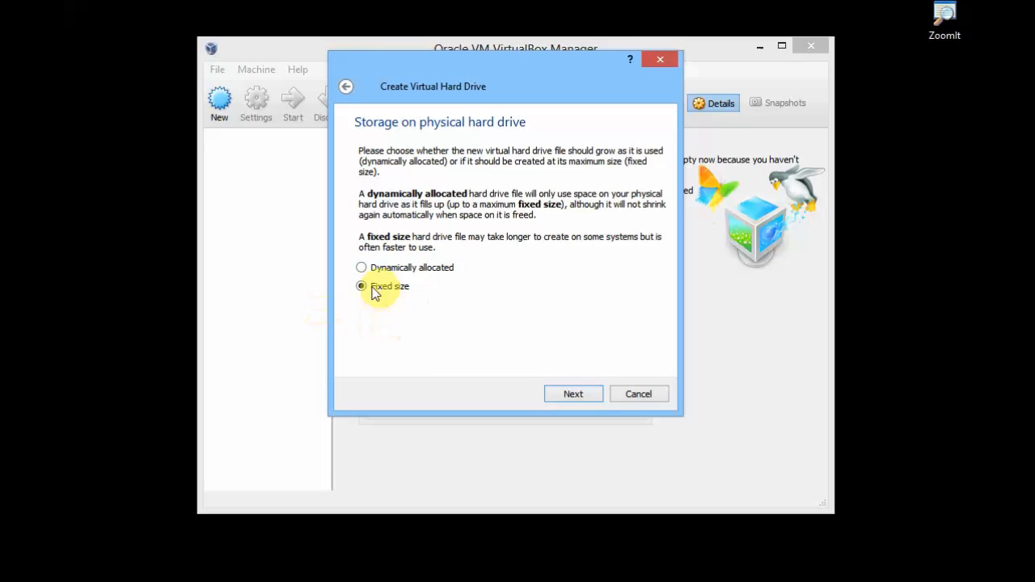
click(361, 267)
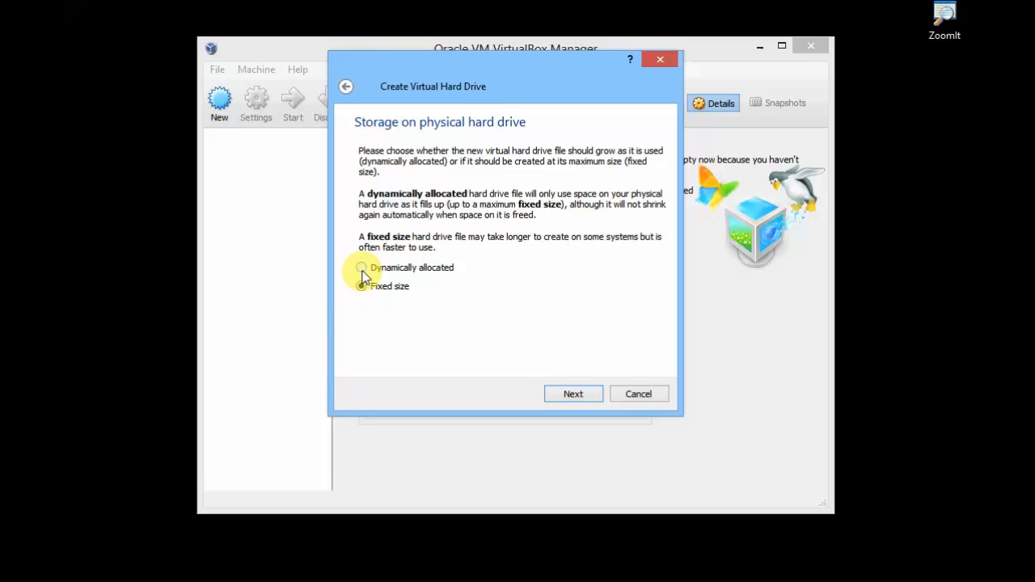
click(361, 267)
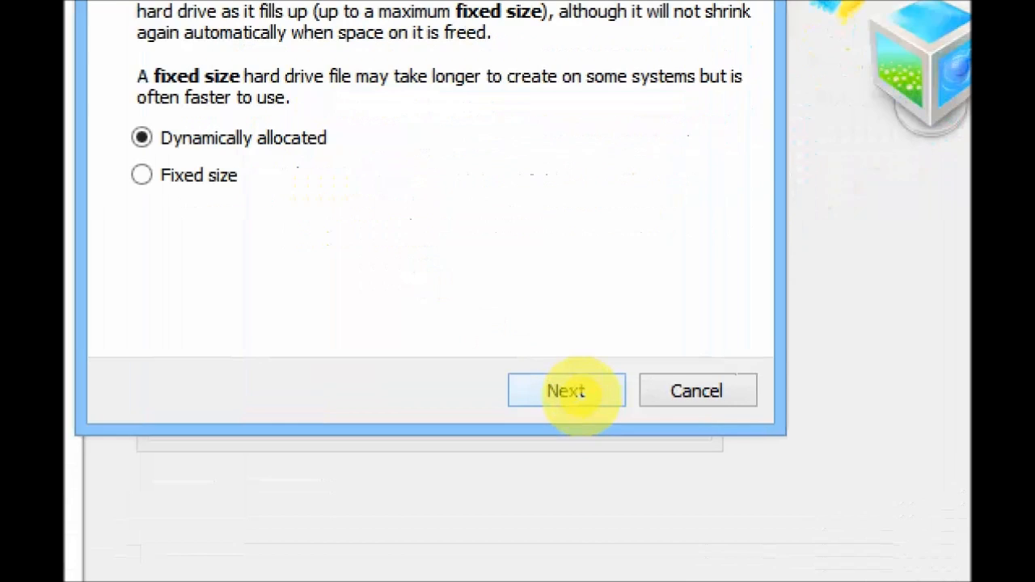
Keep the drive name 'Ubuntu' and size 8.00 GB.
click(566, 391)
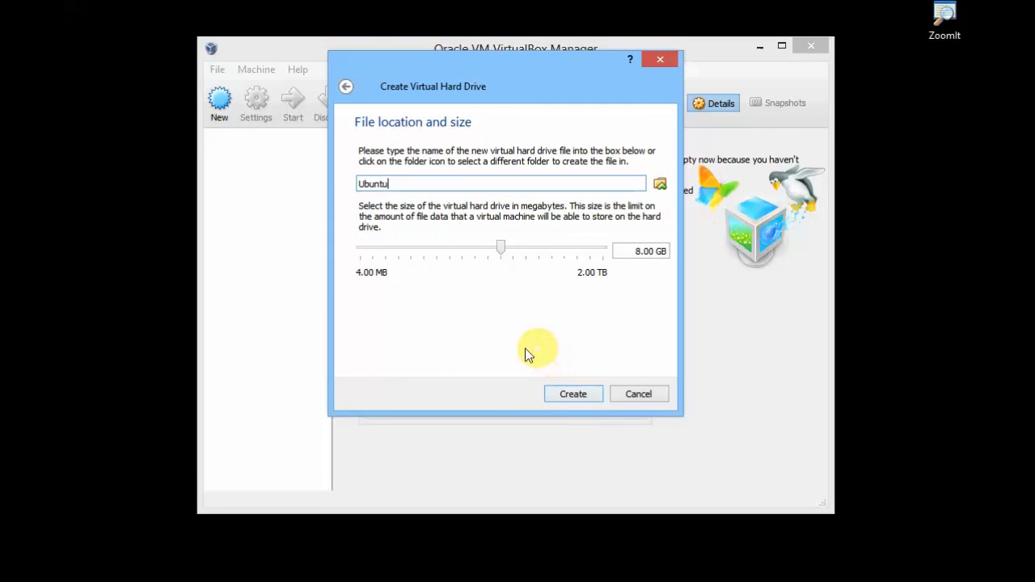
mouse_move(416, 231)
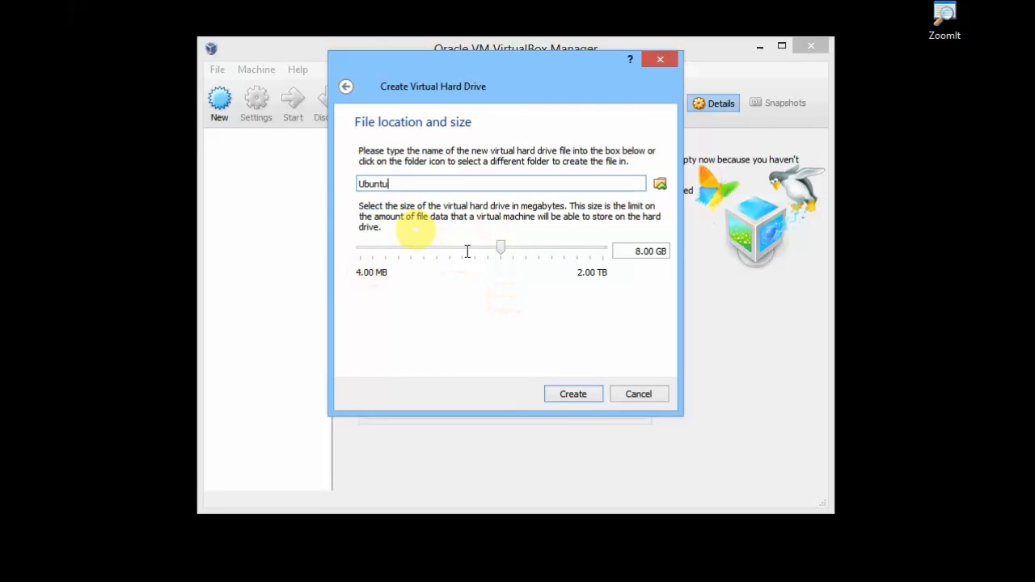
mouse_move(456, 285)
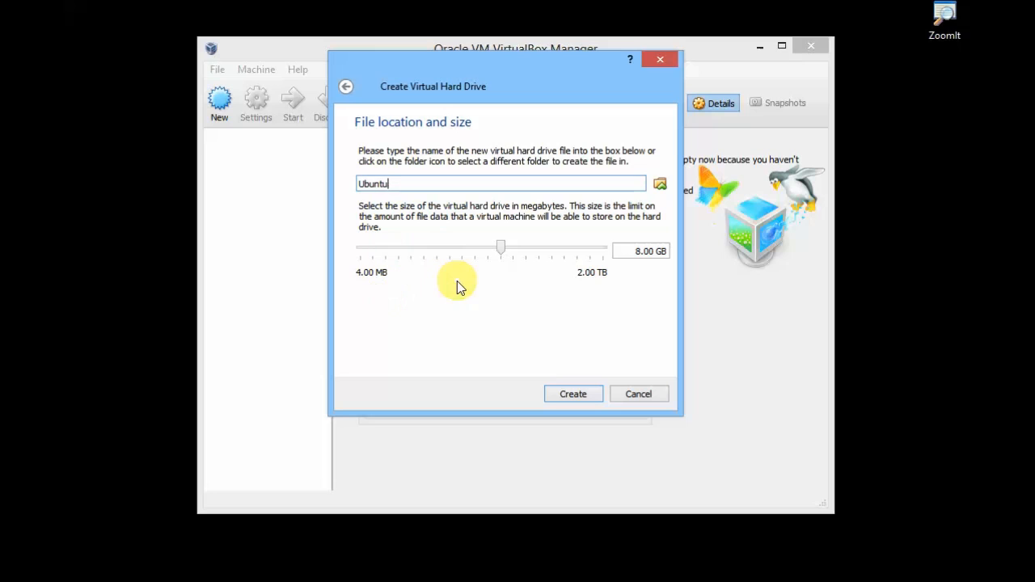
mouse_move(586, 372)
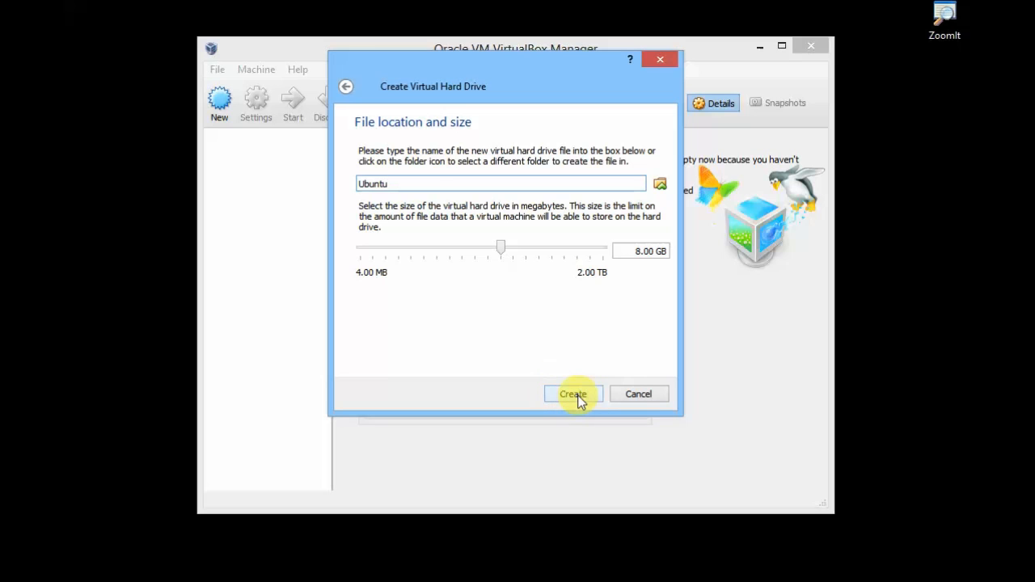
Create the 8.00 GB Ubuntu.vdi drive and review the new VM's details pane.
click(572, 394)
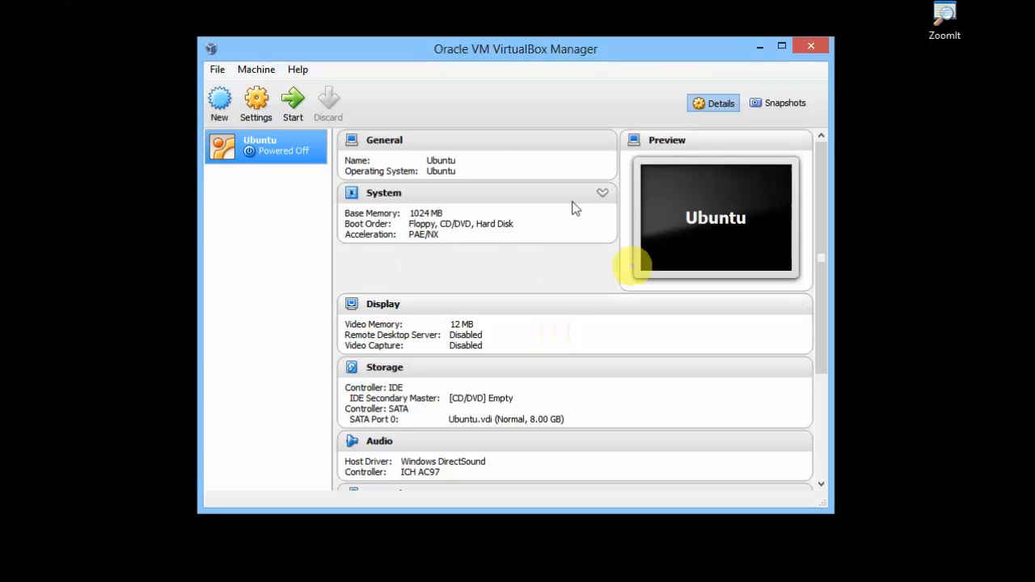
scroll(down, 3)
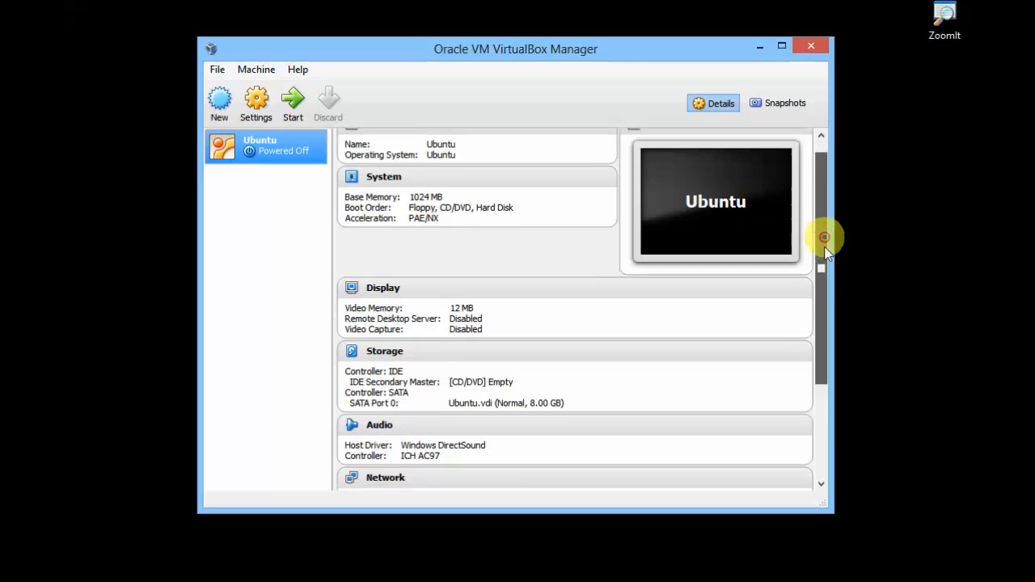
scroll(up, 3)
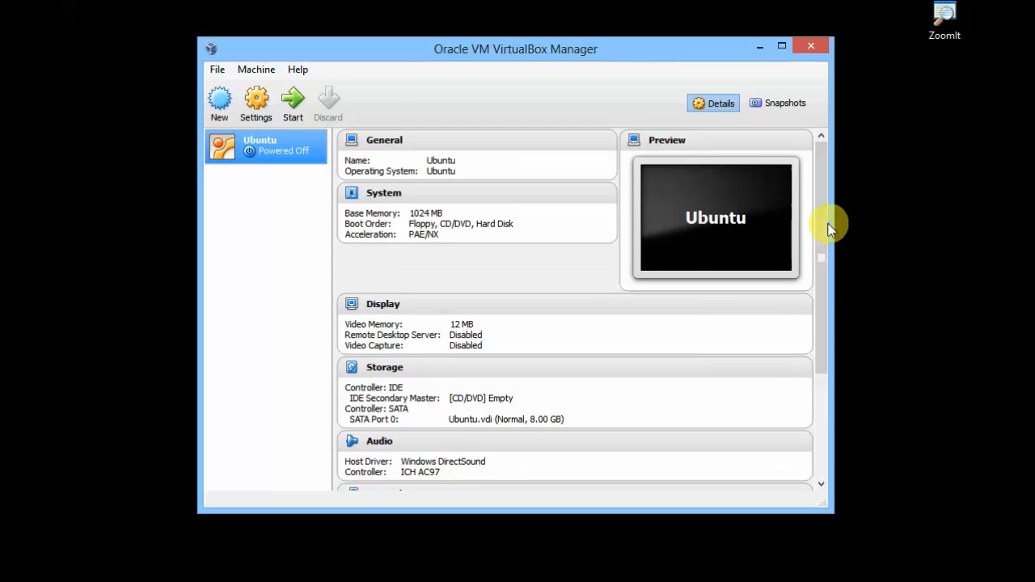
scroll(down, 3)
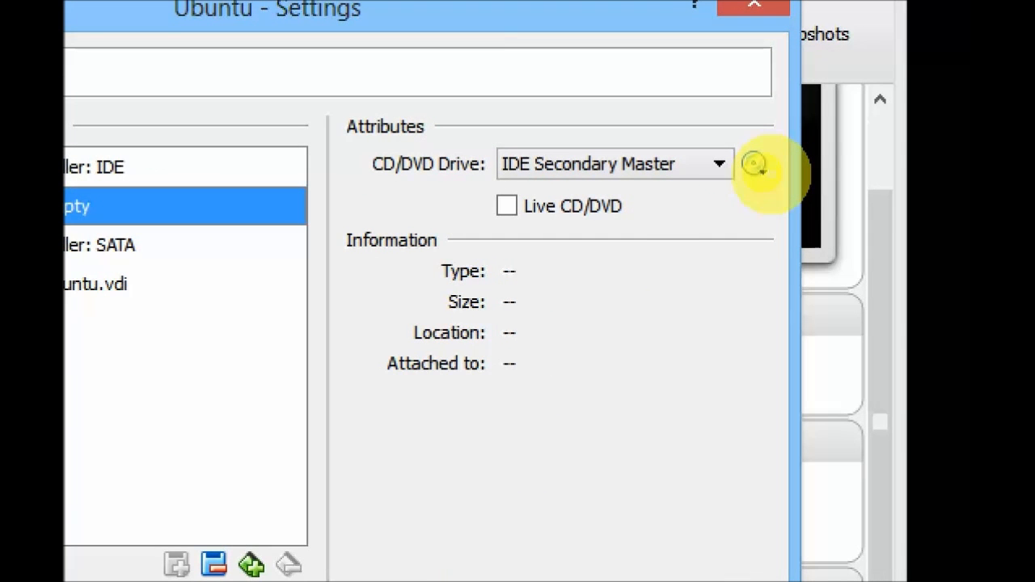
Load ubuntu-13.10-desktop-i386.iso into the CD/DVD drive and save the storage settings.
click(758, 167)
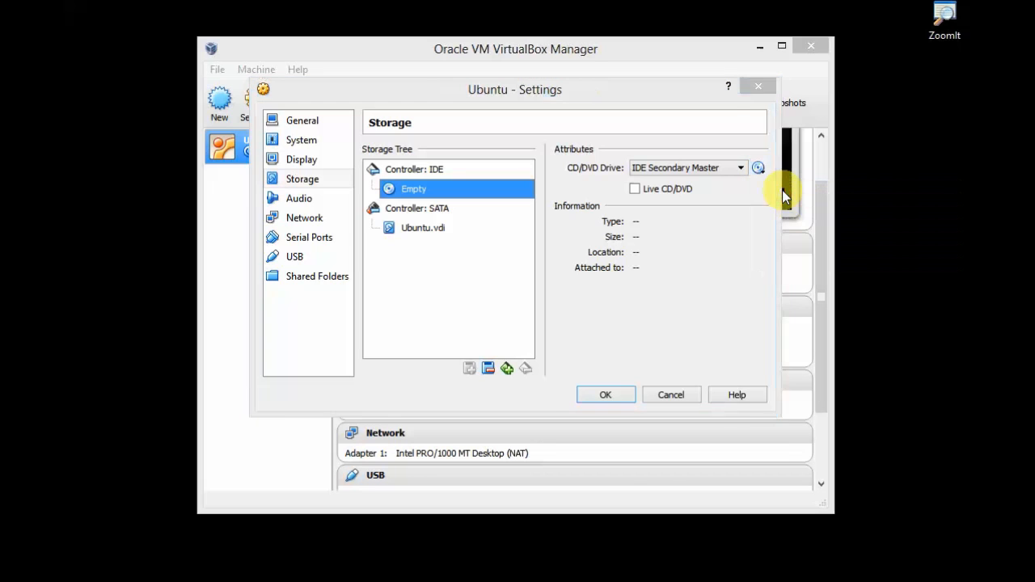
click(758, 168)
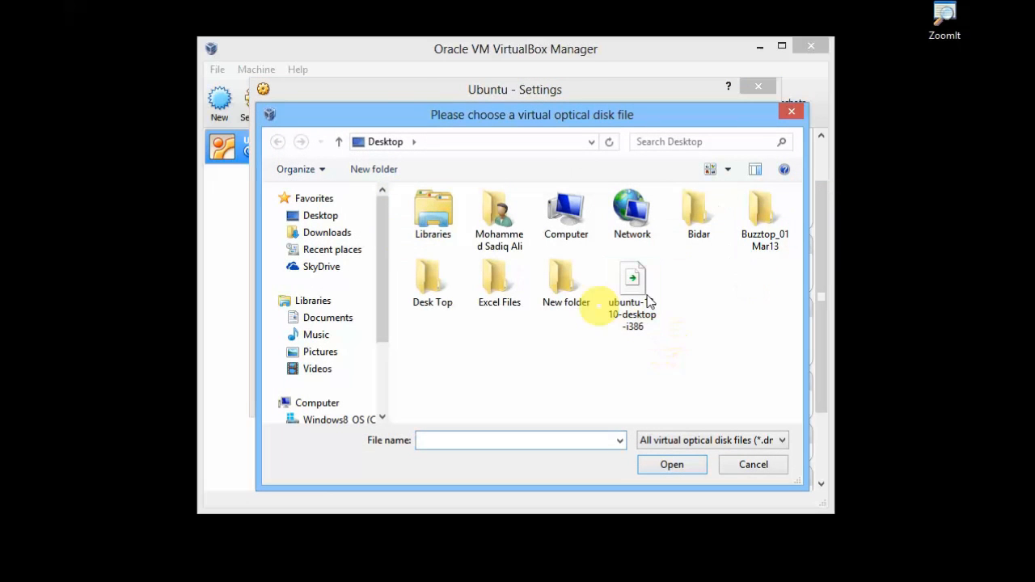
mouse_move(602, 301)
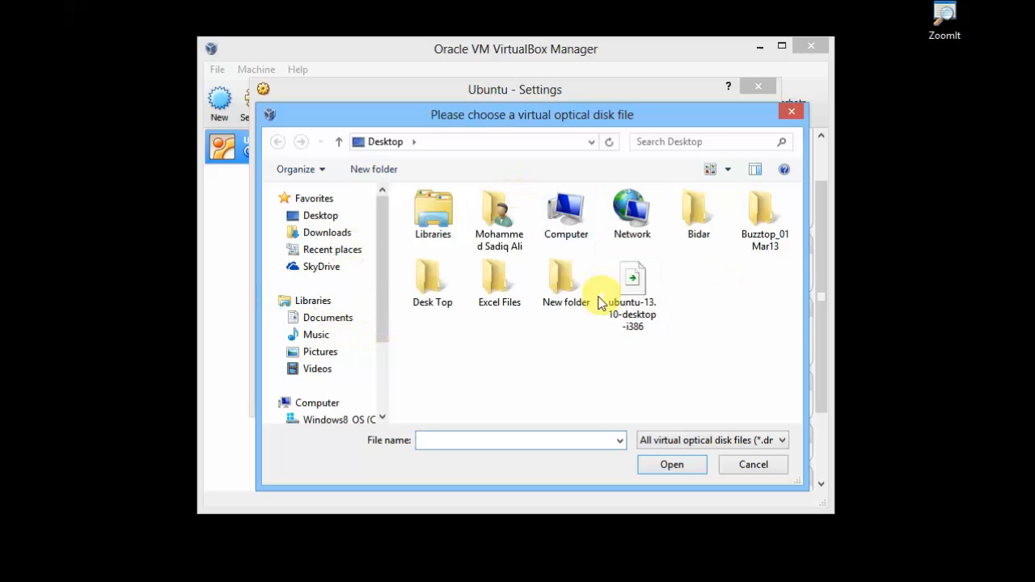
click(632, 283)
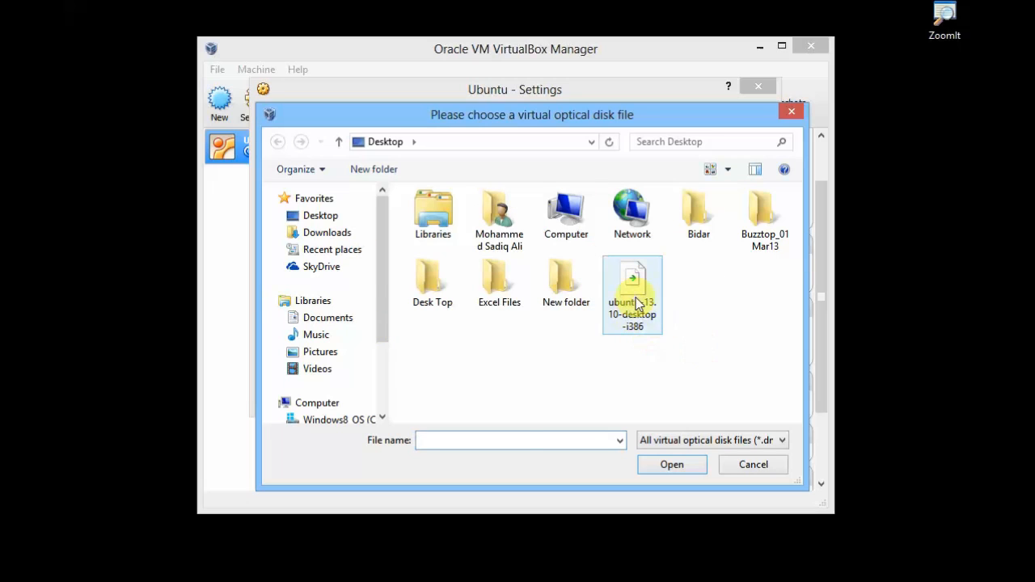
click(633, 291)
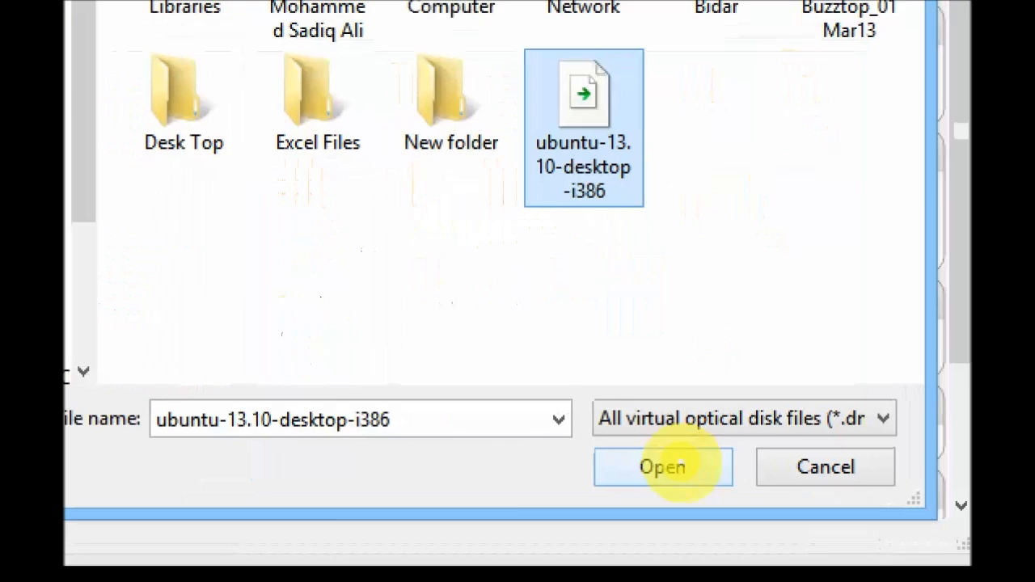
click(662, 466)
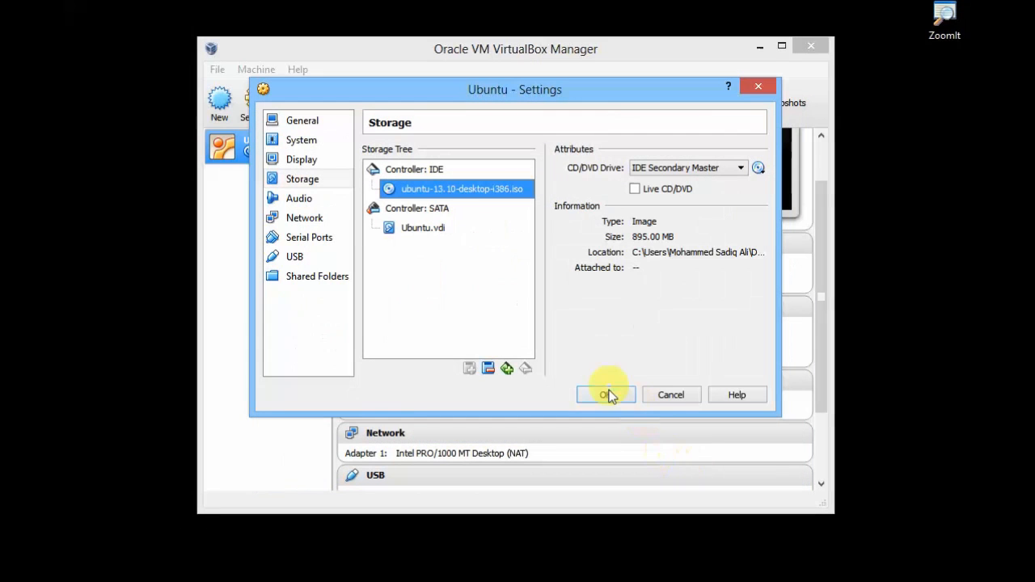
mouse_move(607, 397)
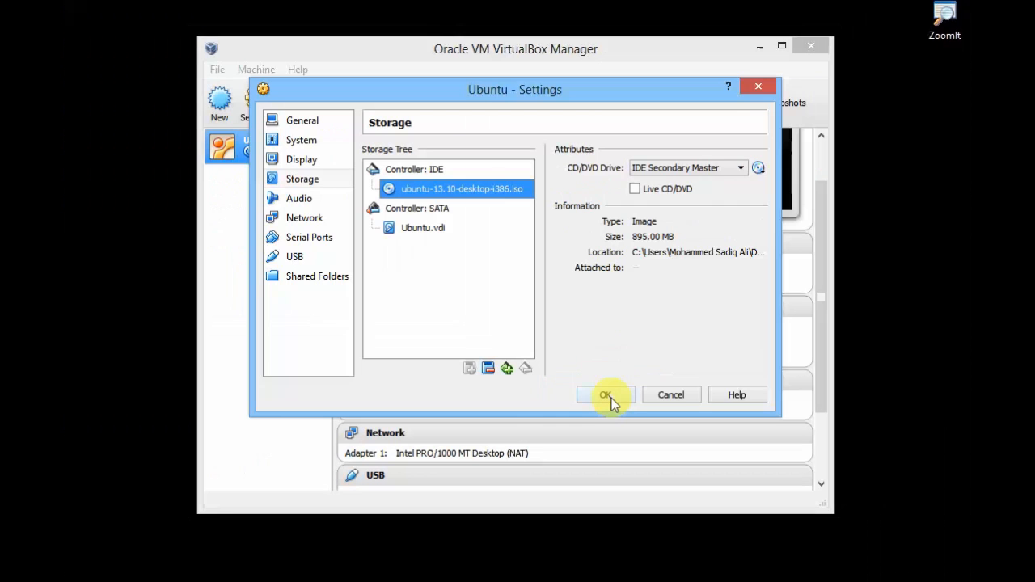
click(605, 395)
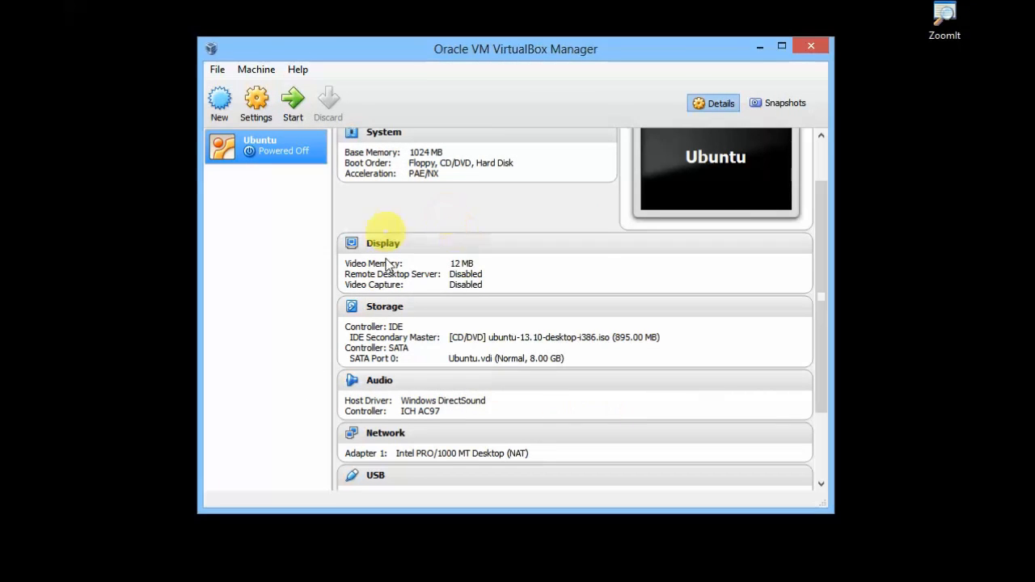
mouse_move(301, 227)
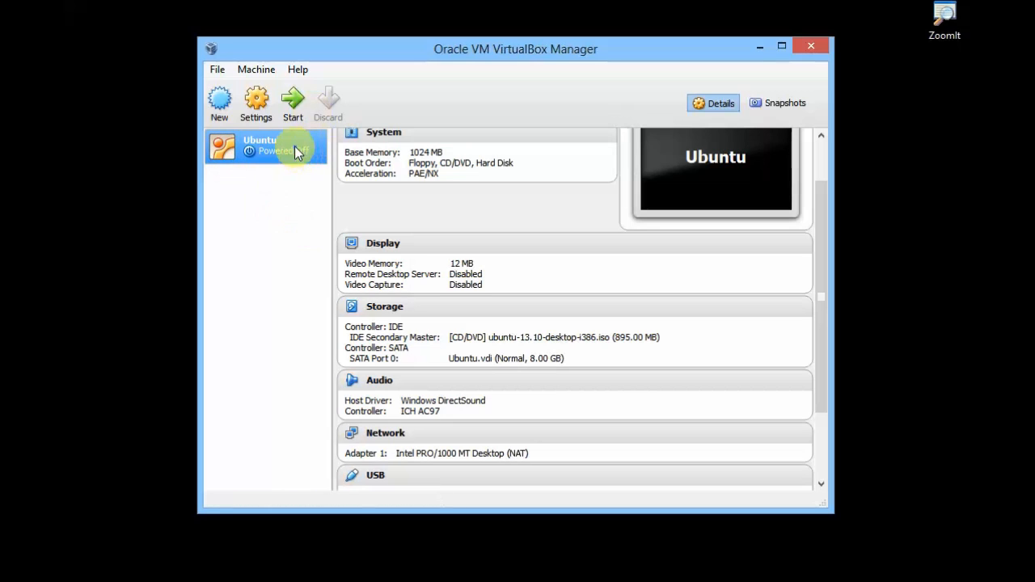
mouse_move(292, 97)
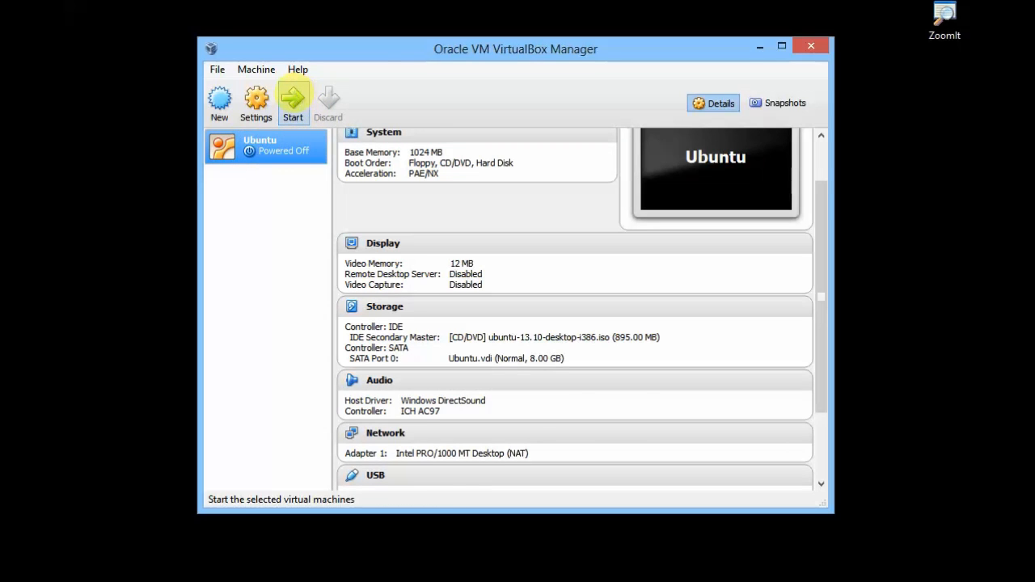
Start the Ubuntu virtual machine from the VirtualBox toolbar.
click(293, 99)
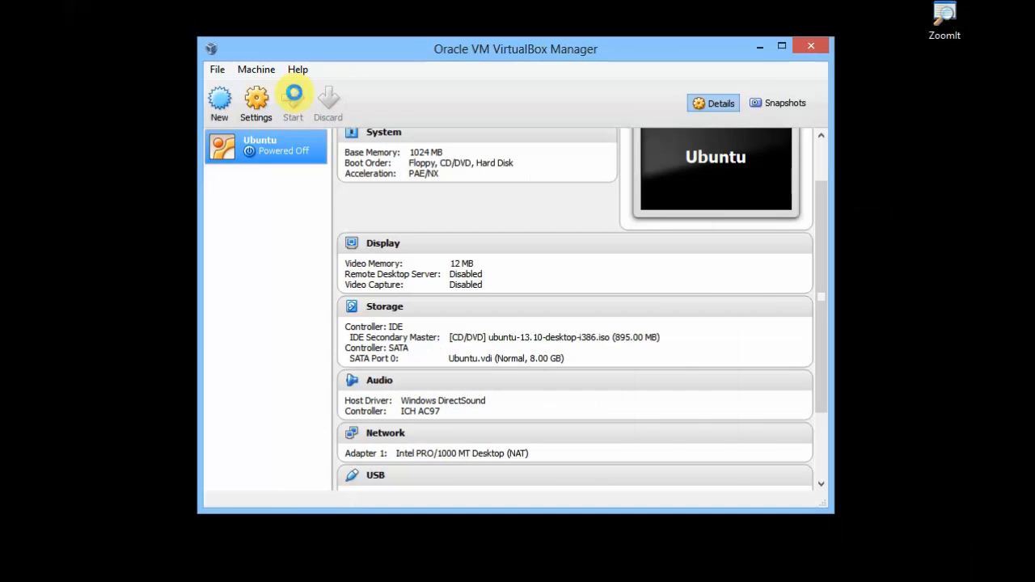
Dismiss the keyboard auto-capture notice and choose Install Ubuntu from the disc's boot menu.
click(293, 103)
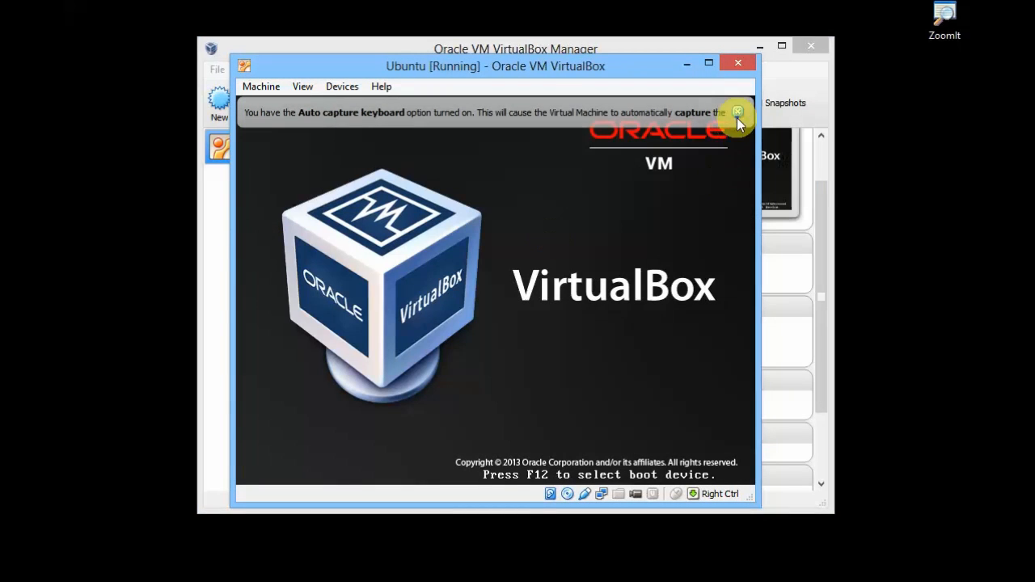
click(737, 112)
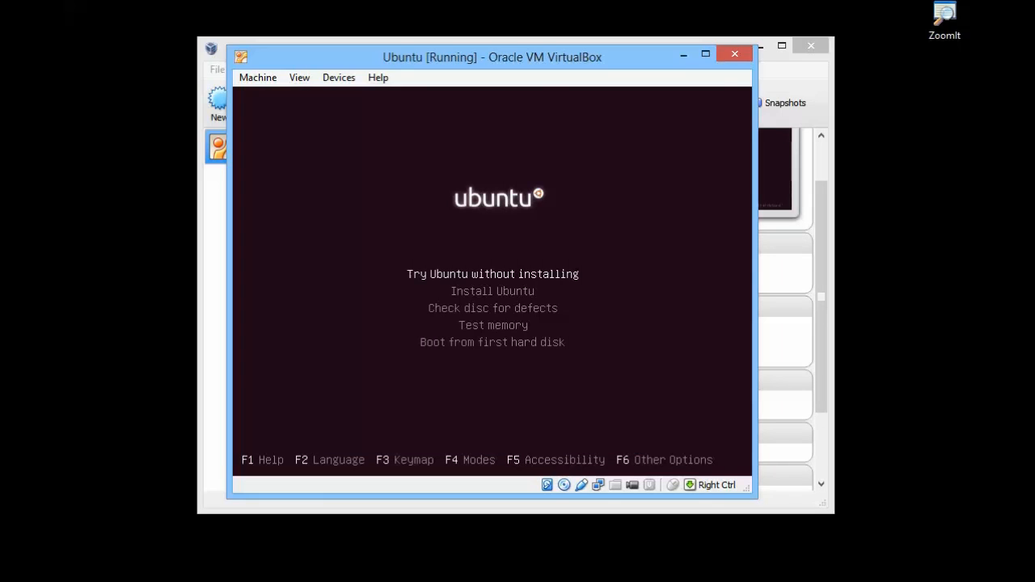
key(Down)
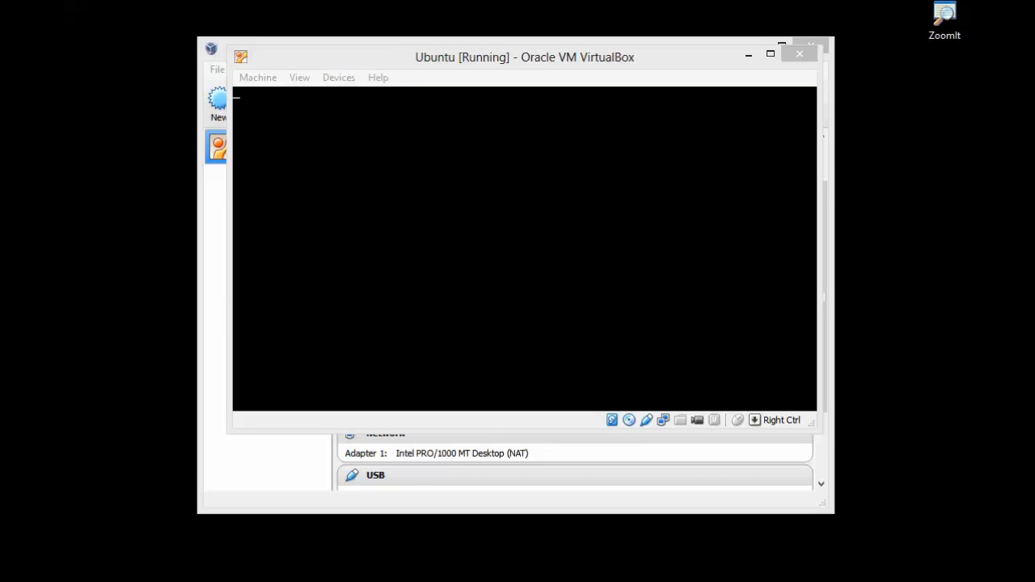
key(shift)
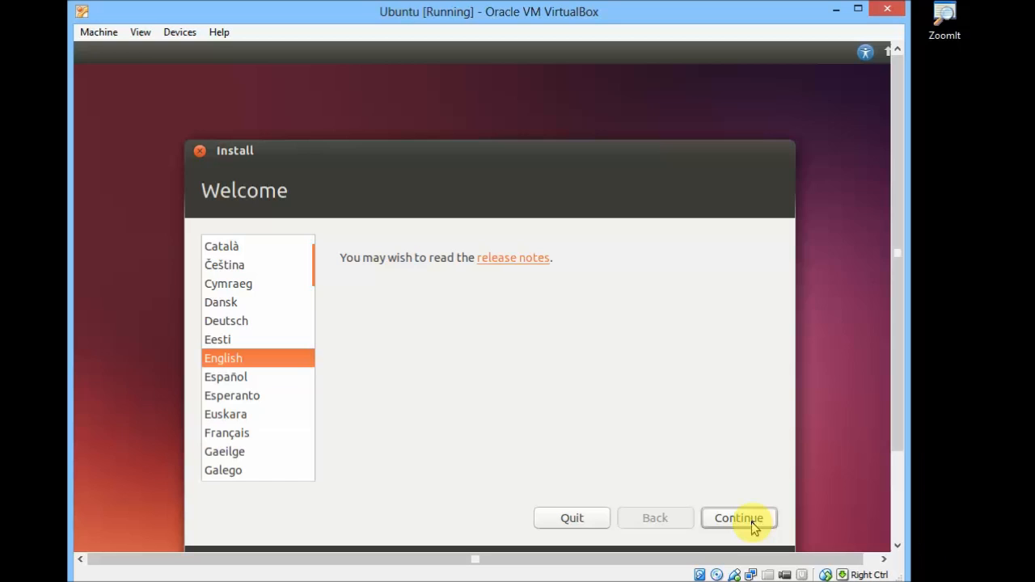
mouse_move(685, 462)
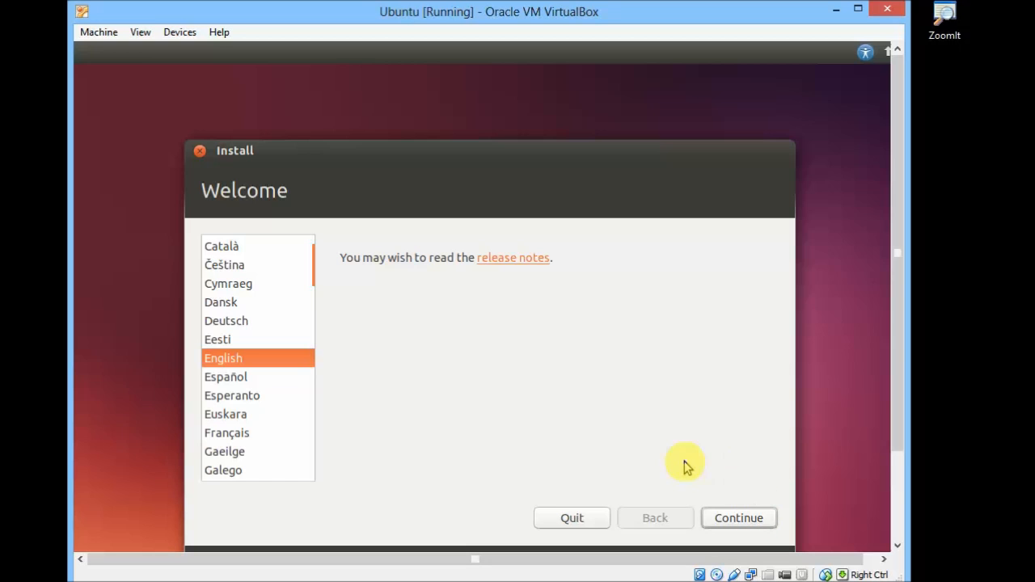
mouse_move(263, 356)
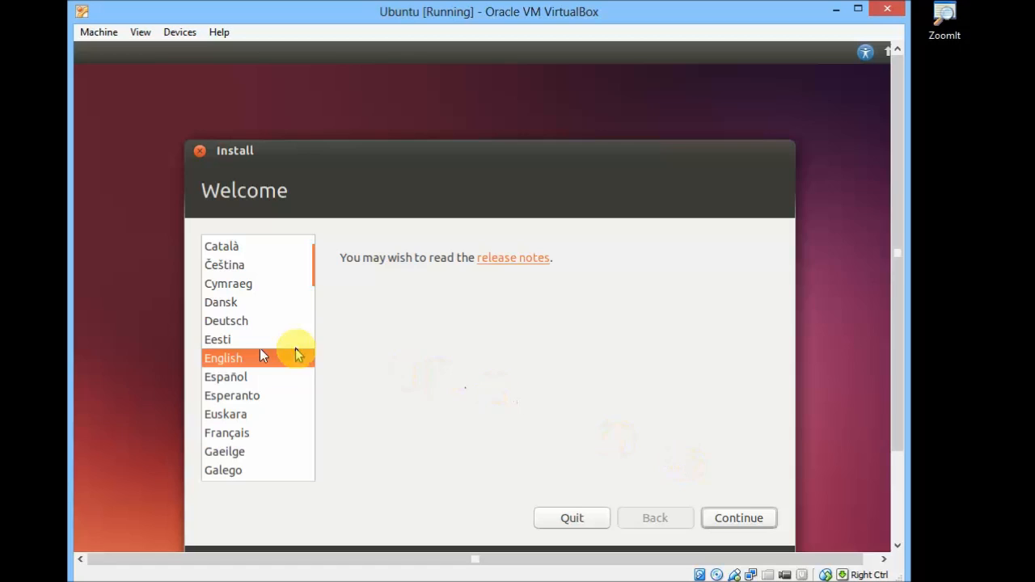
mouse_move(724, 542)
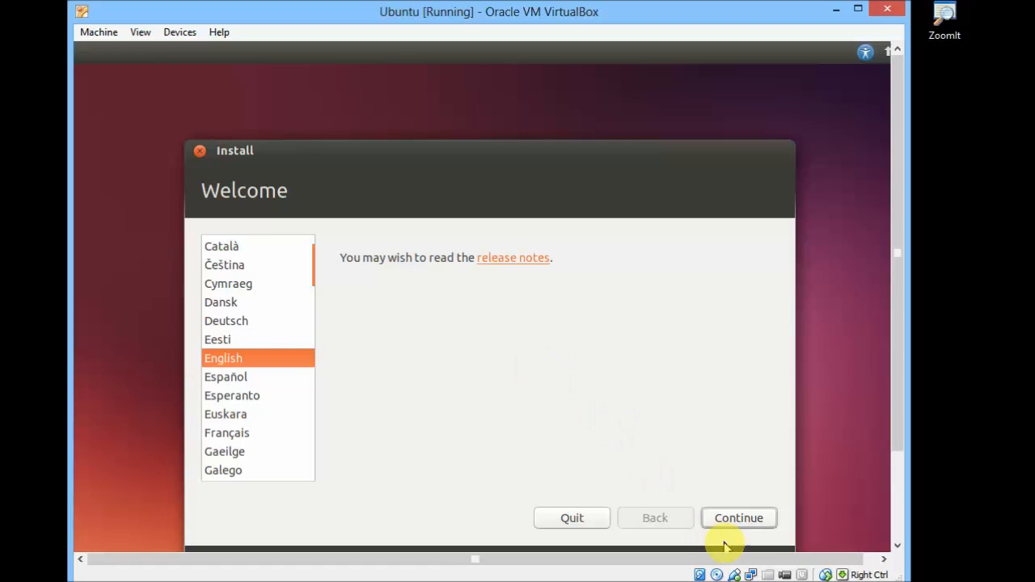
mouse_move(886, 490)
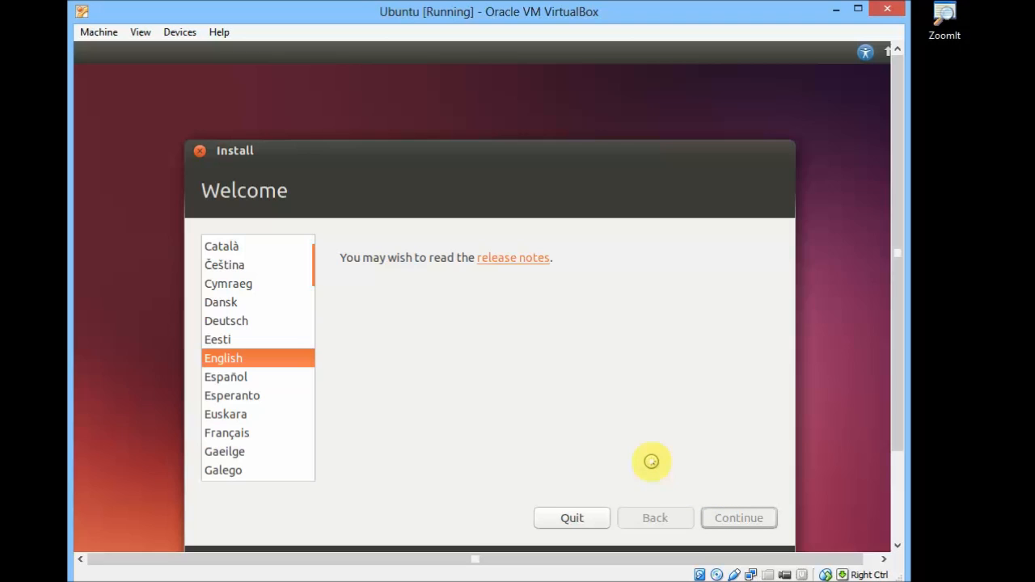
Continue past the installer's Welcome screen with English selected.
click(738, 518)
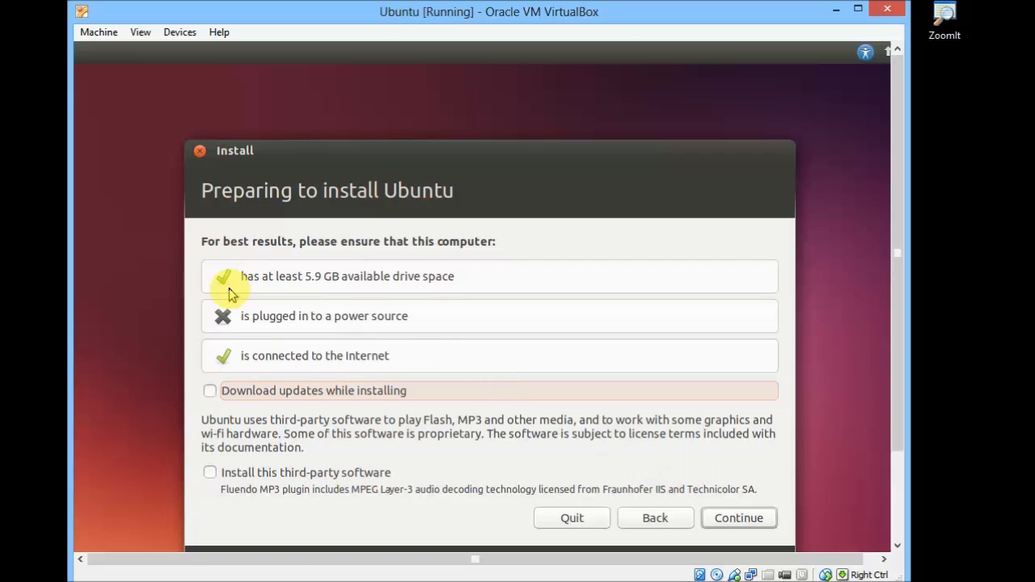
mouse_move(218, 391)
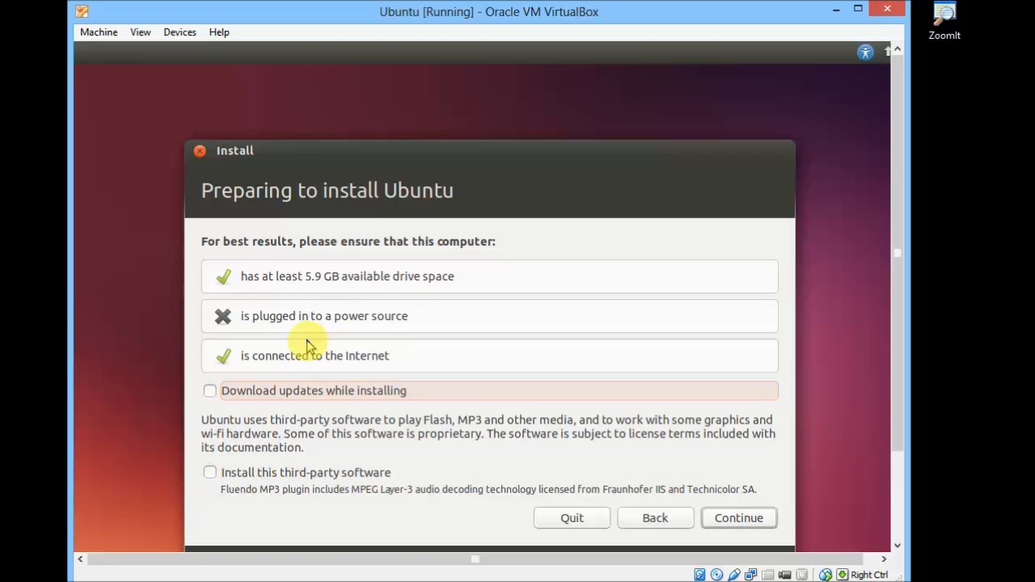
mouse_move(313, 296)
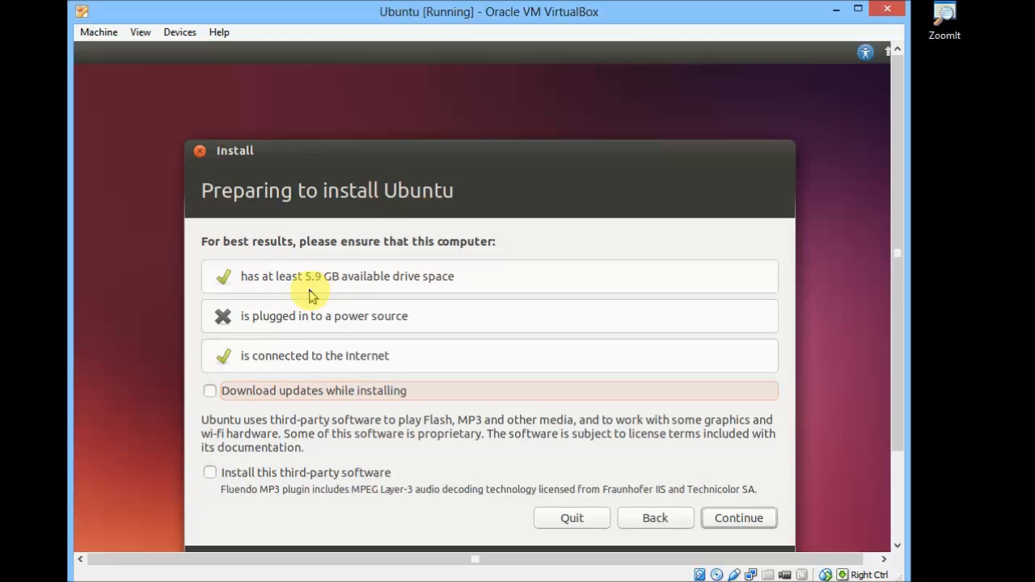
mouse_move(419, 304)
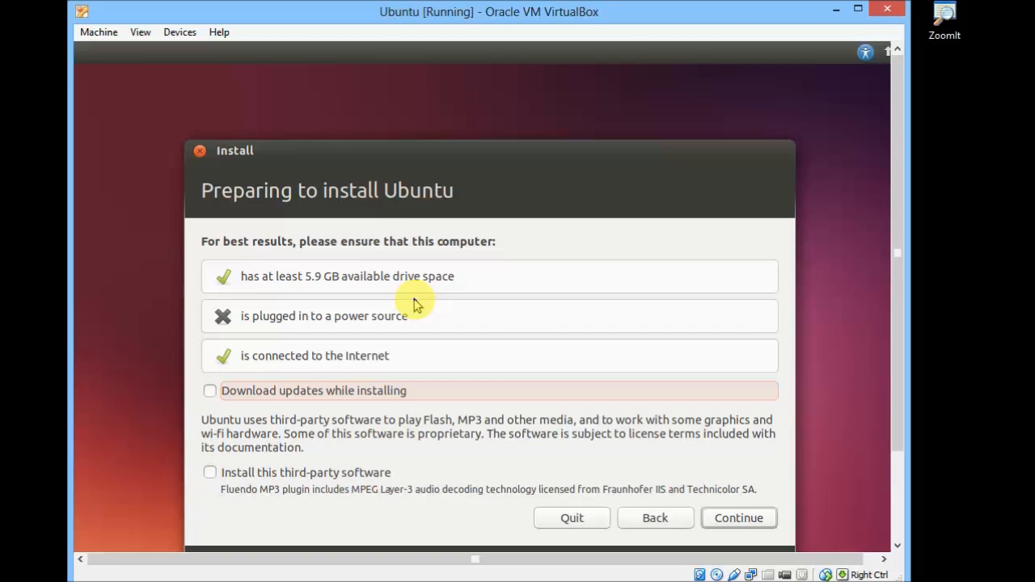
mouse_move(340, 352)
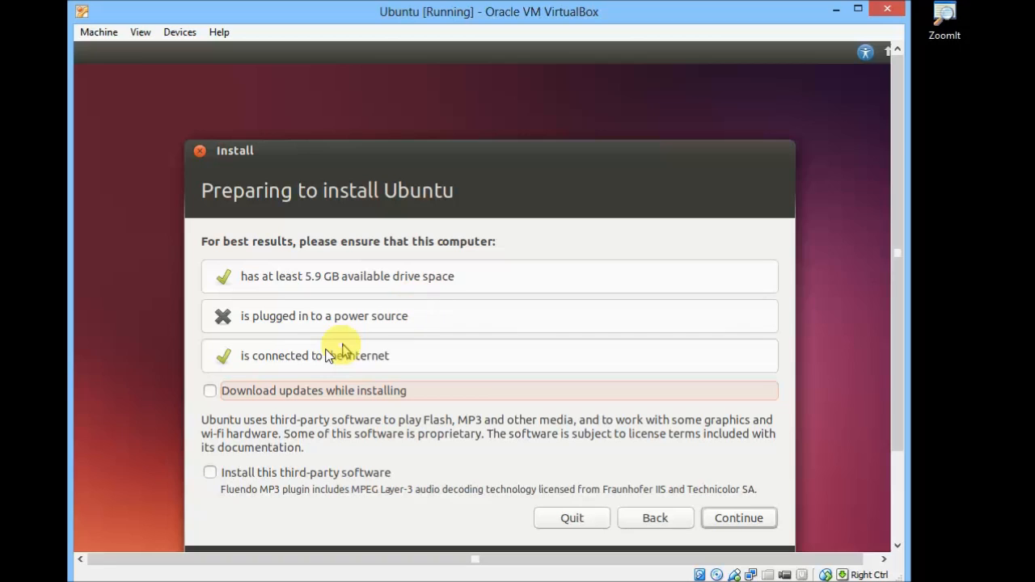
mouse_move(388, 402)
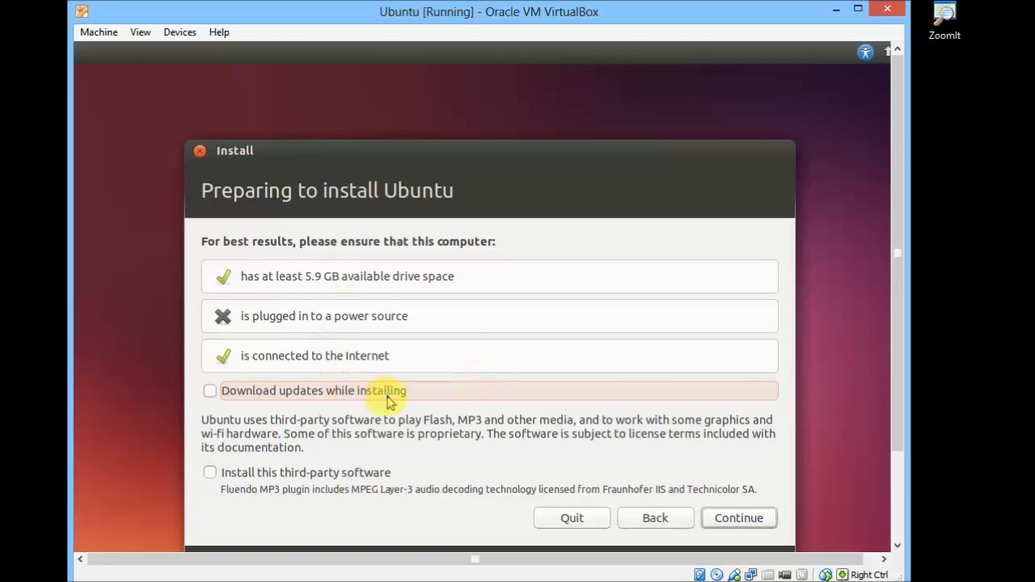
mouse_move(355, 476)
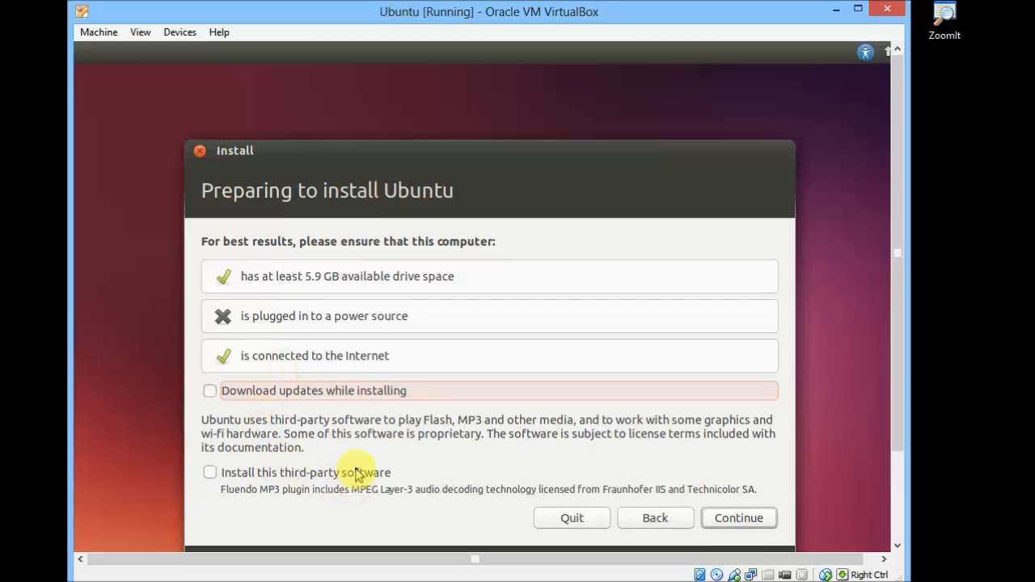
mouse_move(215, 380)
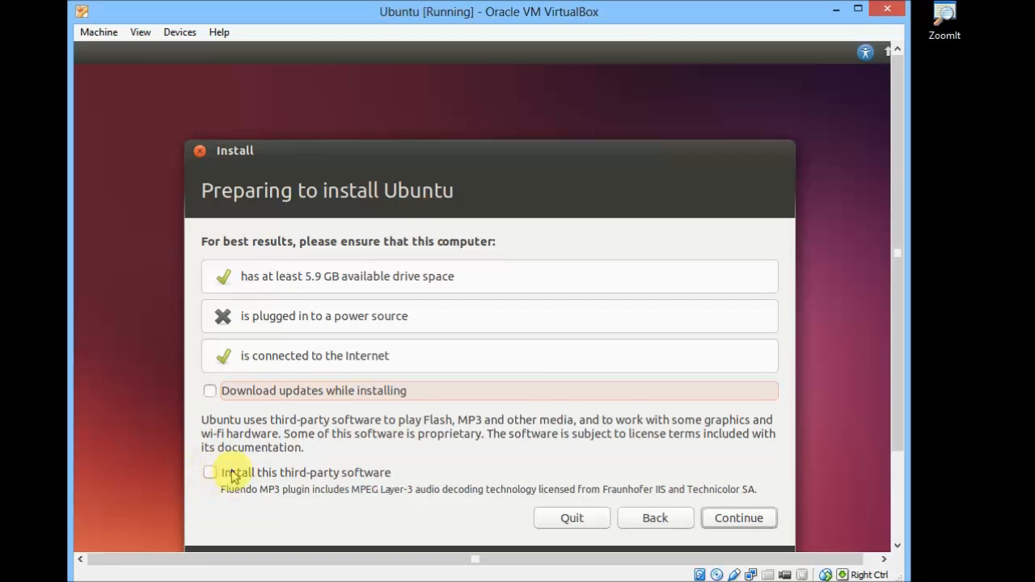
mouse_move(402, 439)
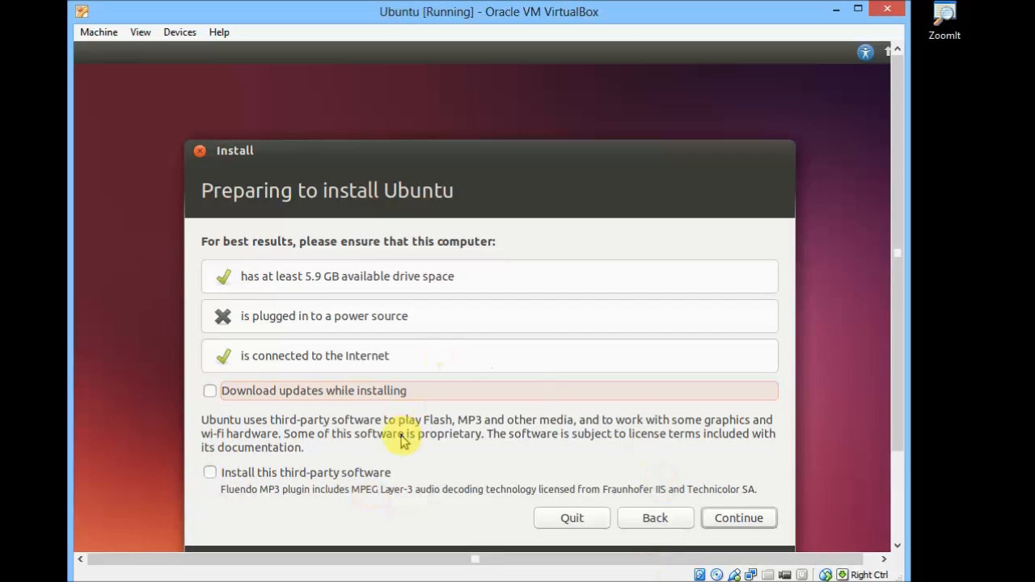
mouse_move(524, 148)
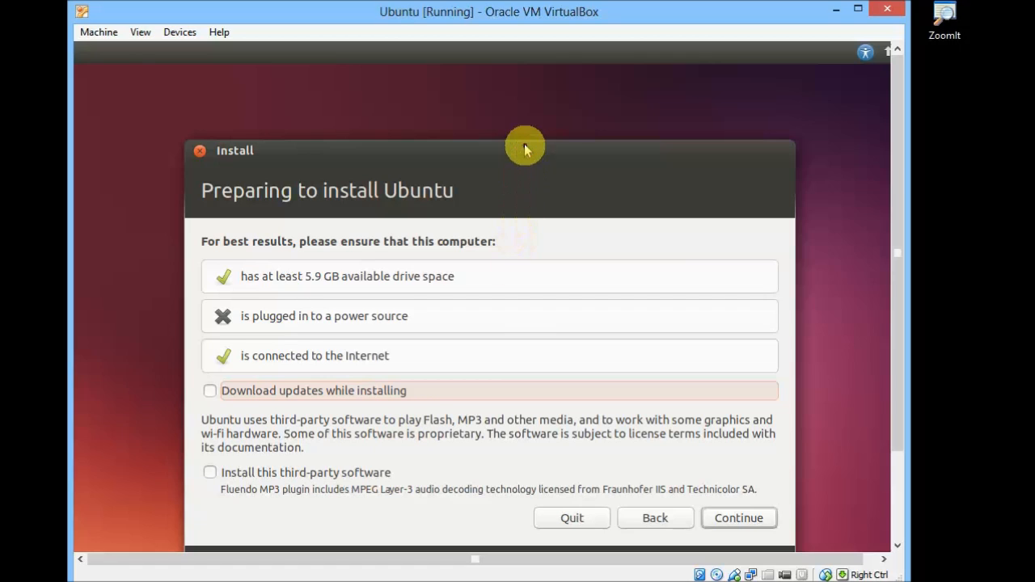
mouse_move(295, 423)
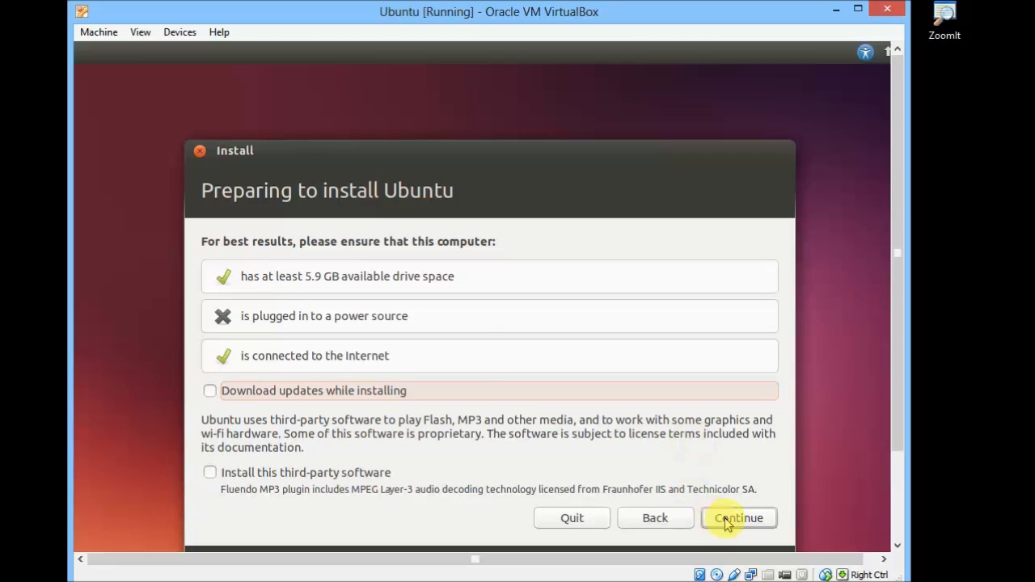
Continue from Preparing to install Ubuntu with update downloads and third-party software unticked.
click(738, 518)
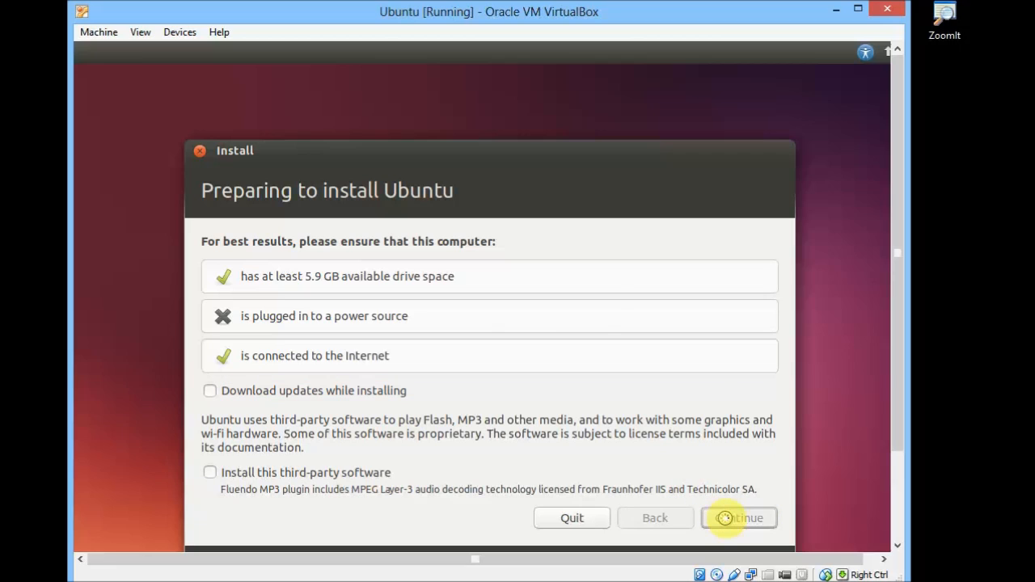
mouse_move(583, 316)
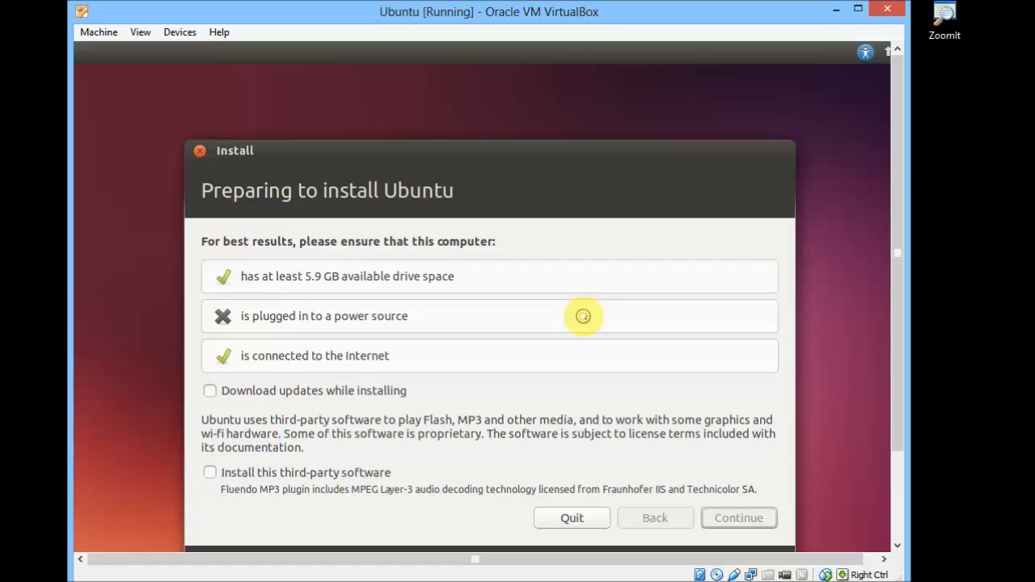
click(738, 517)
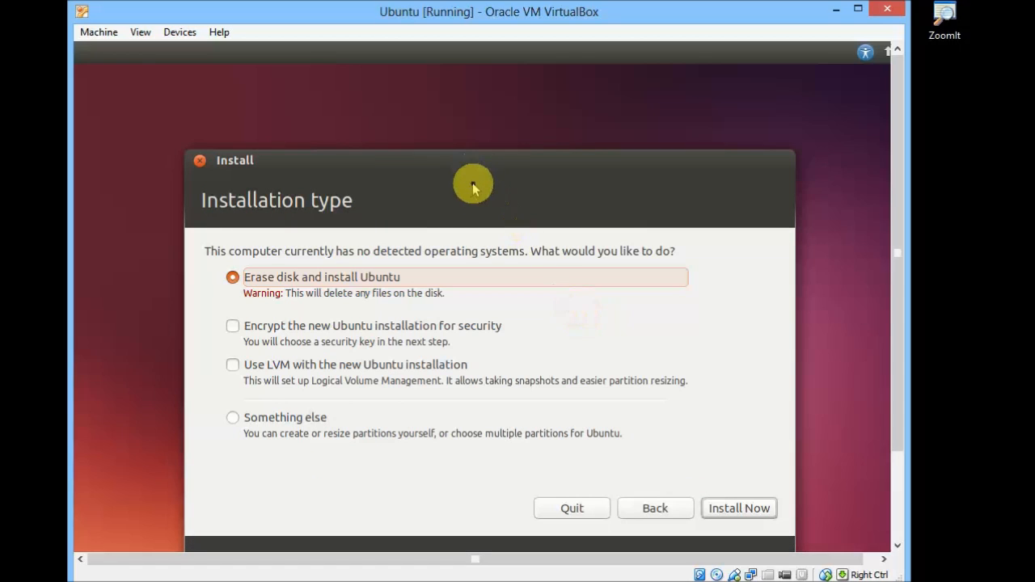
mouse_move(279, 369)
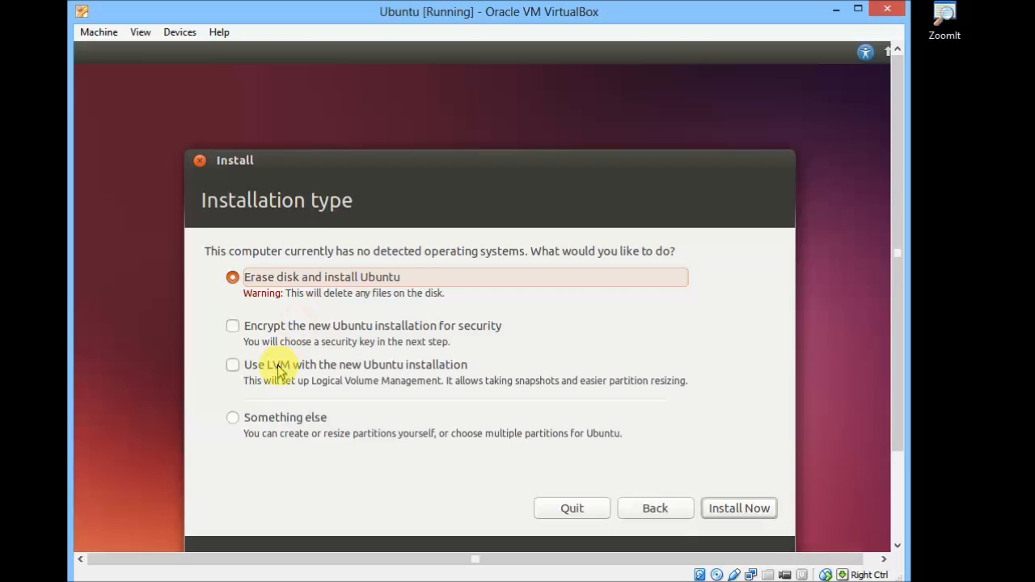
mouse_move(265, 332)
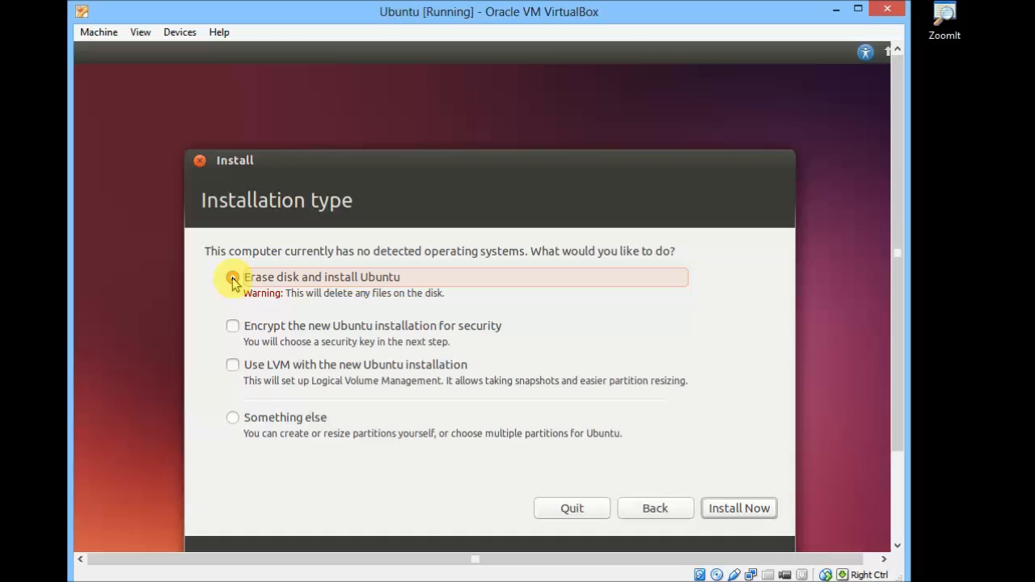
Try Something else, then settle on Erase disk and install Ubuntu and Install Now.
click(232, 277)
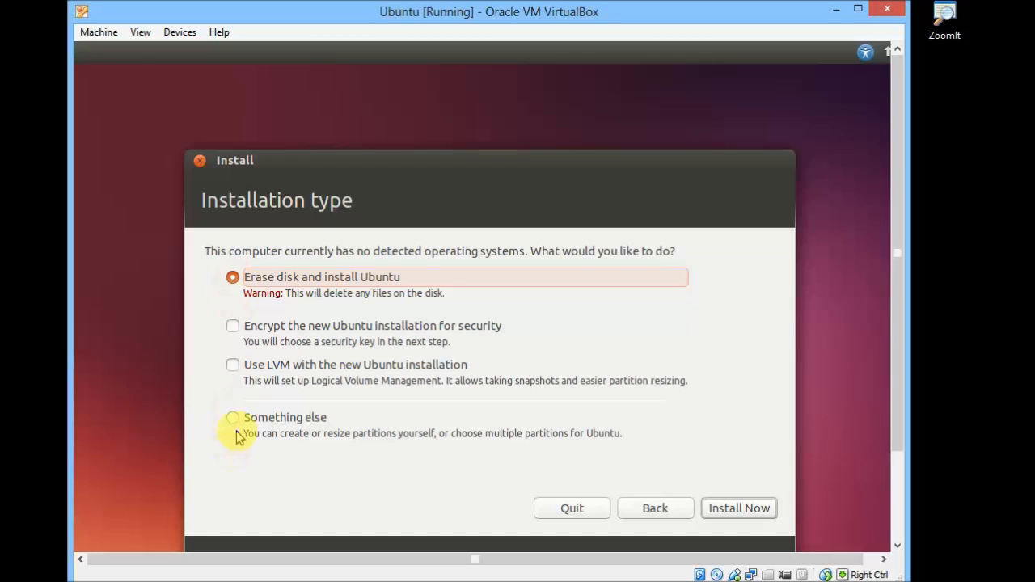
click(232, 418)
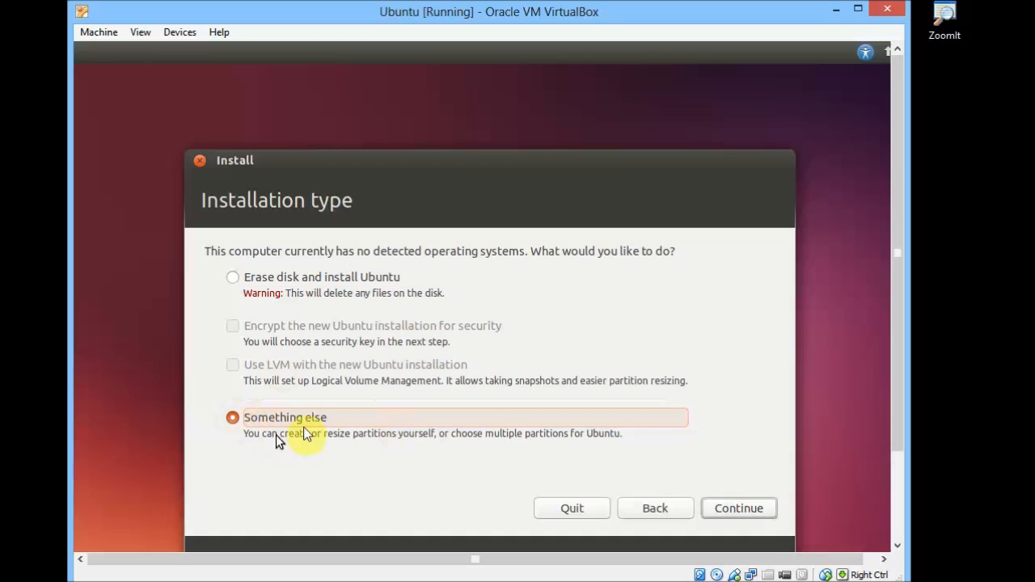
mouse_move(229, 415)
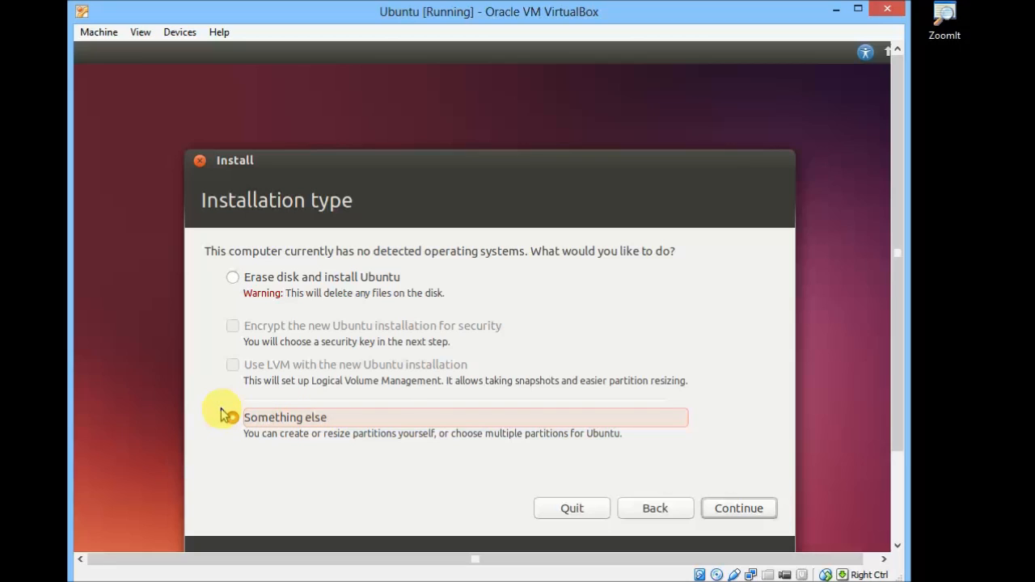
click(233, 418)
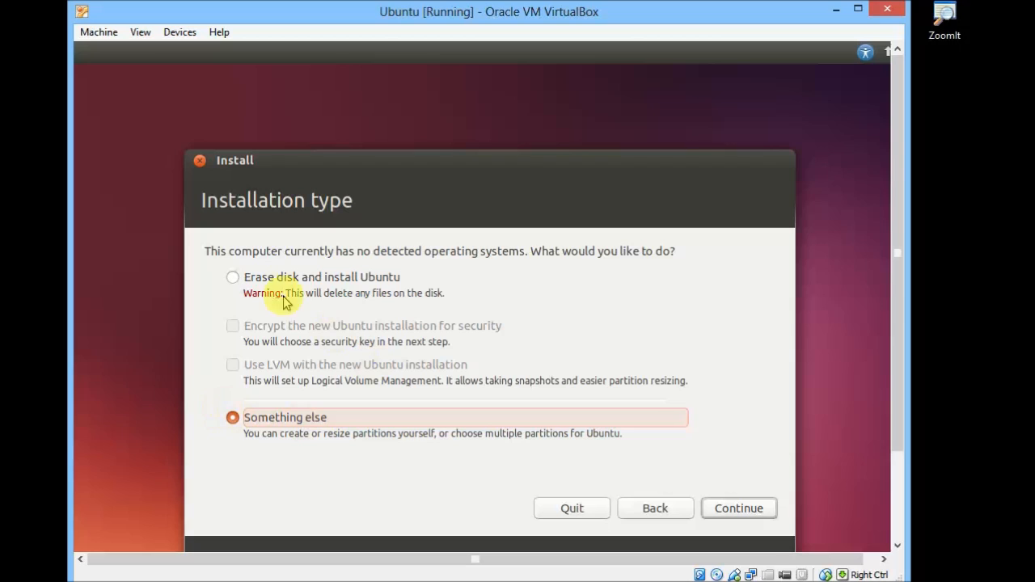
click(233, 277)
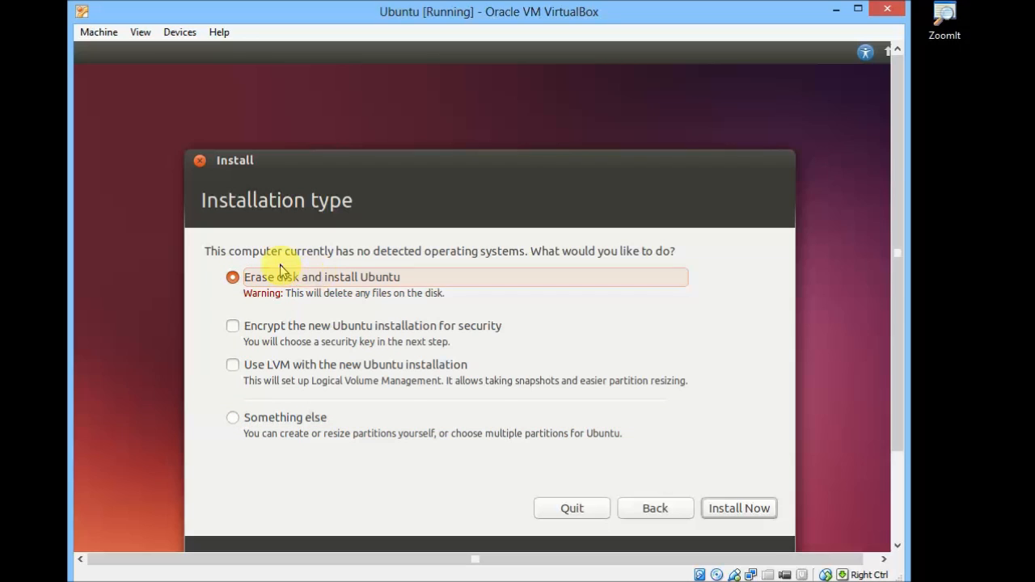
mouse_move(246, 301)
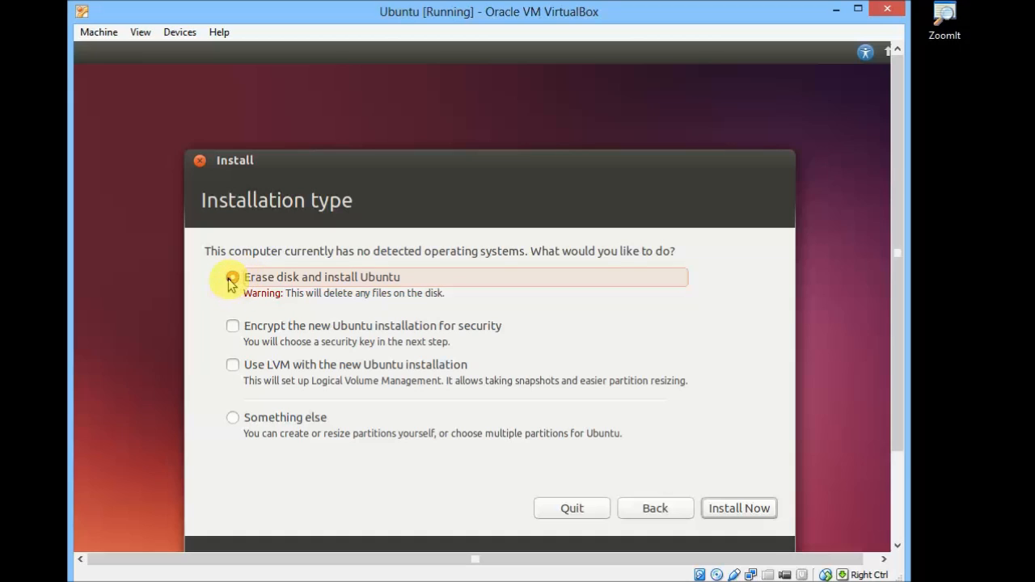
click(233, 278)
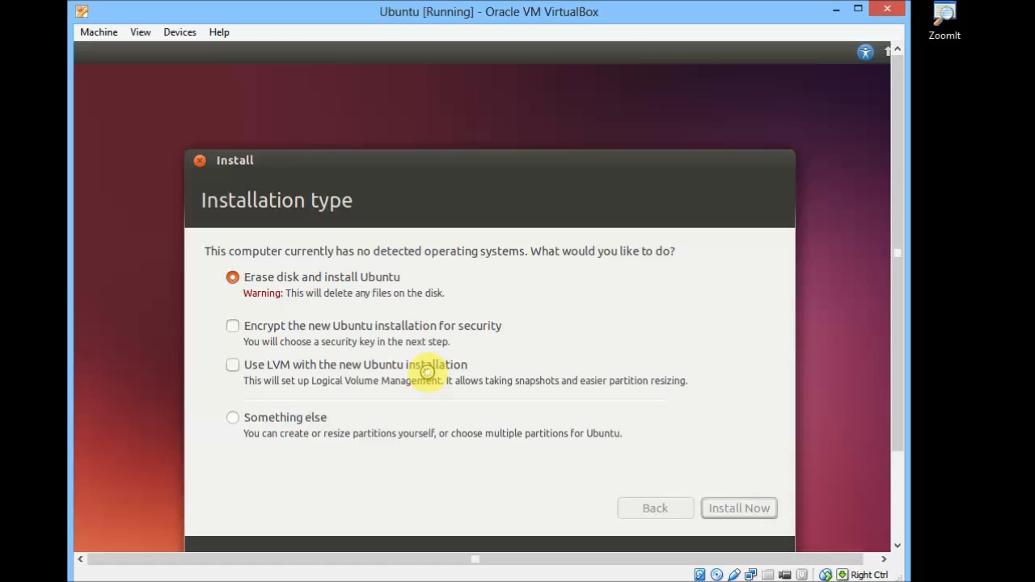
mouse_move(770, 380)
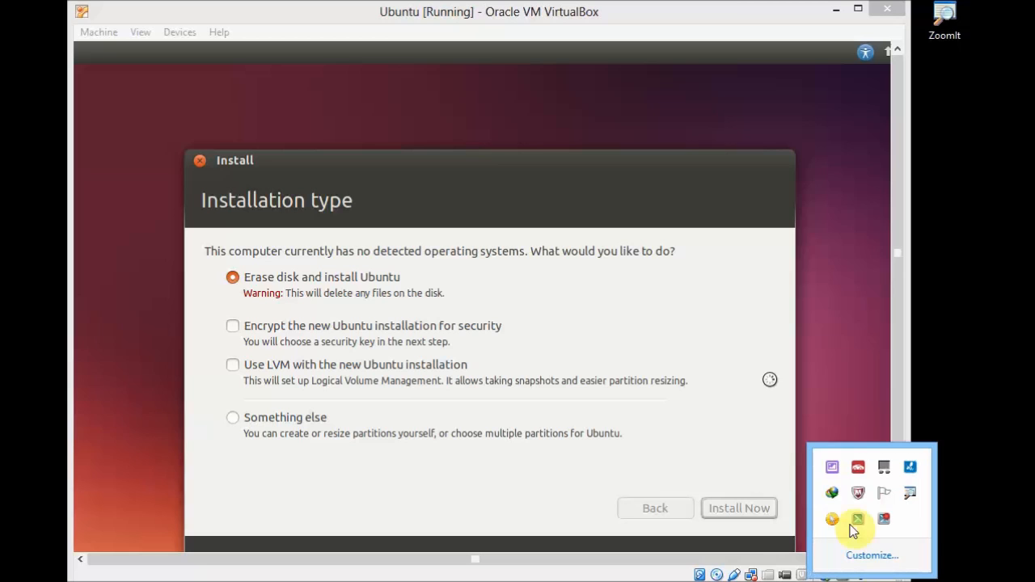
click(737, 508)
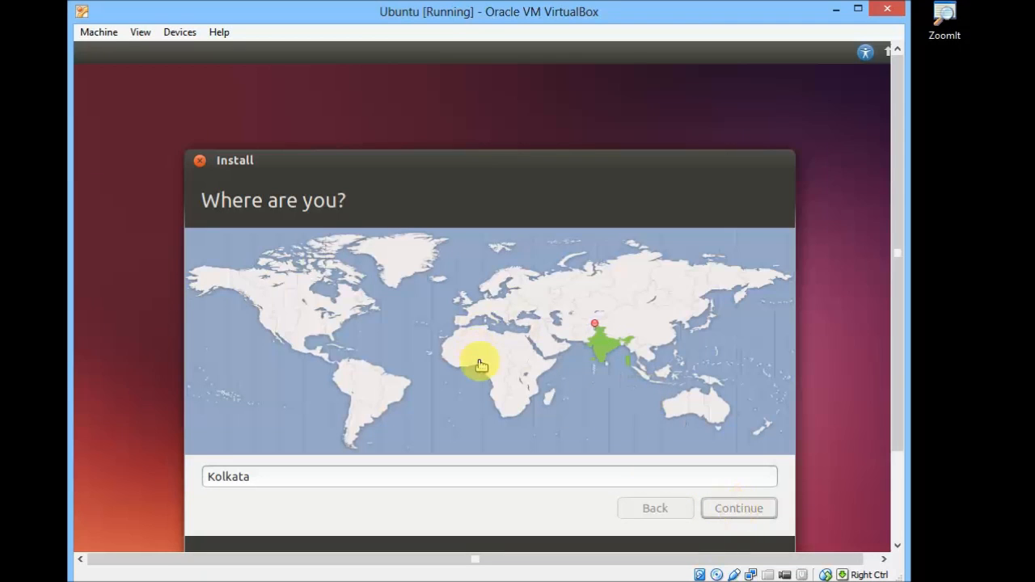
mouse_move(532, 392)
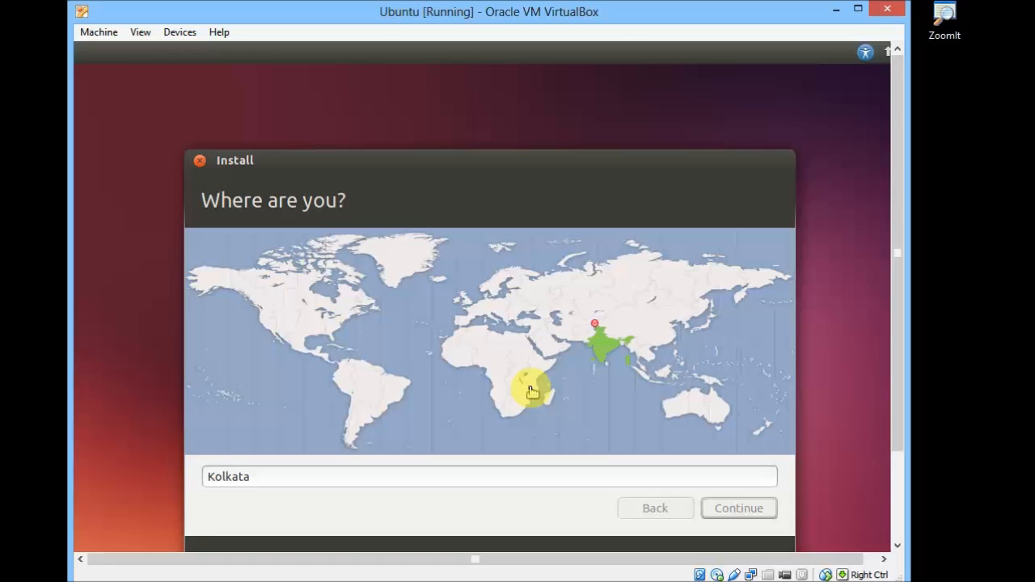
mouse_move(827, 387)
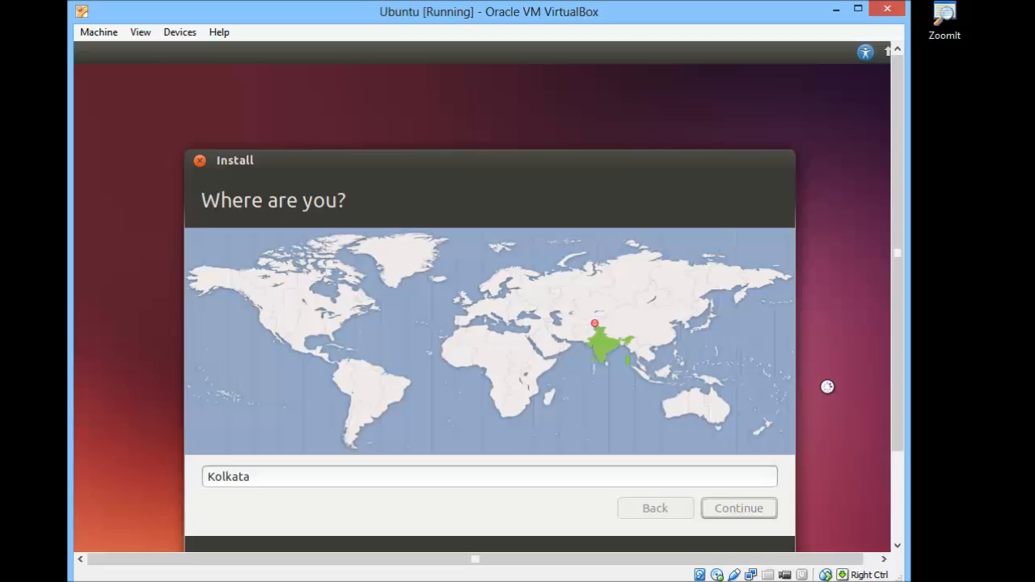
Accept Kolkata as the location and English (US) as the keyboard layout.
click(737, 507)
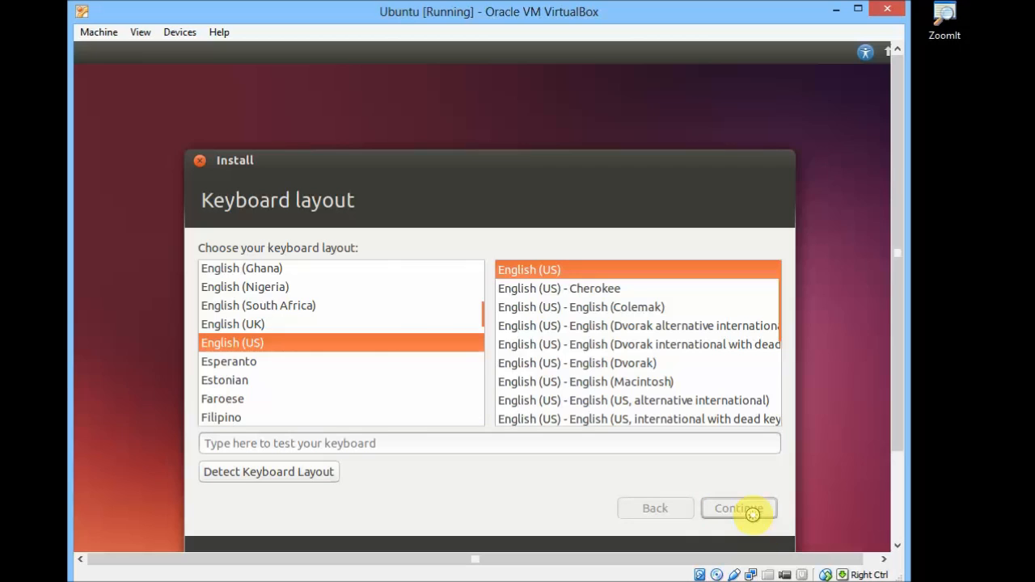
click(737, 508)
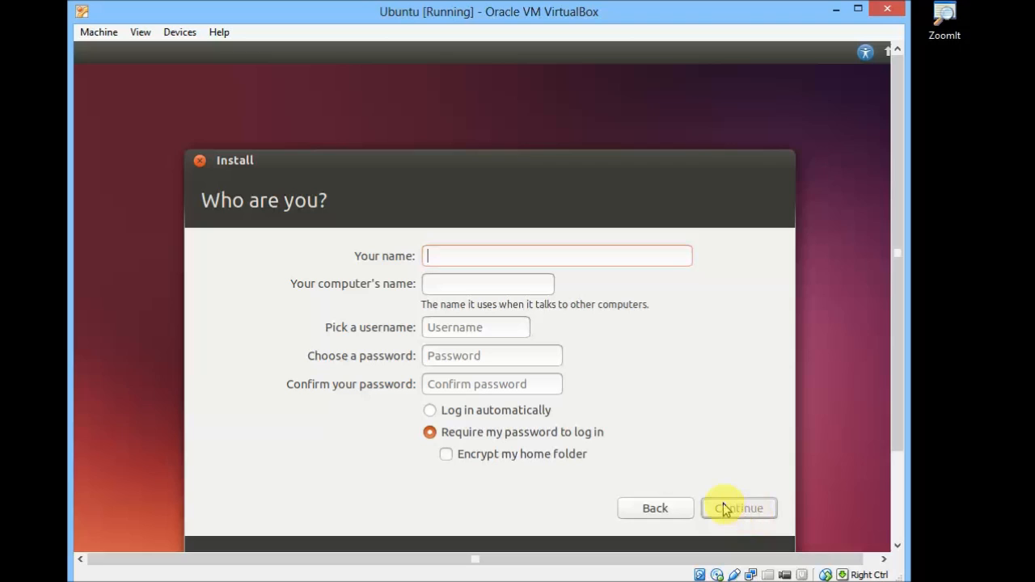
Enter the name Abdul Baseer, computer name, username and password, and continue.
text(Abdul)
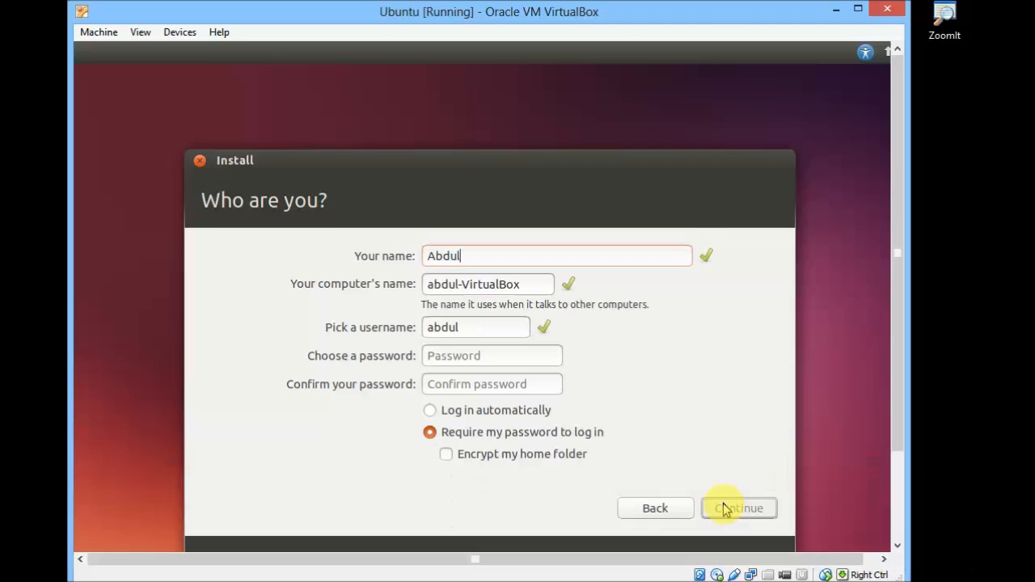
text(Baseer)
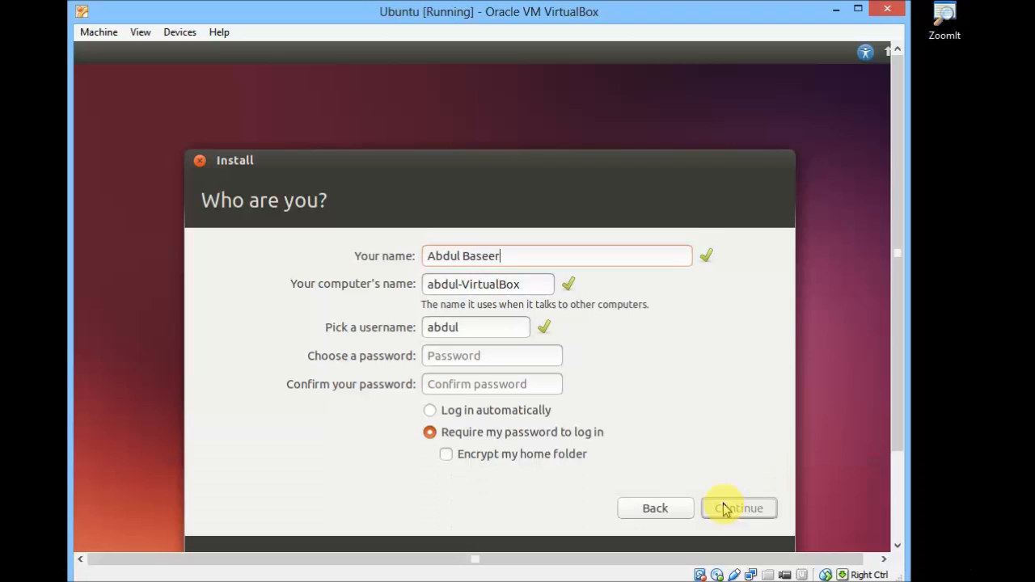
mouse_move(461, 364)
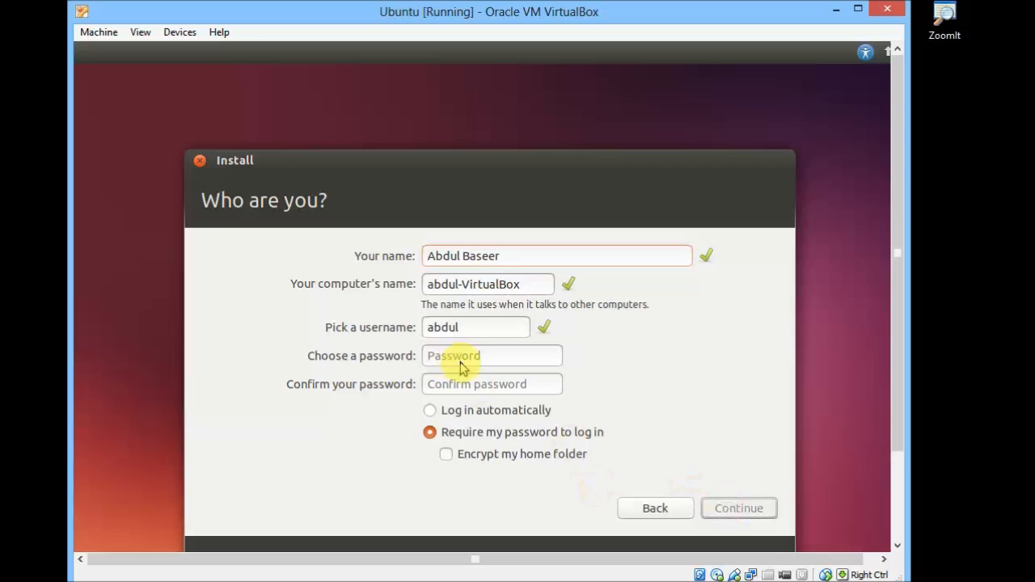
click(492, 356)
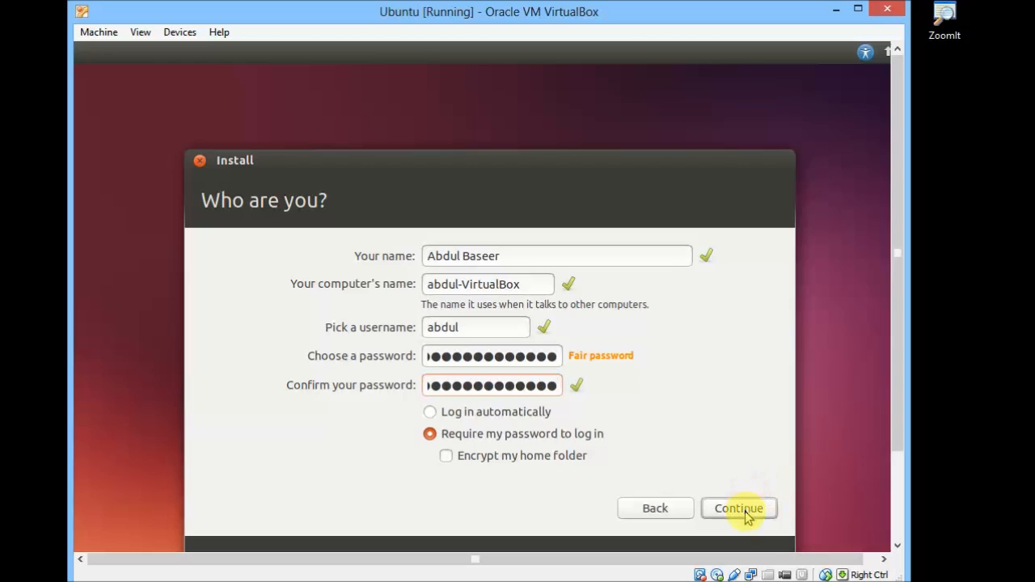
click(738, 508)
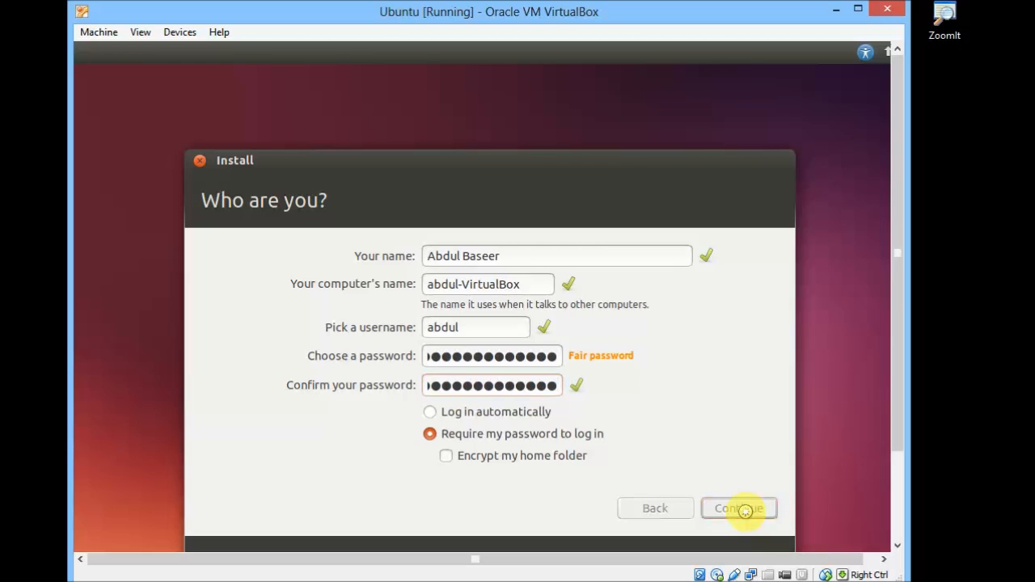
click(738, 508)
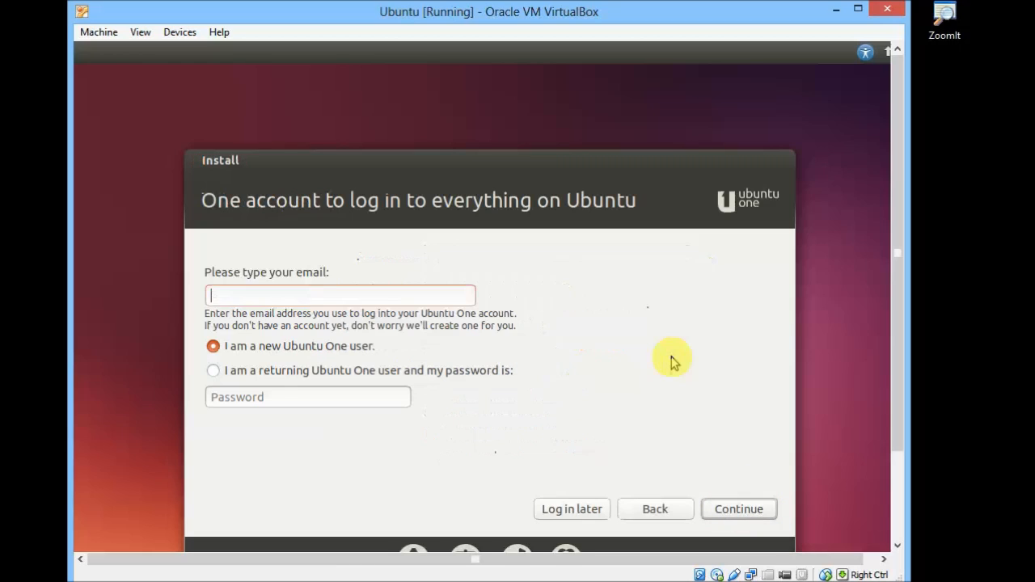
mouse_move(611, 187)
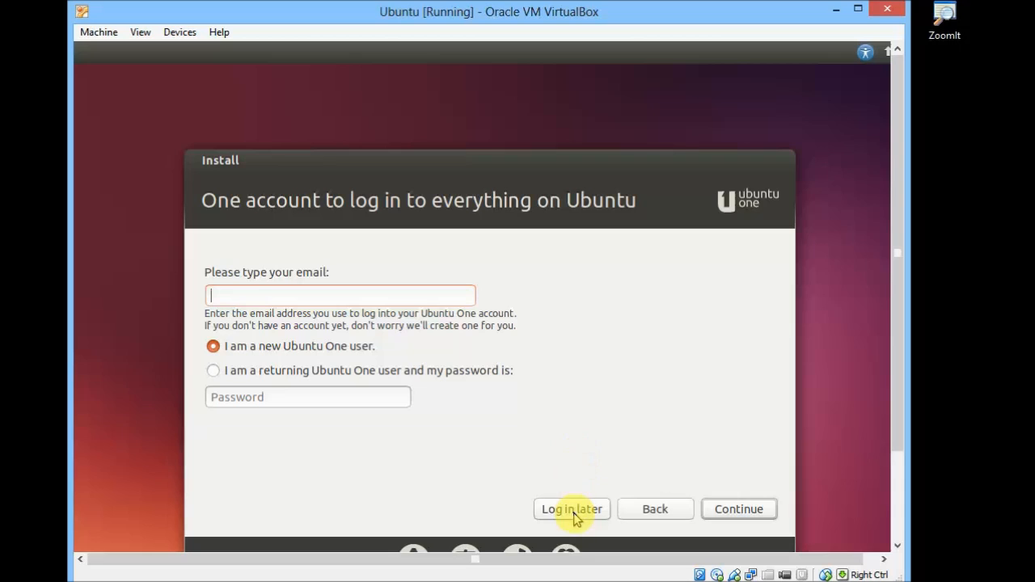
Skip Ubuntu One sign-in with Log in later and let the installation finish.
click(572, 509)
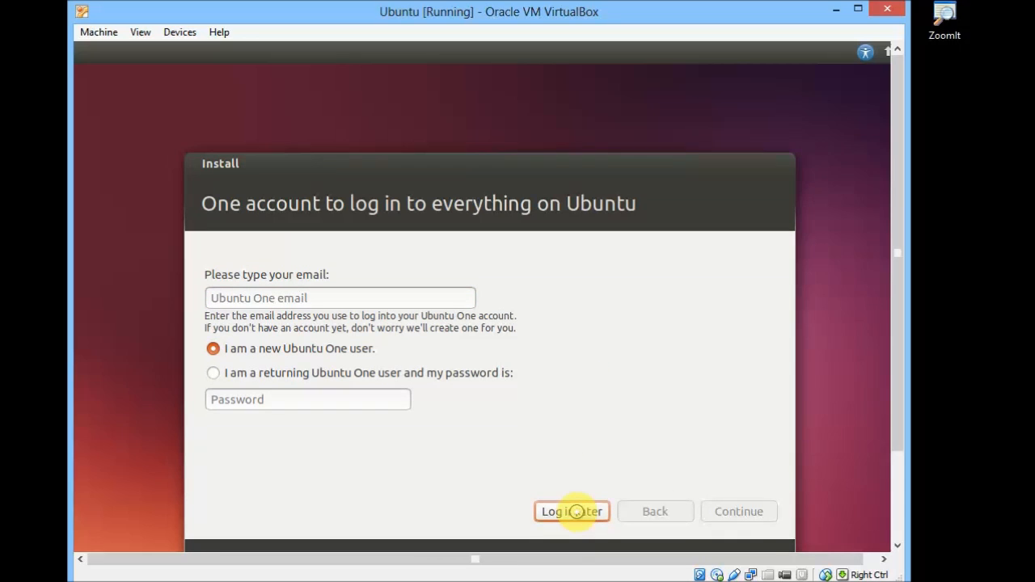
click(572, 511)
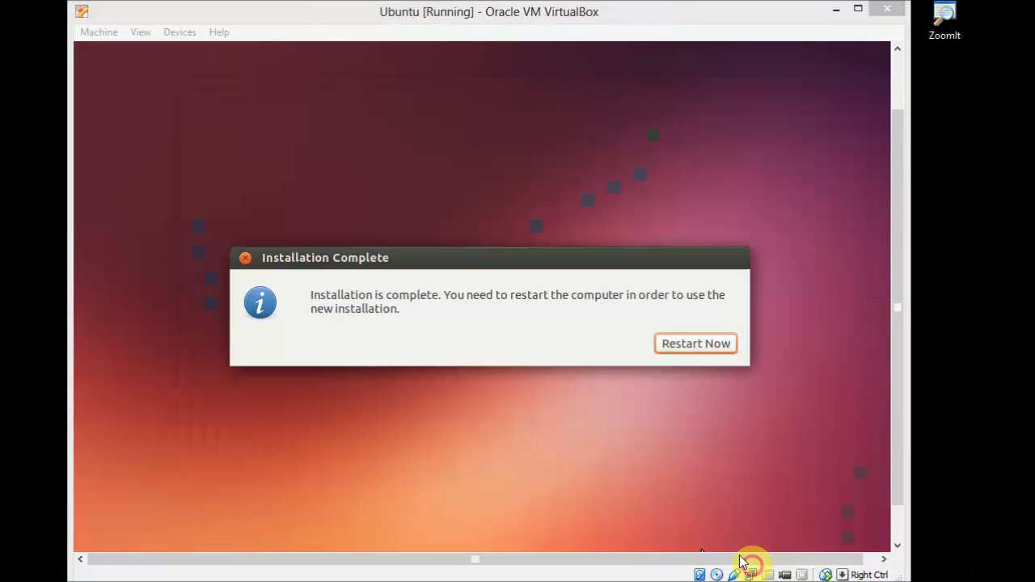
mouse_move(791, 314)
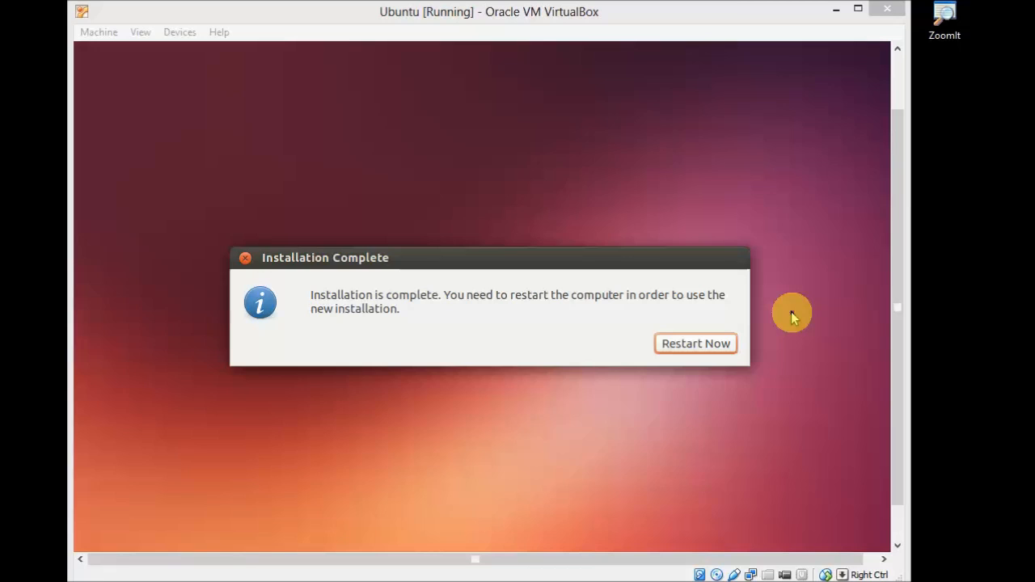
mouse_move(833, 210)
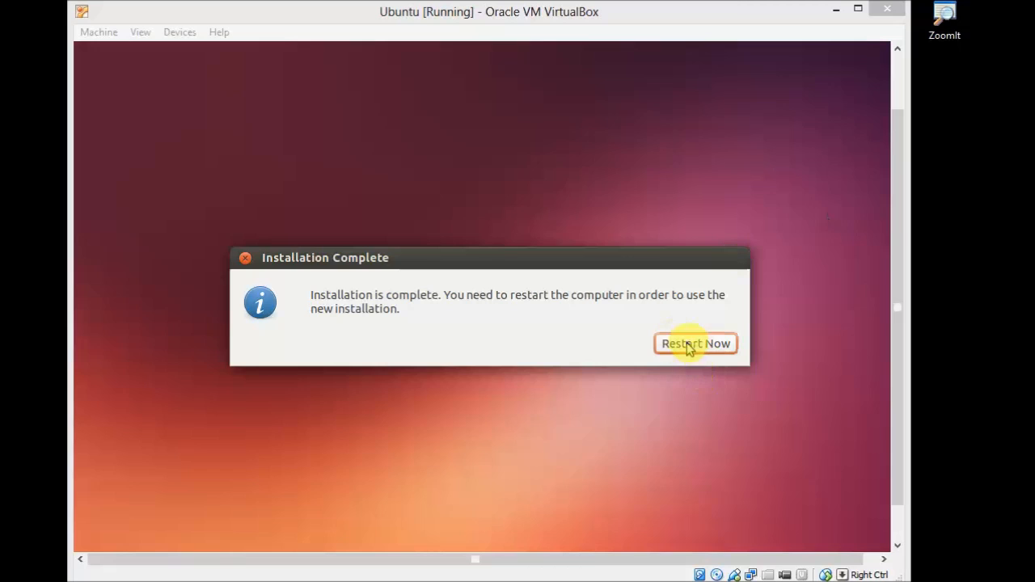
mouse_move(837, 11)
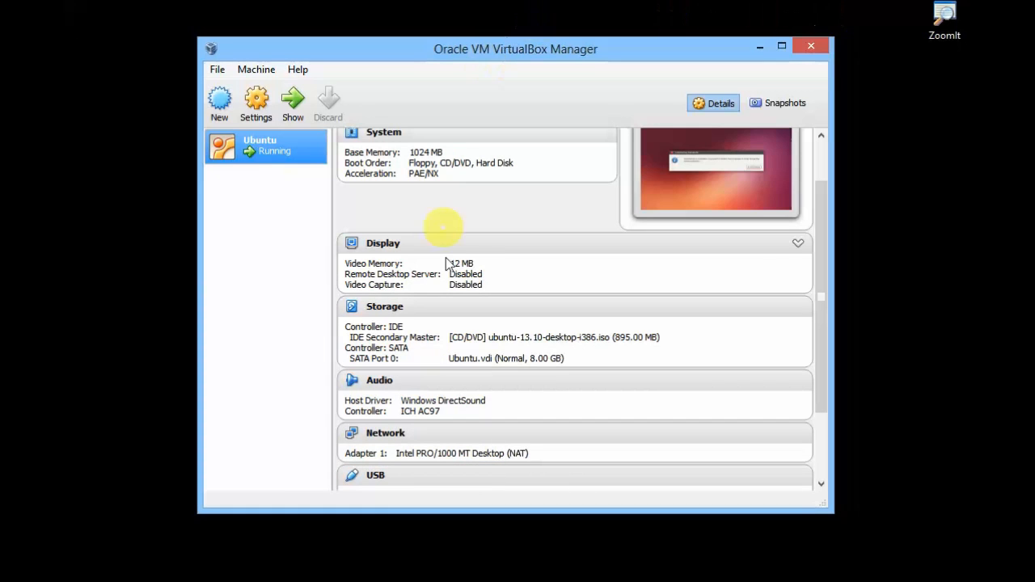
Remove the Ubuntu ISO from the CD/DVD drive in Storage settings and save with OK.
scroll(up, 3)
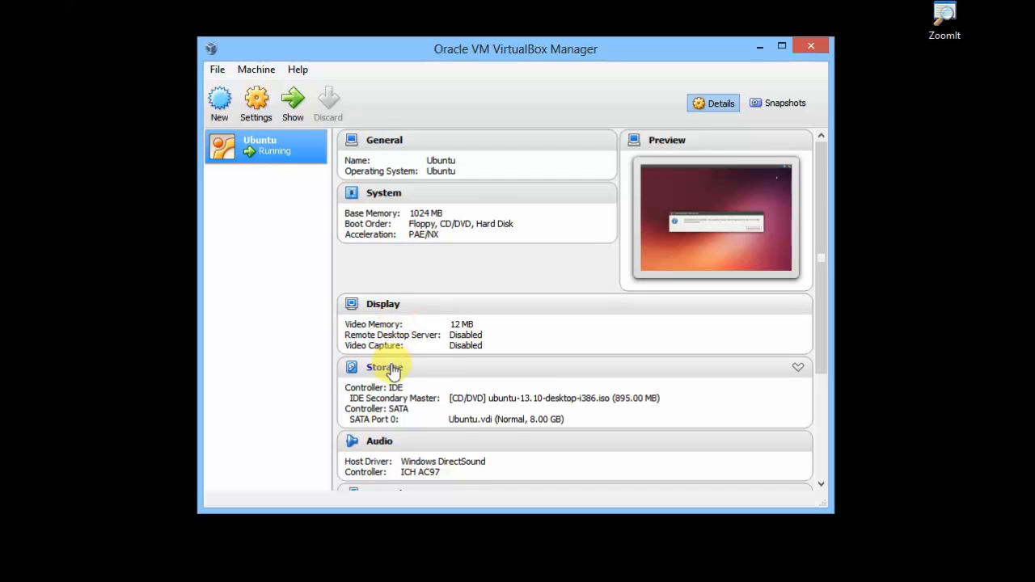
mouse_move(391, 371)
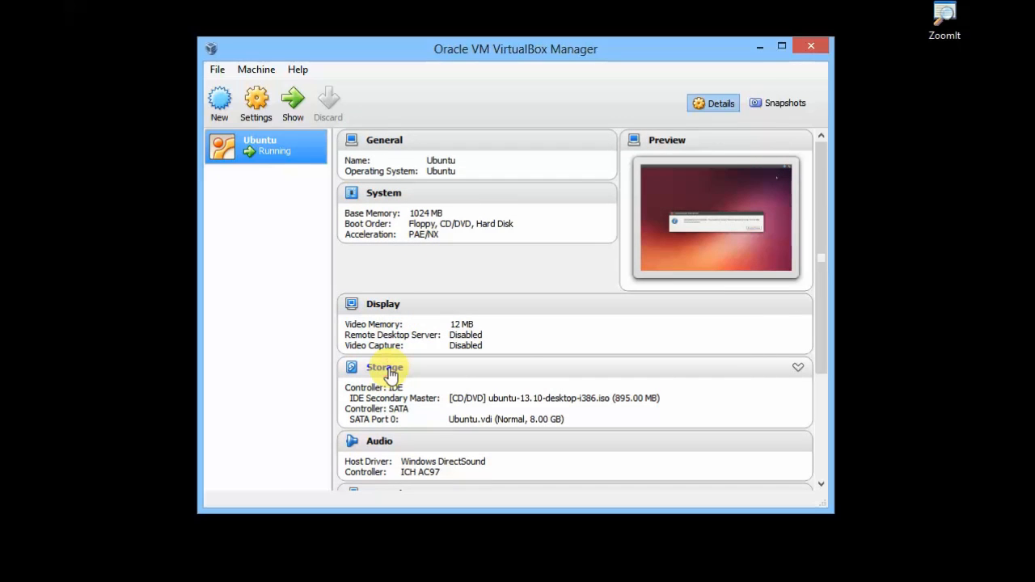
click(385, 367)
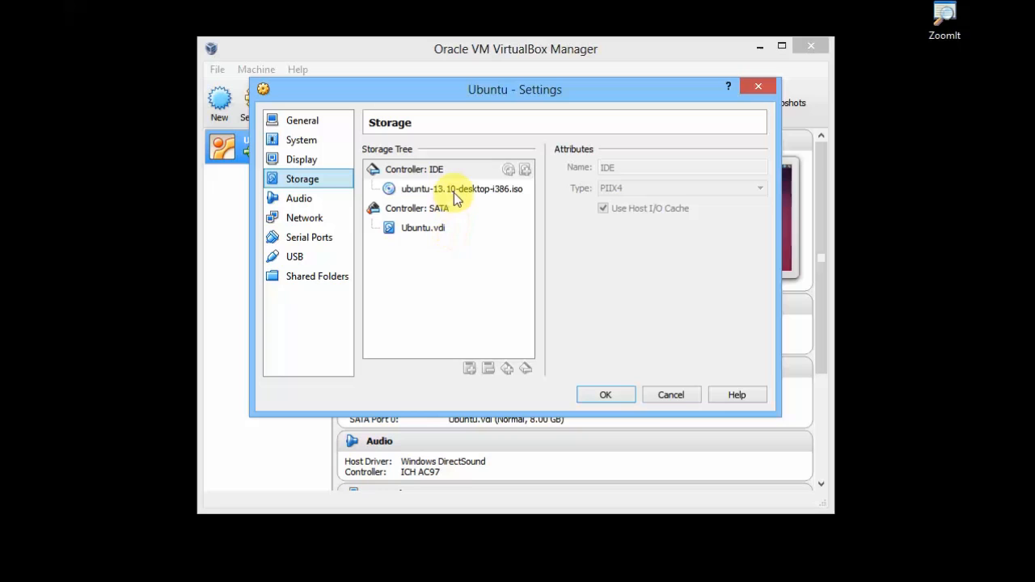
click(461, 189)
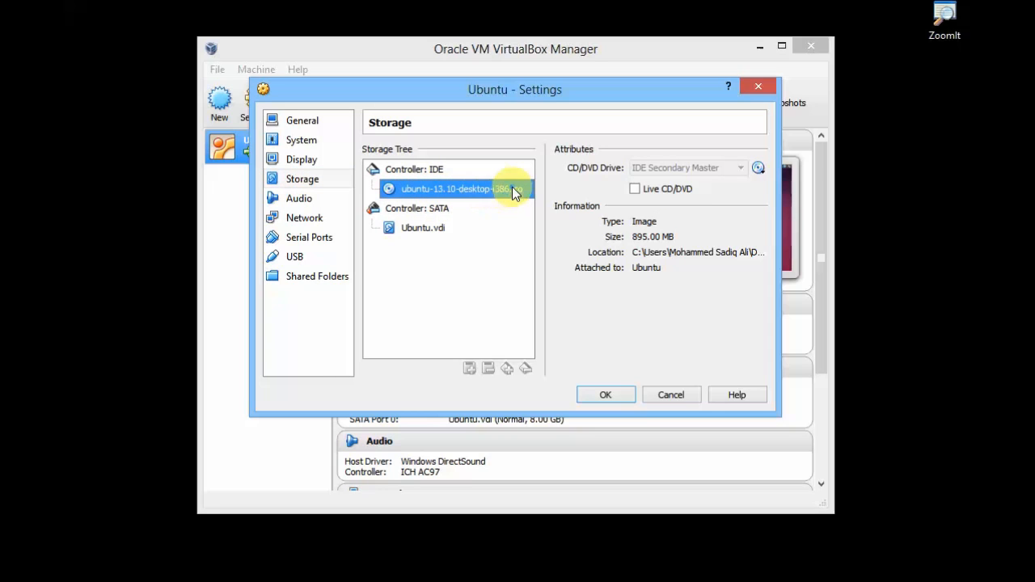
click(758, 167)
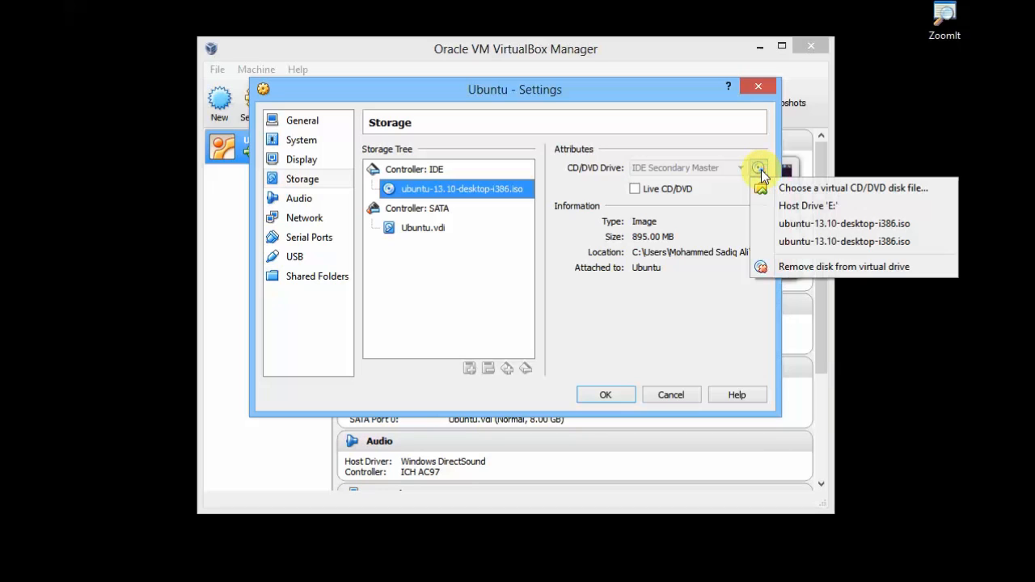
mouse_move(789, 266)
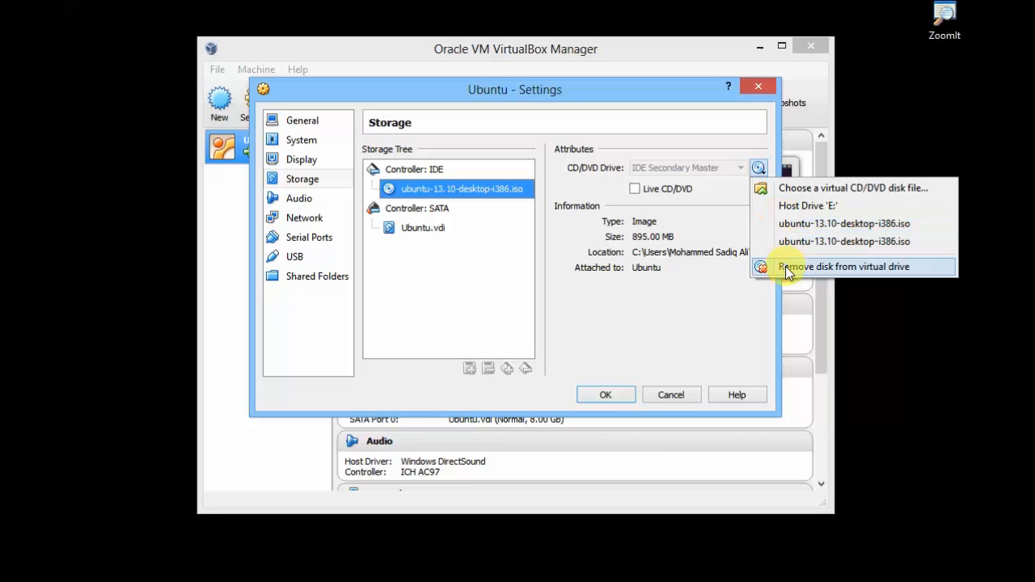
mouse_move(768, 271)
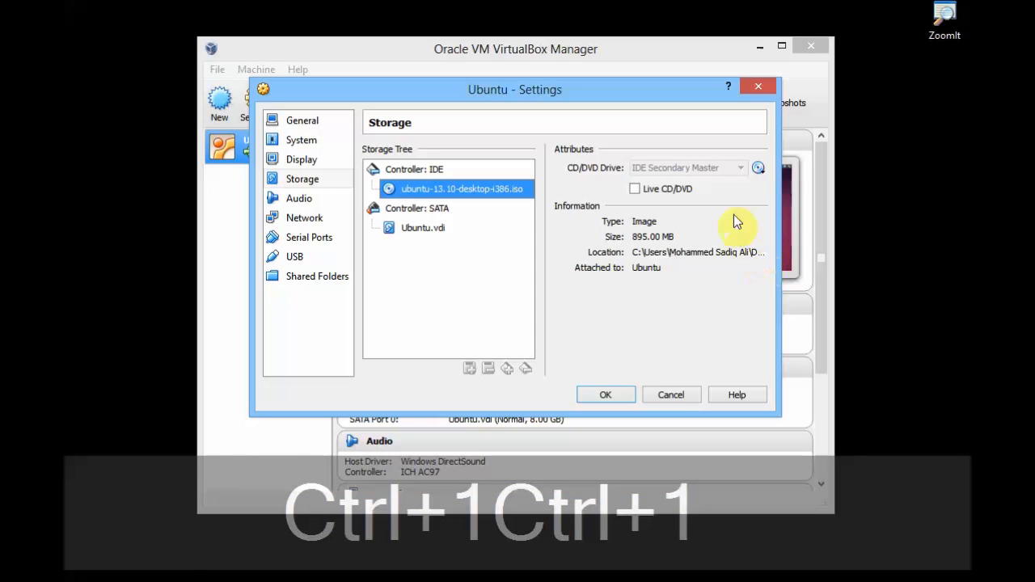
click(758, 167)
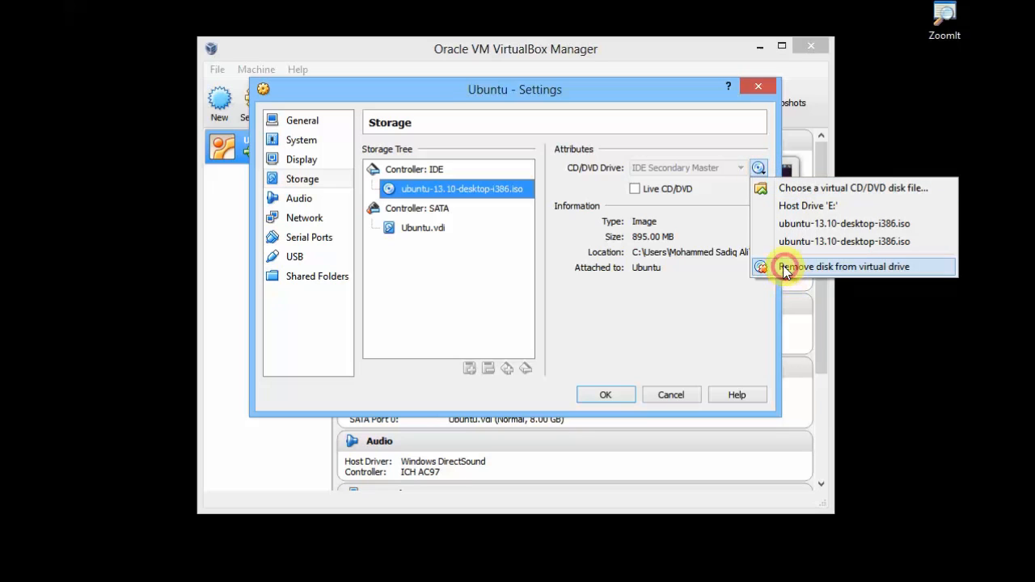
click(844, 266)
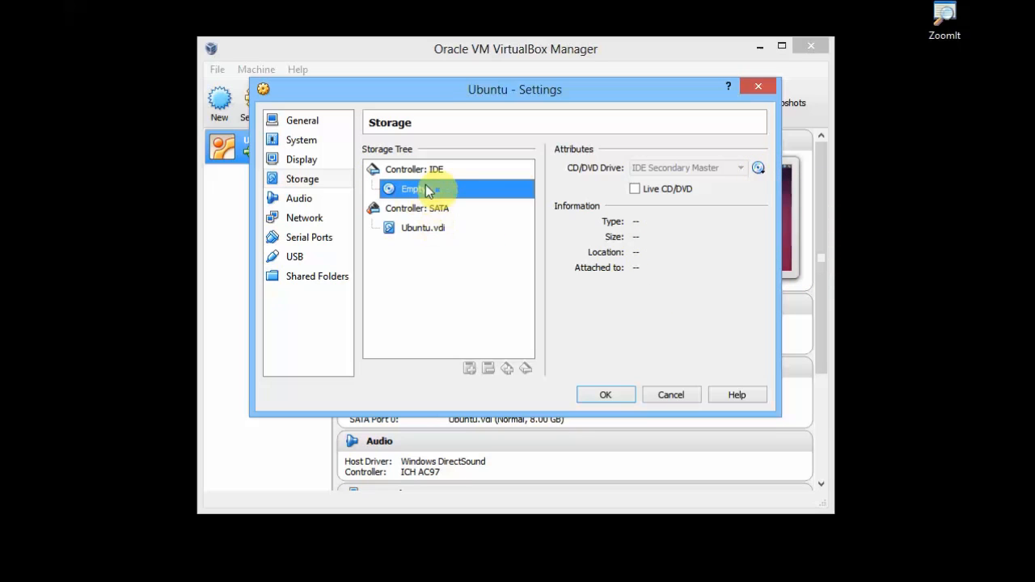
mouse_move(413, 189)
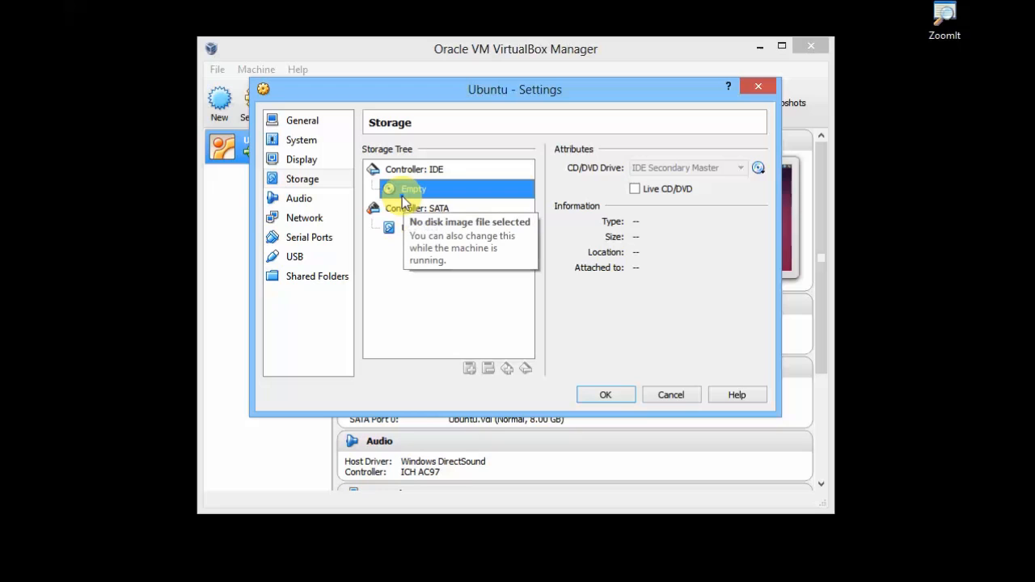
mouse_move(405, 279)
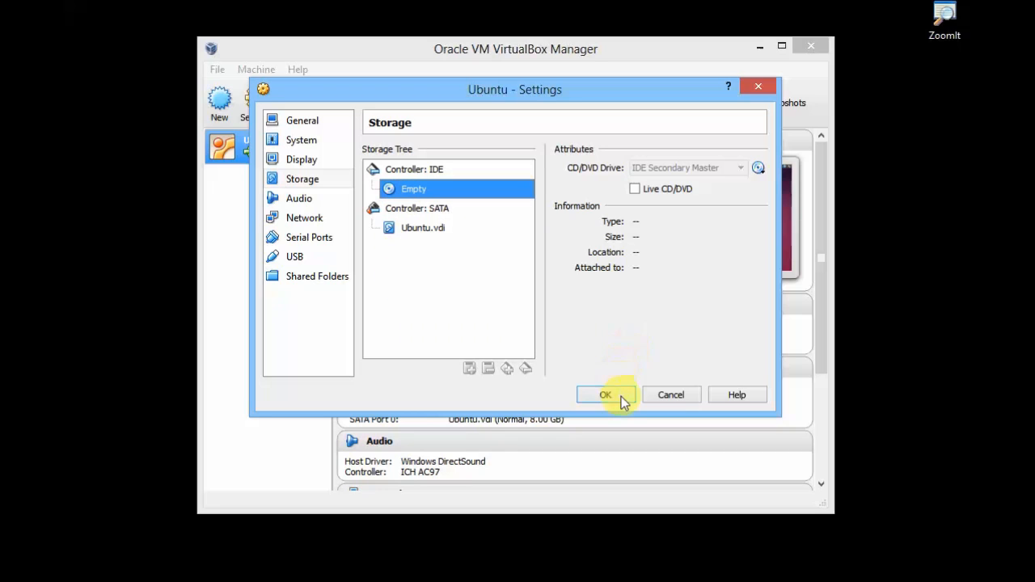
click(605, 395)
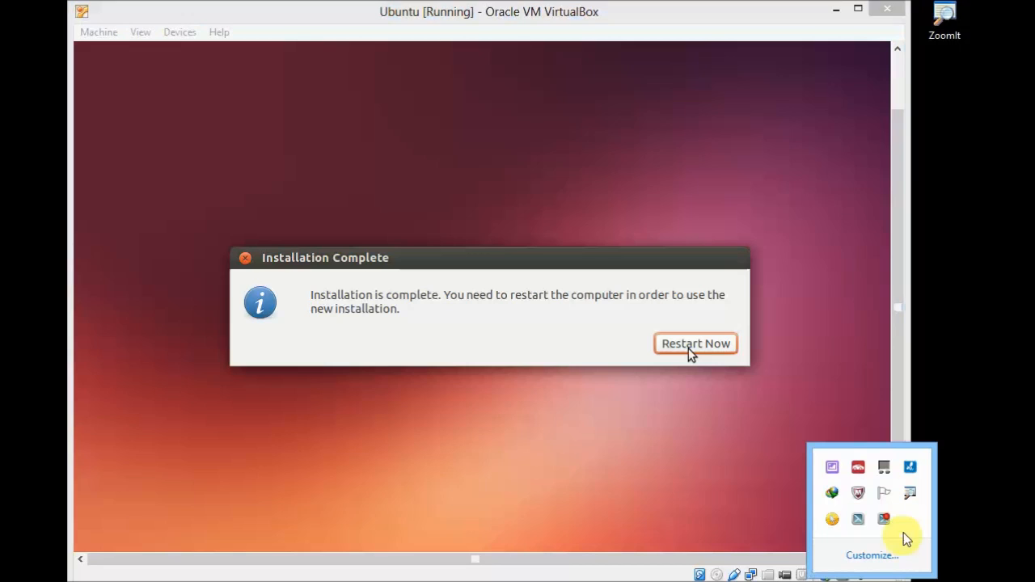
Restart the guest with Restart Now to boot into the newly installed Ubuntu.
click(695, 344)
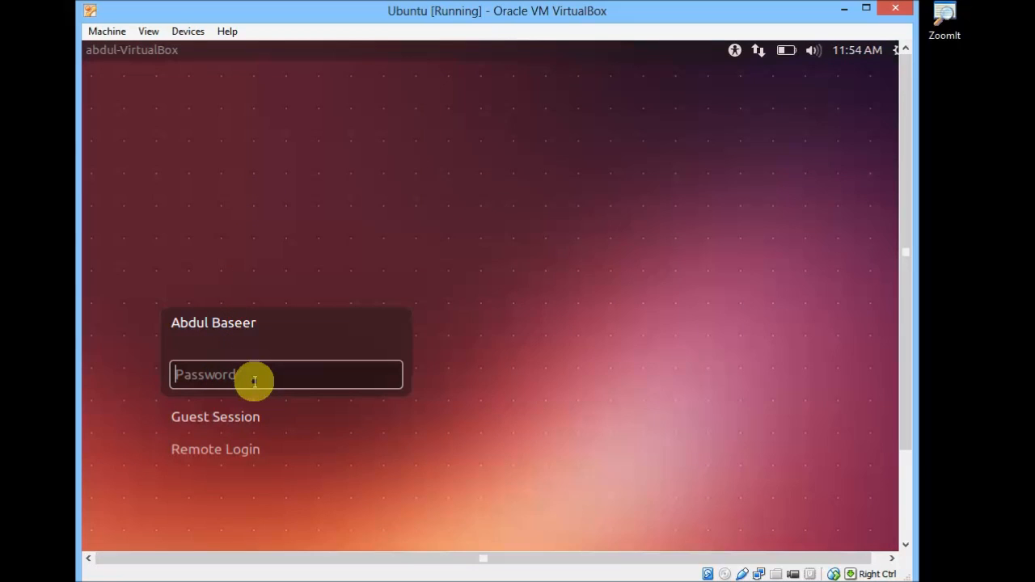
mouse_move(678, 331)
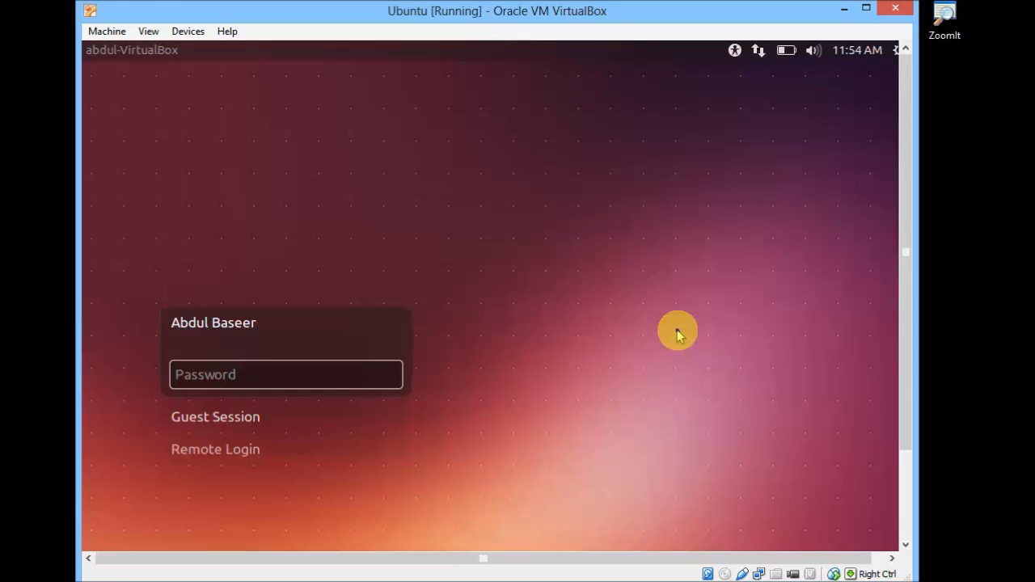
Enter the account password at the Ubuntu login screen to log in.
text(password)
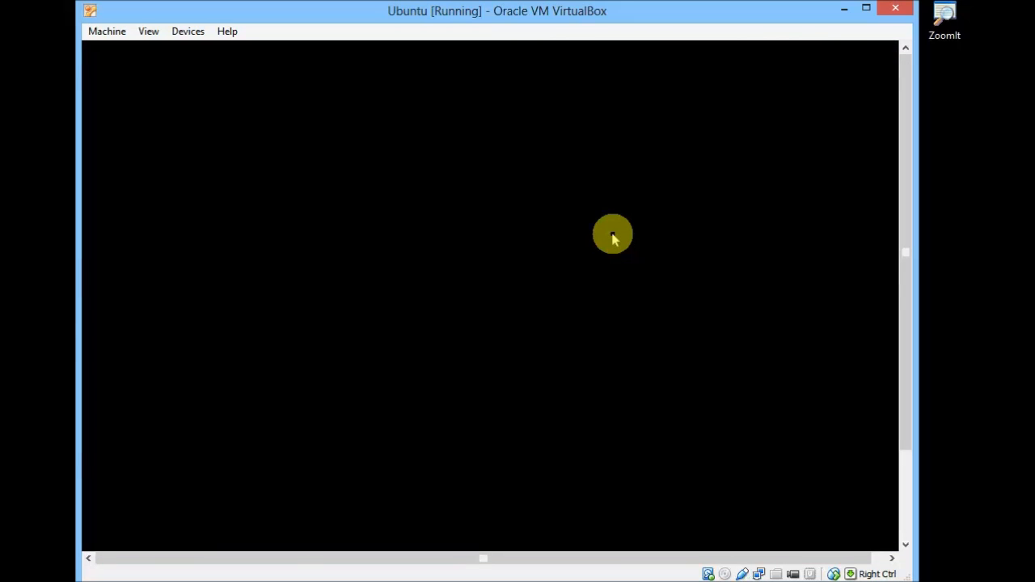
mouse_move(322, 208)
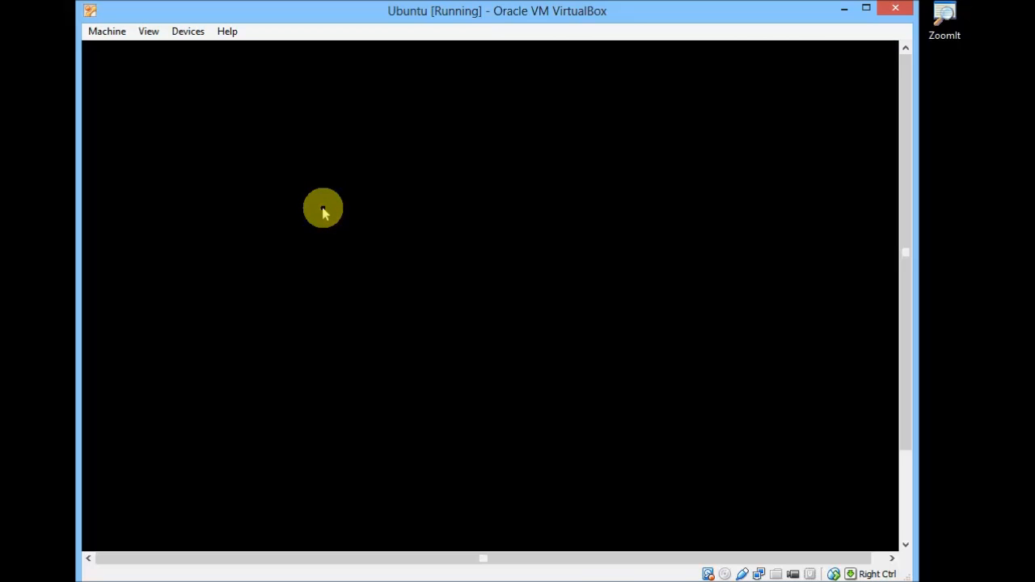